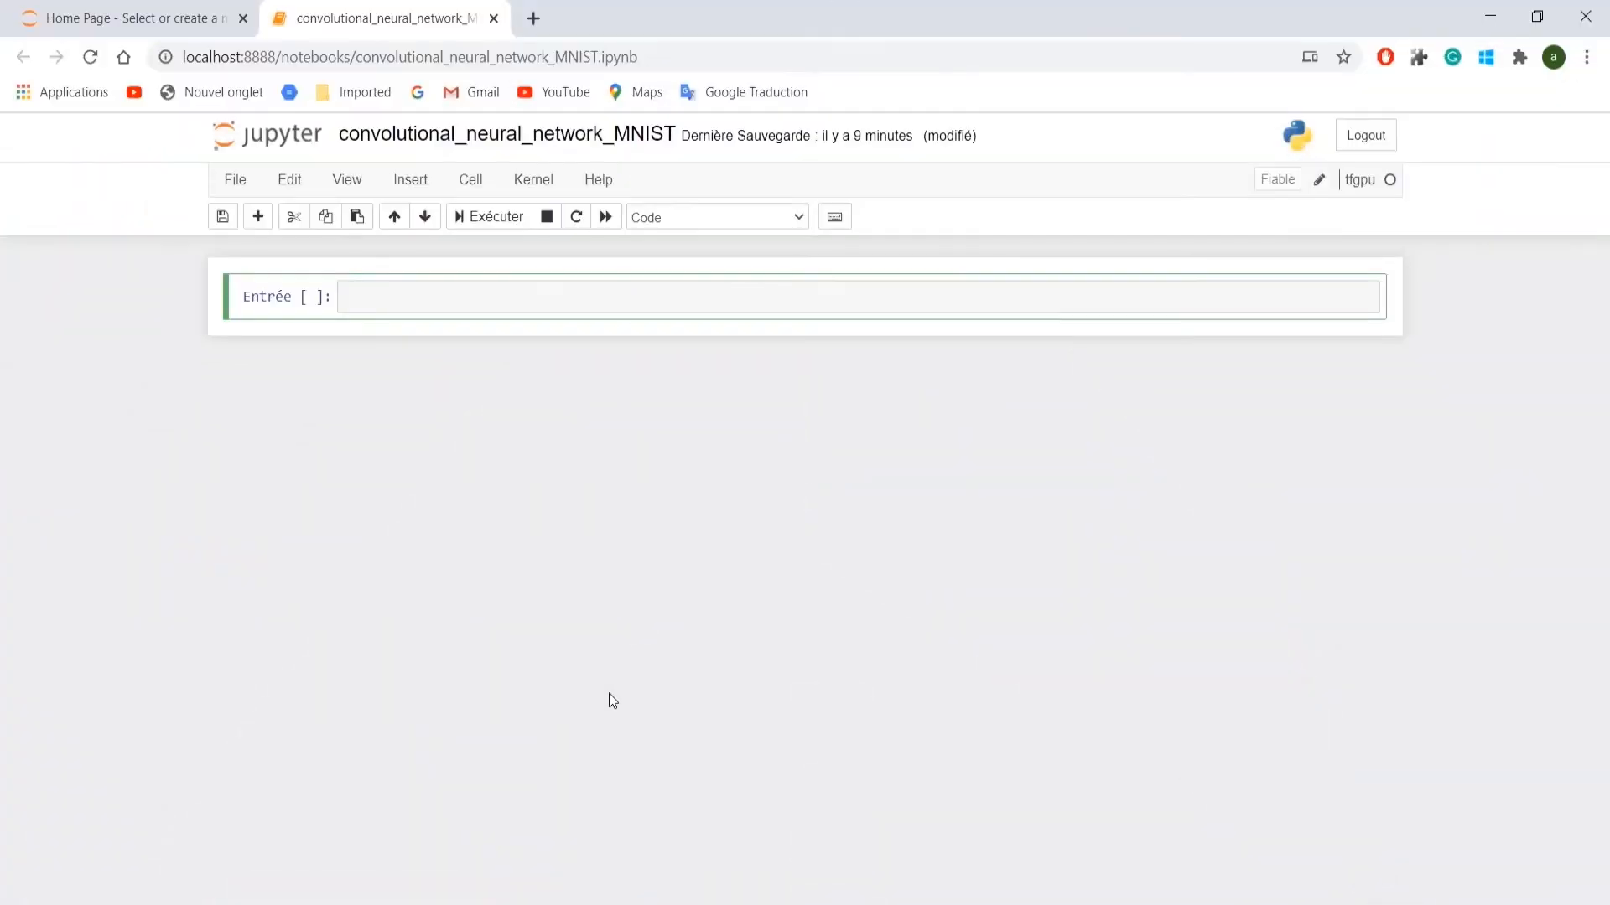
Load MNIST via keras.datasets mnist.load_data() into train_images, train_labels, test_images, test_labels
click(719, 296)
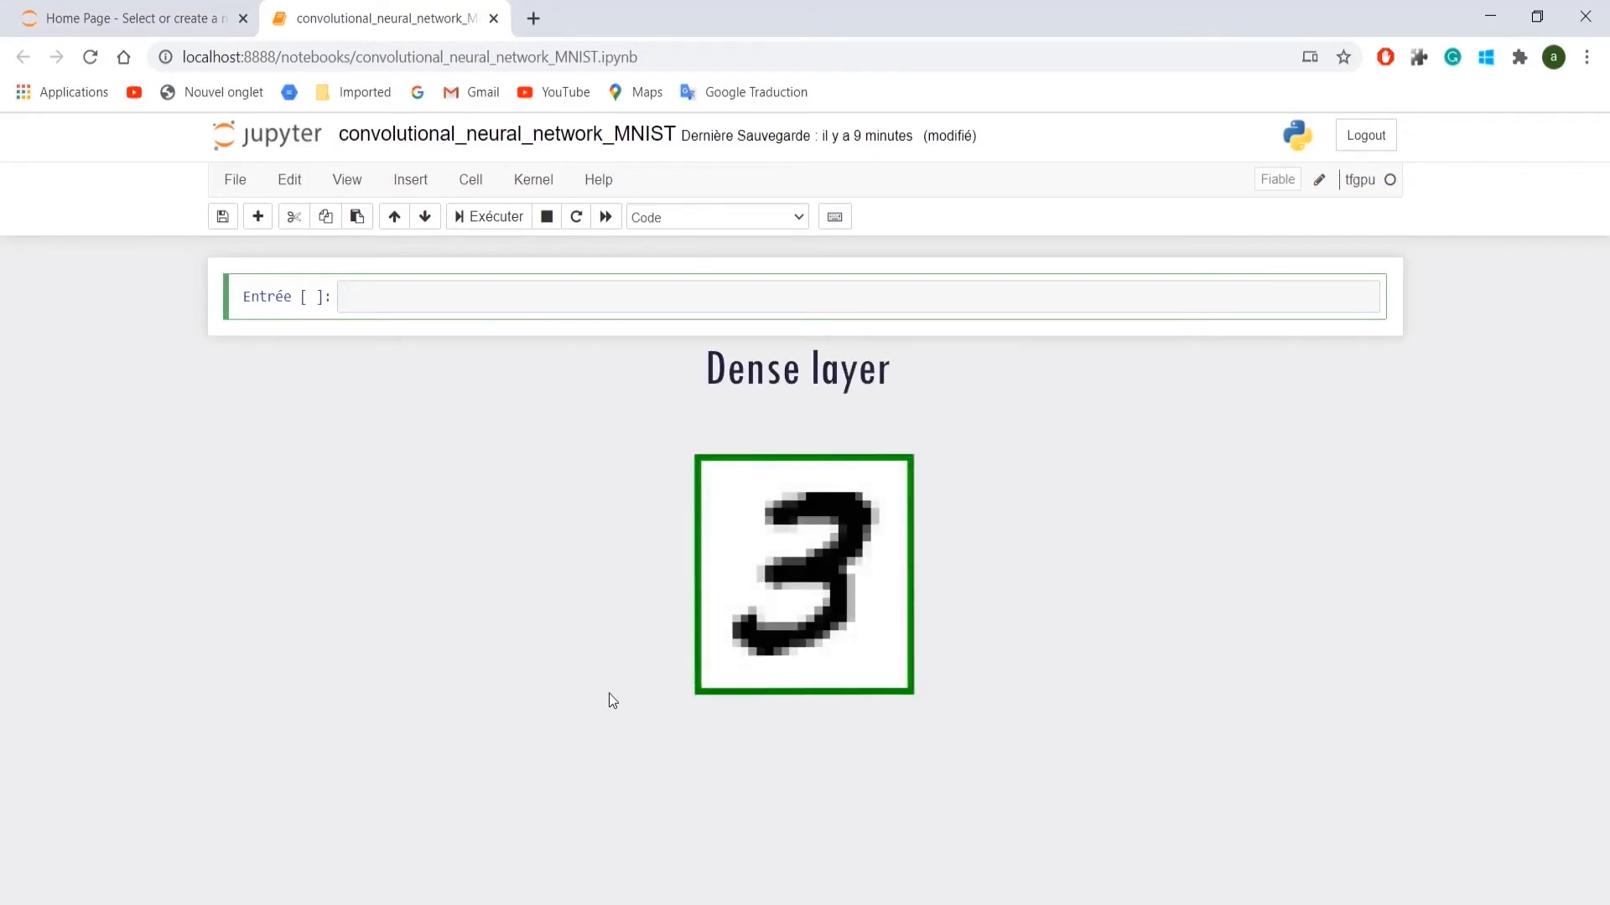
click(718, 296)
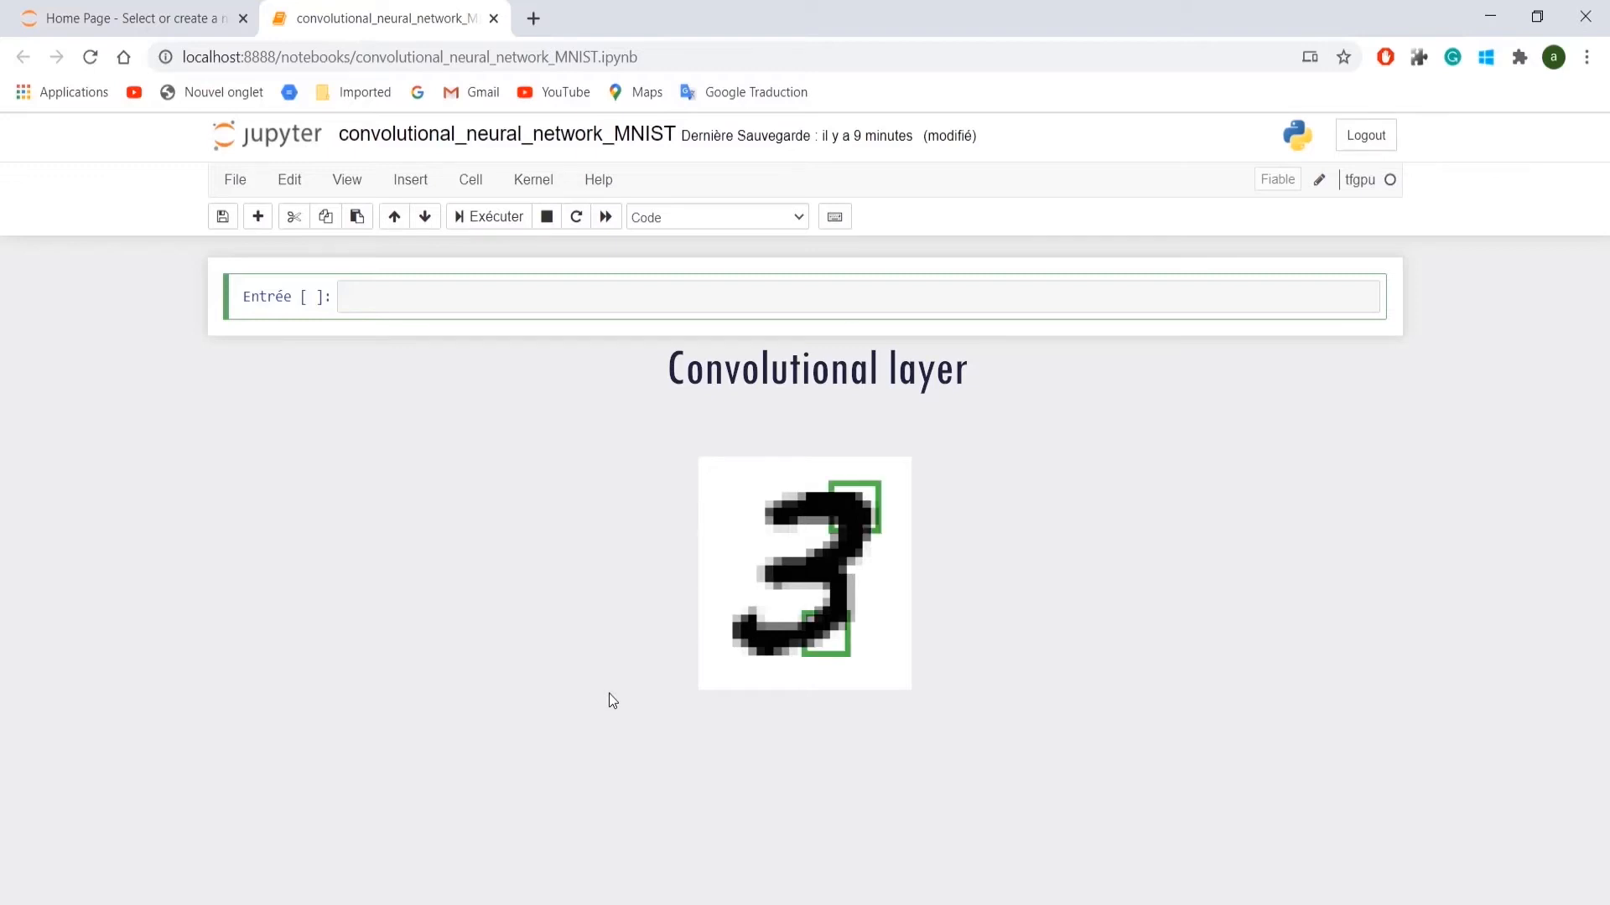
click(719, 296)
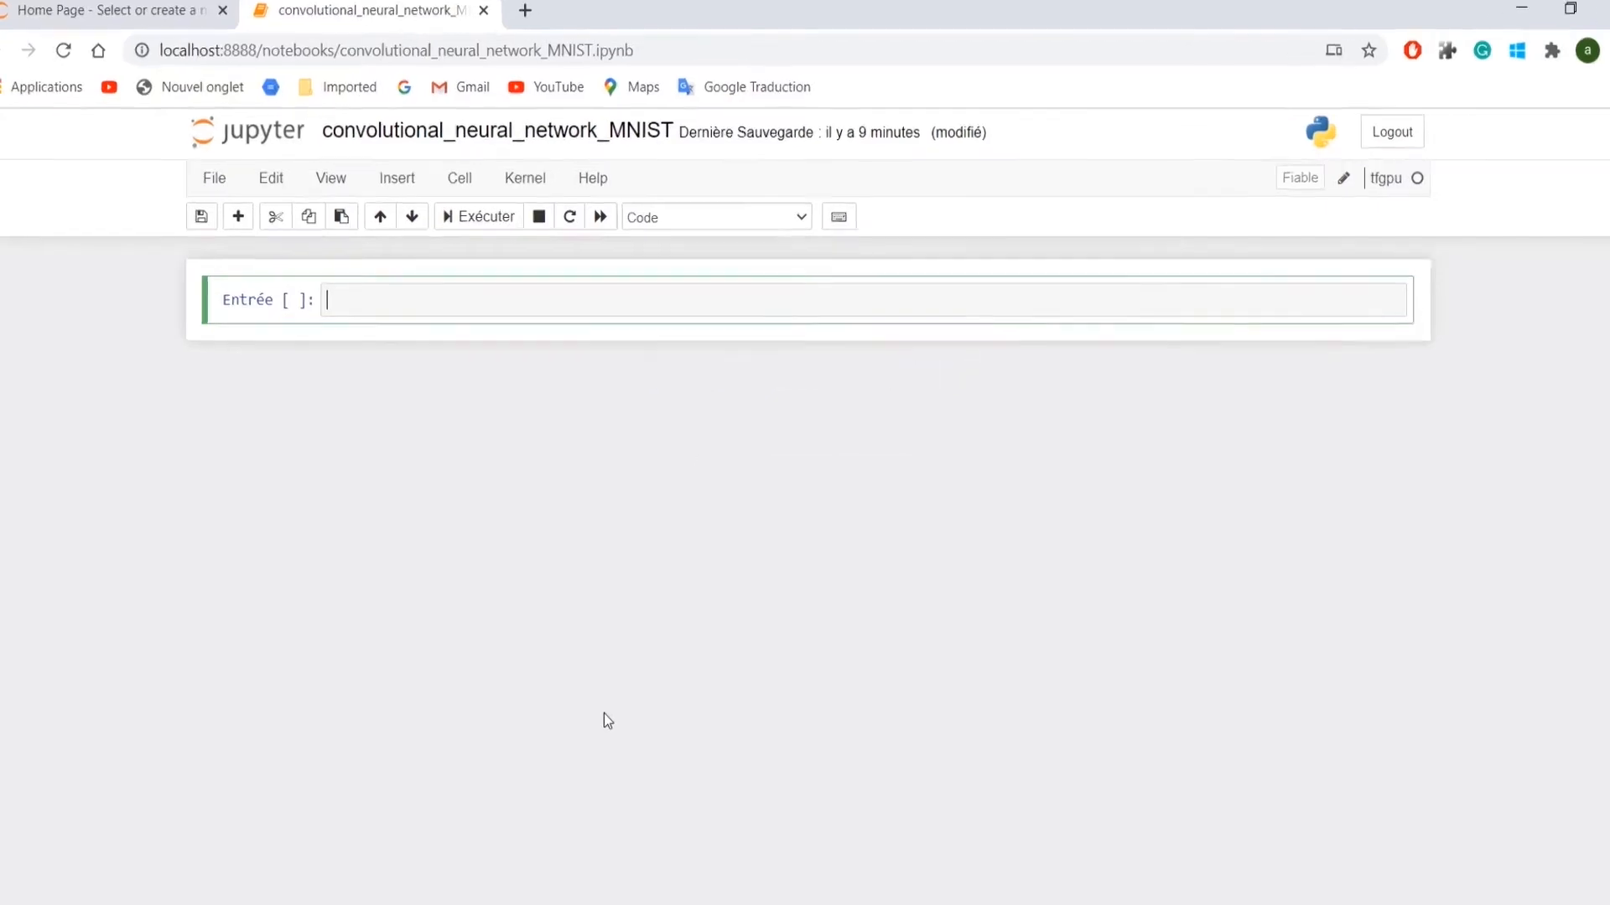
text(from keras.d)
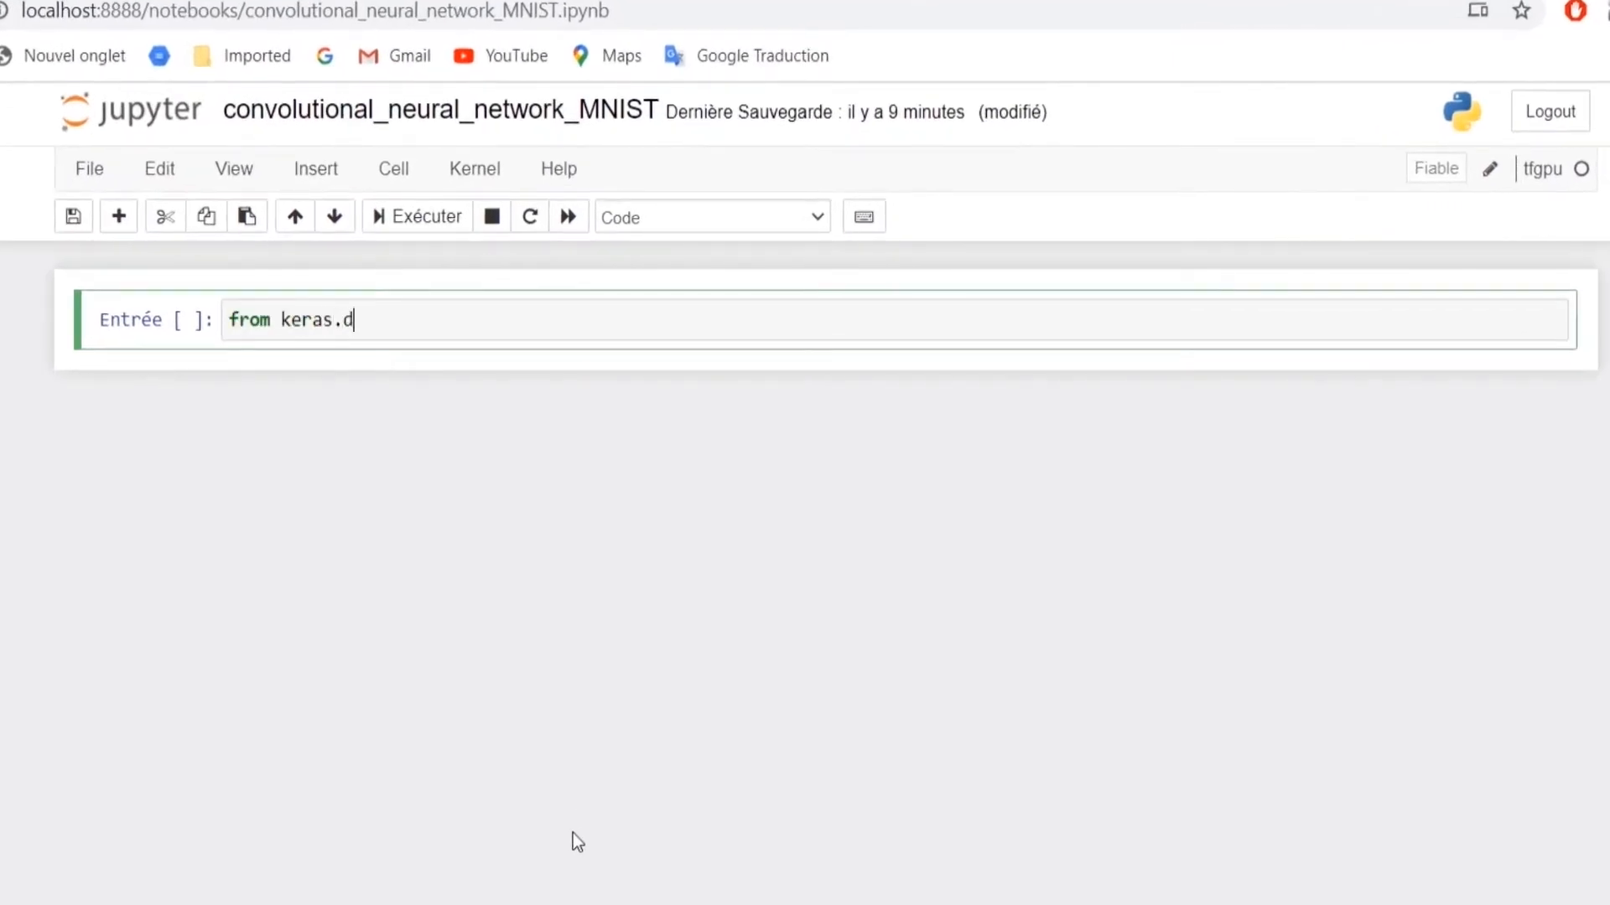
text(atasets import mnist)
text((train_images, t)
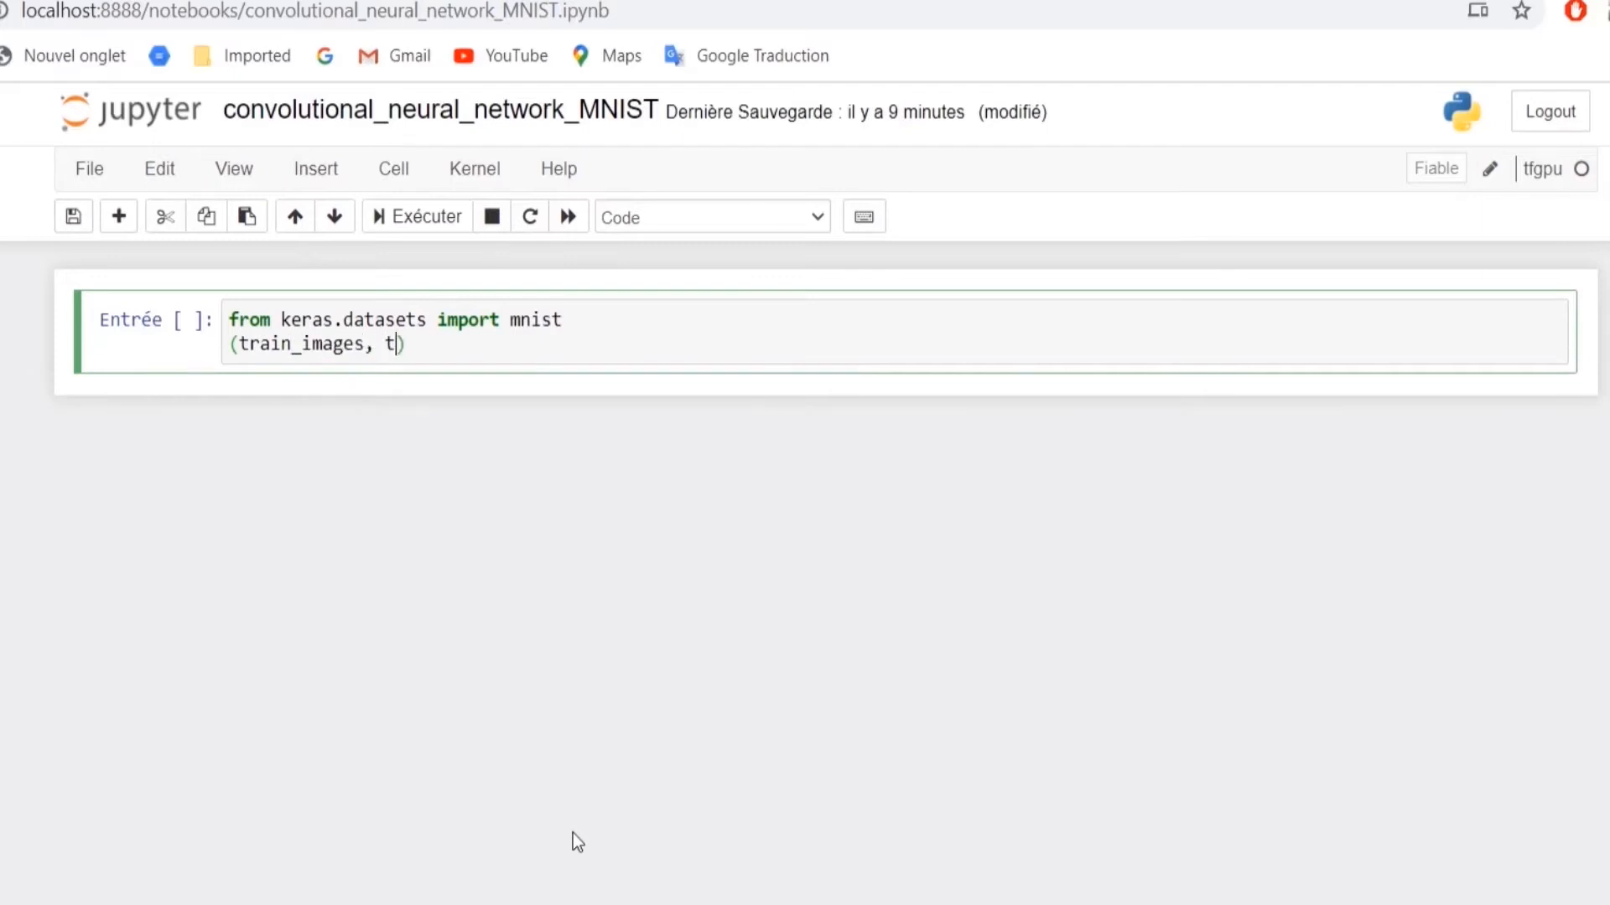
text(rain_labels), (test))
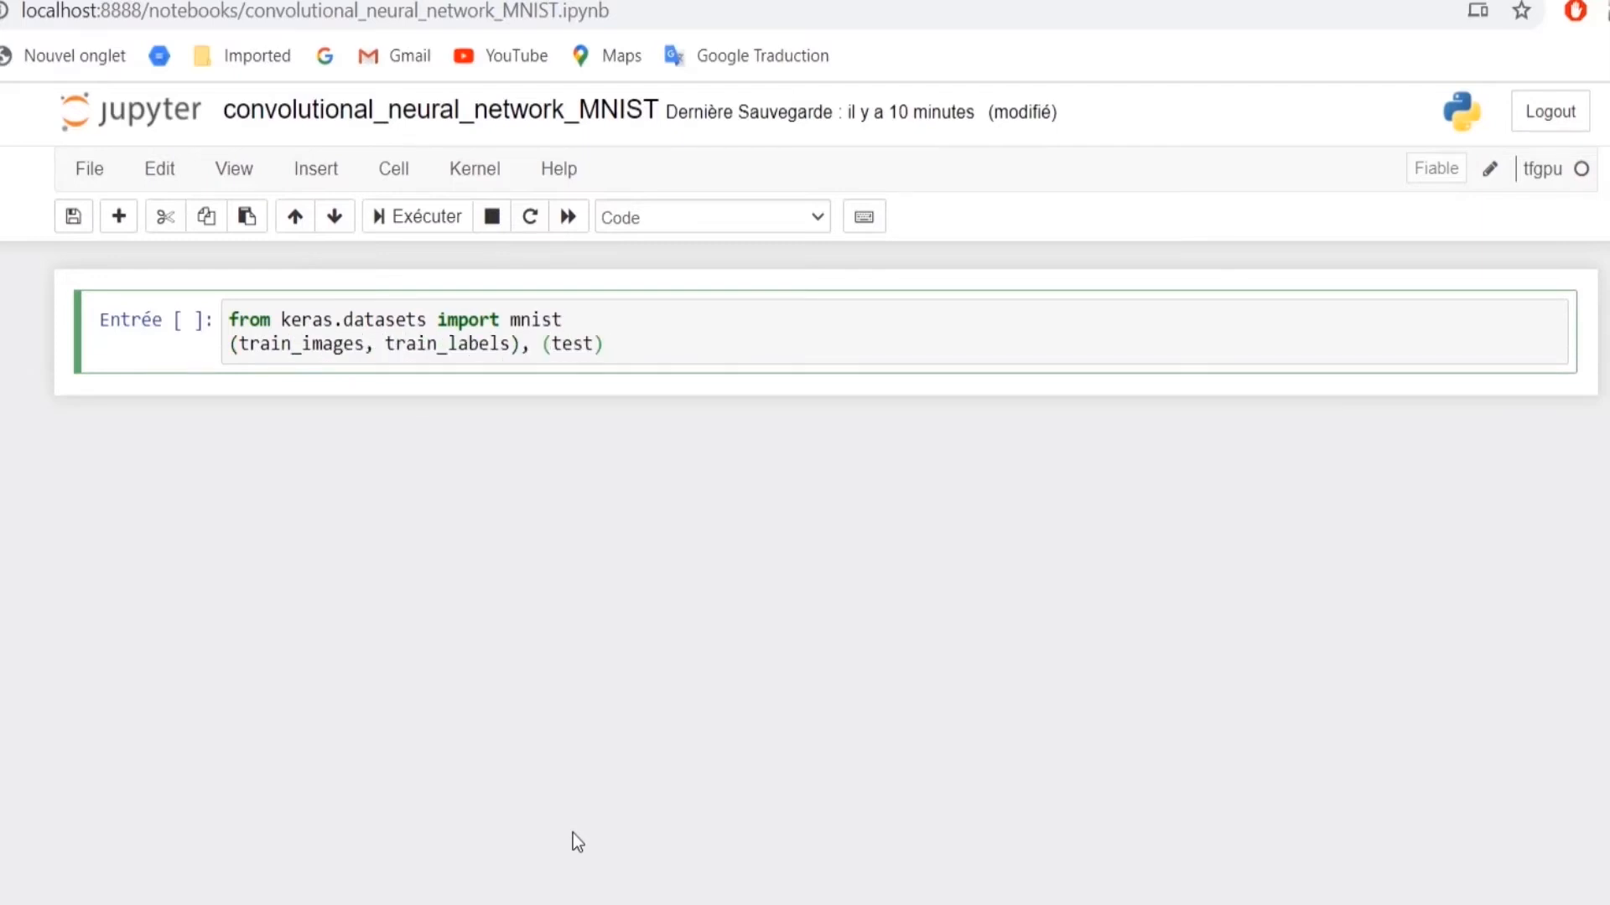
text(_images, test_labels) = mnist.load_data())
text(trai)
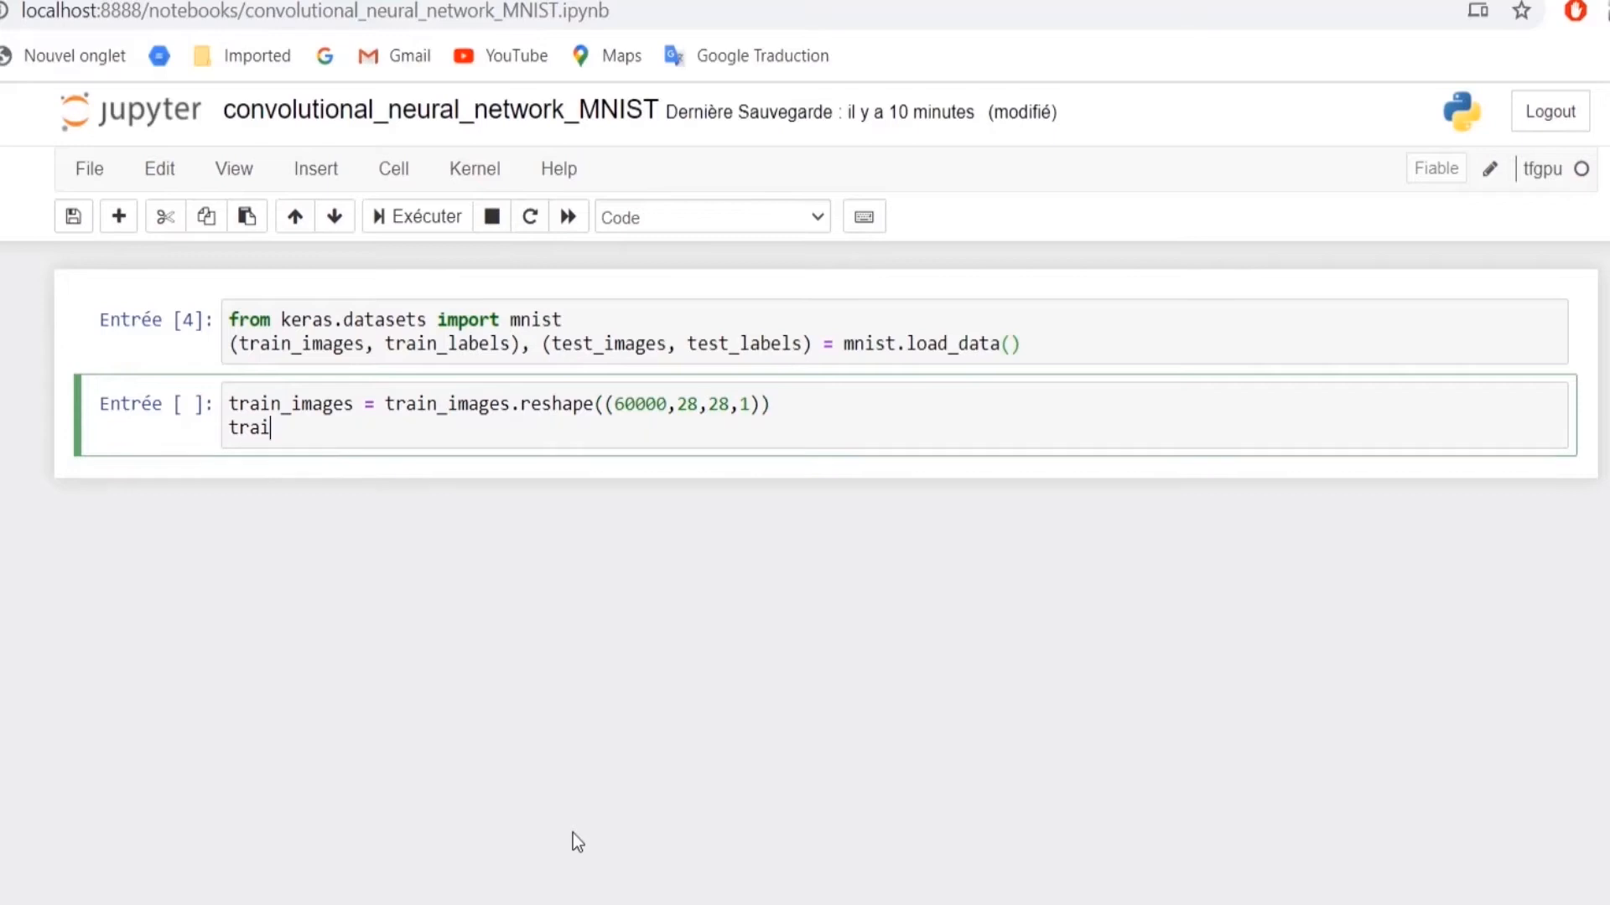
Scale images with astype('float32')/255 and one-hot encode train and test labels with to_categorical
text(n_images = train_images.a)
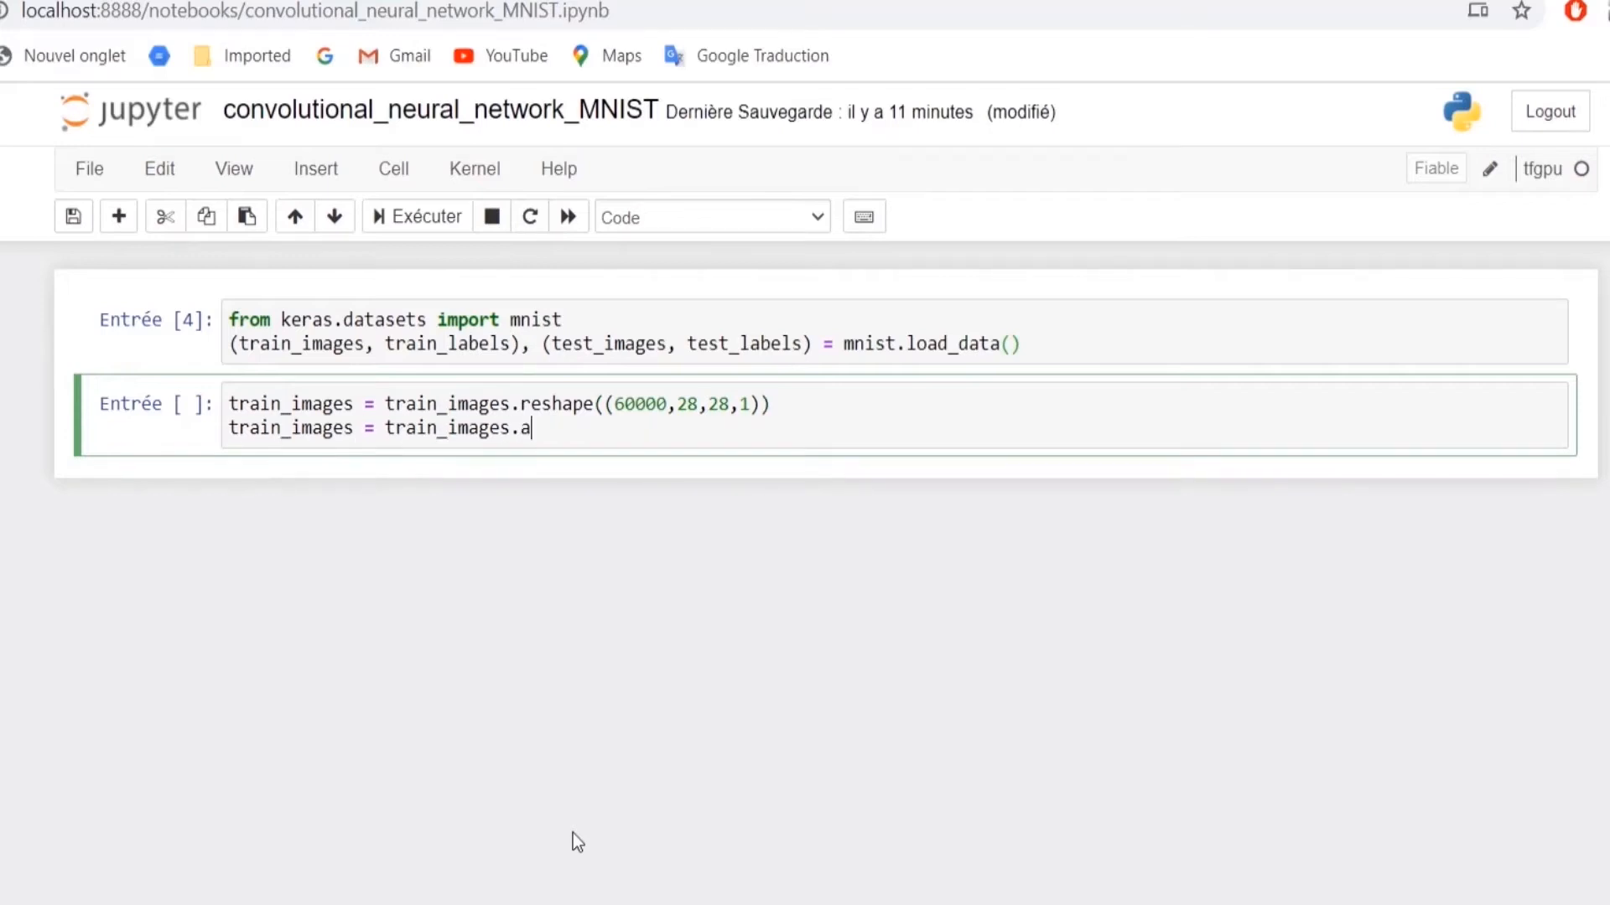
text(stype('float32')/255)
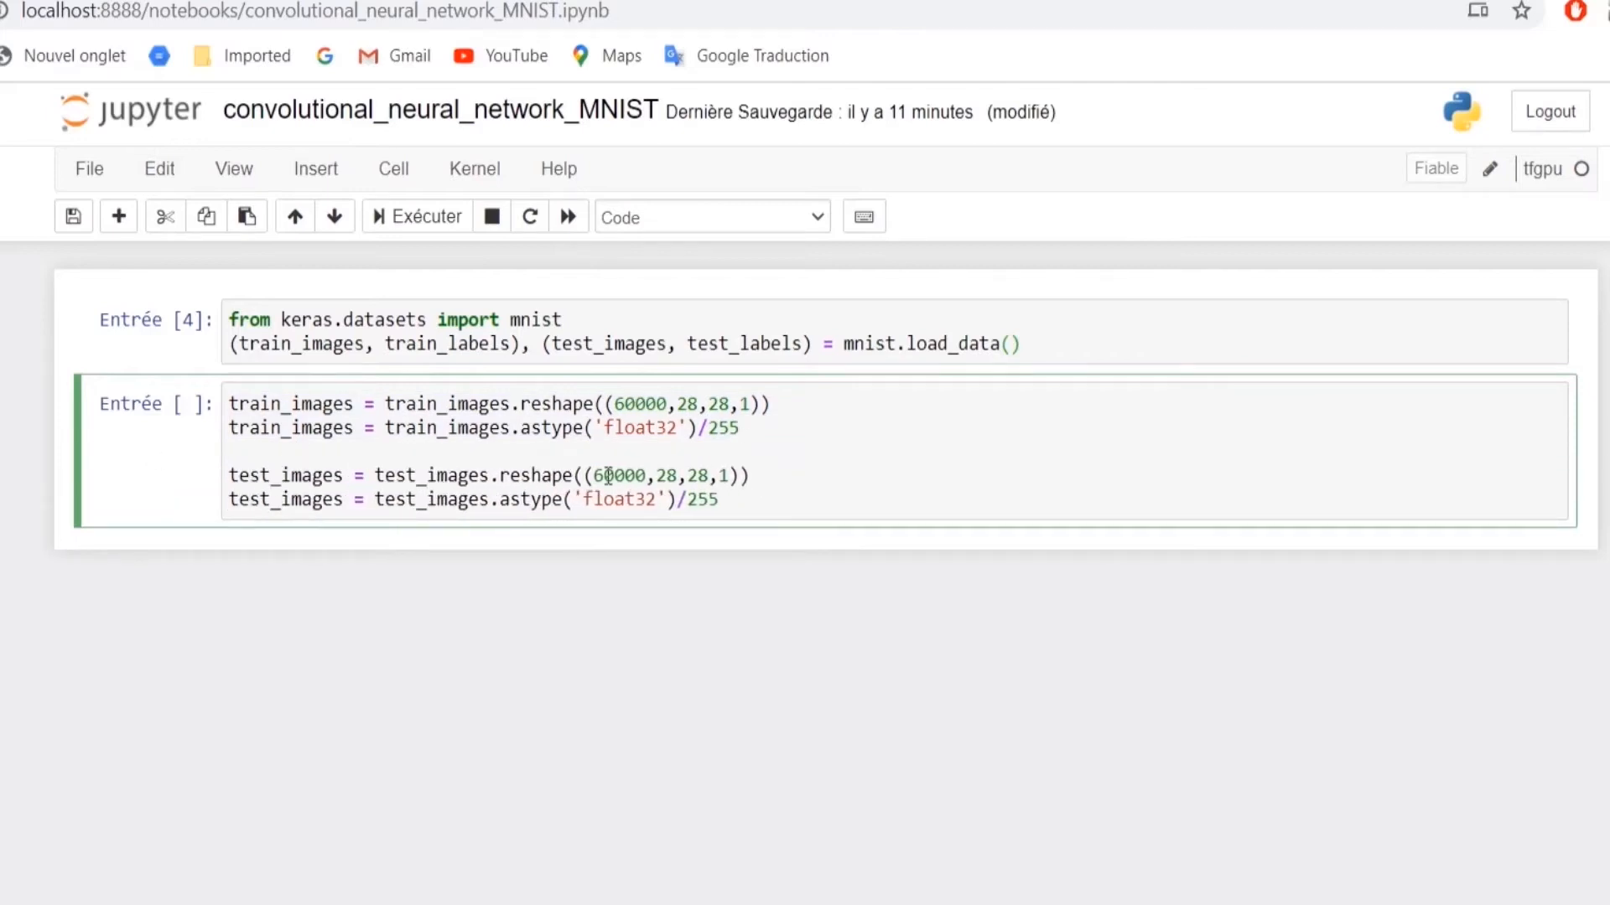
text(from keras.)
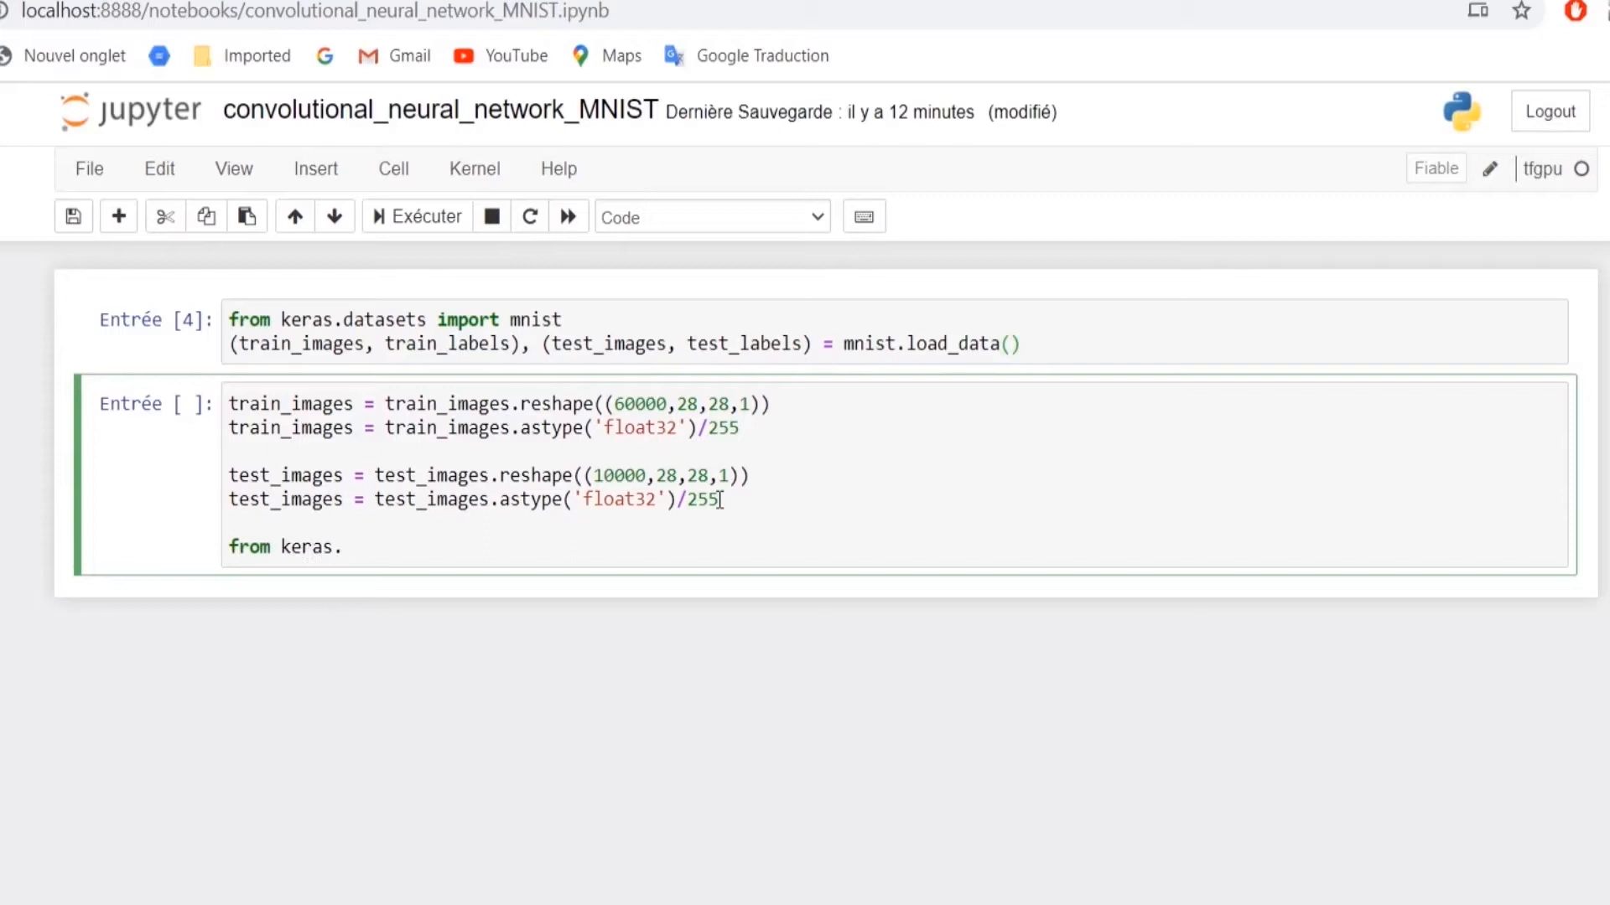
text(utils import to_catog)
text(trai)
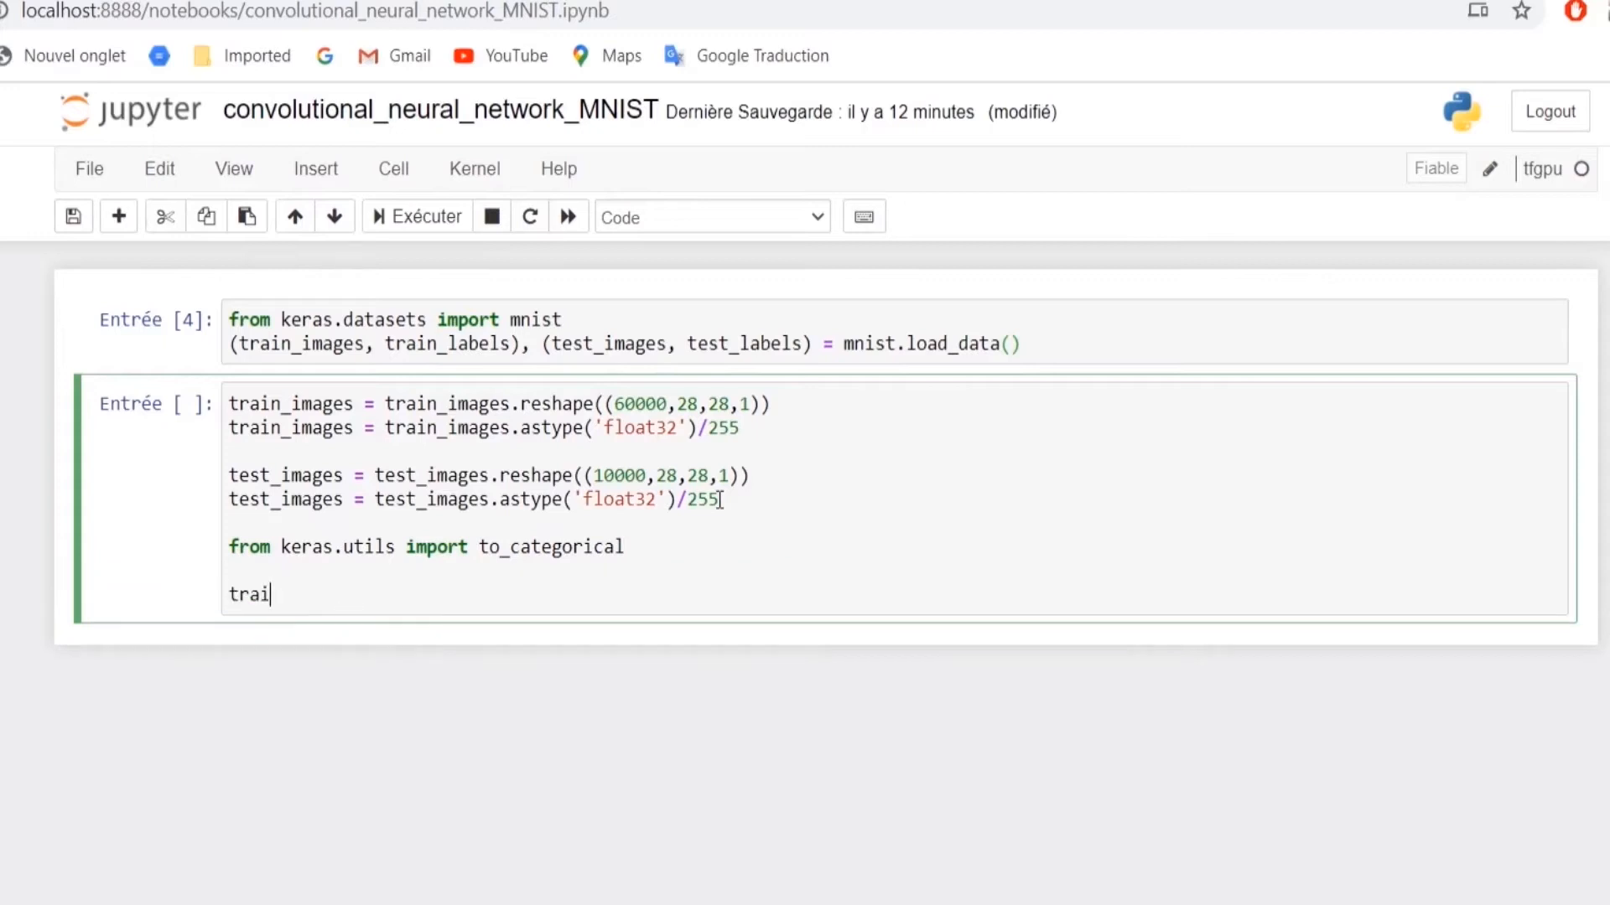
text(n_labels = to_cato)
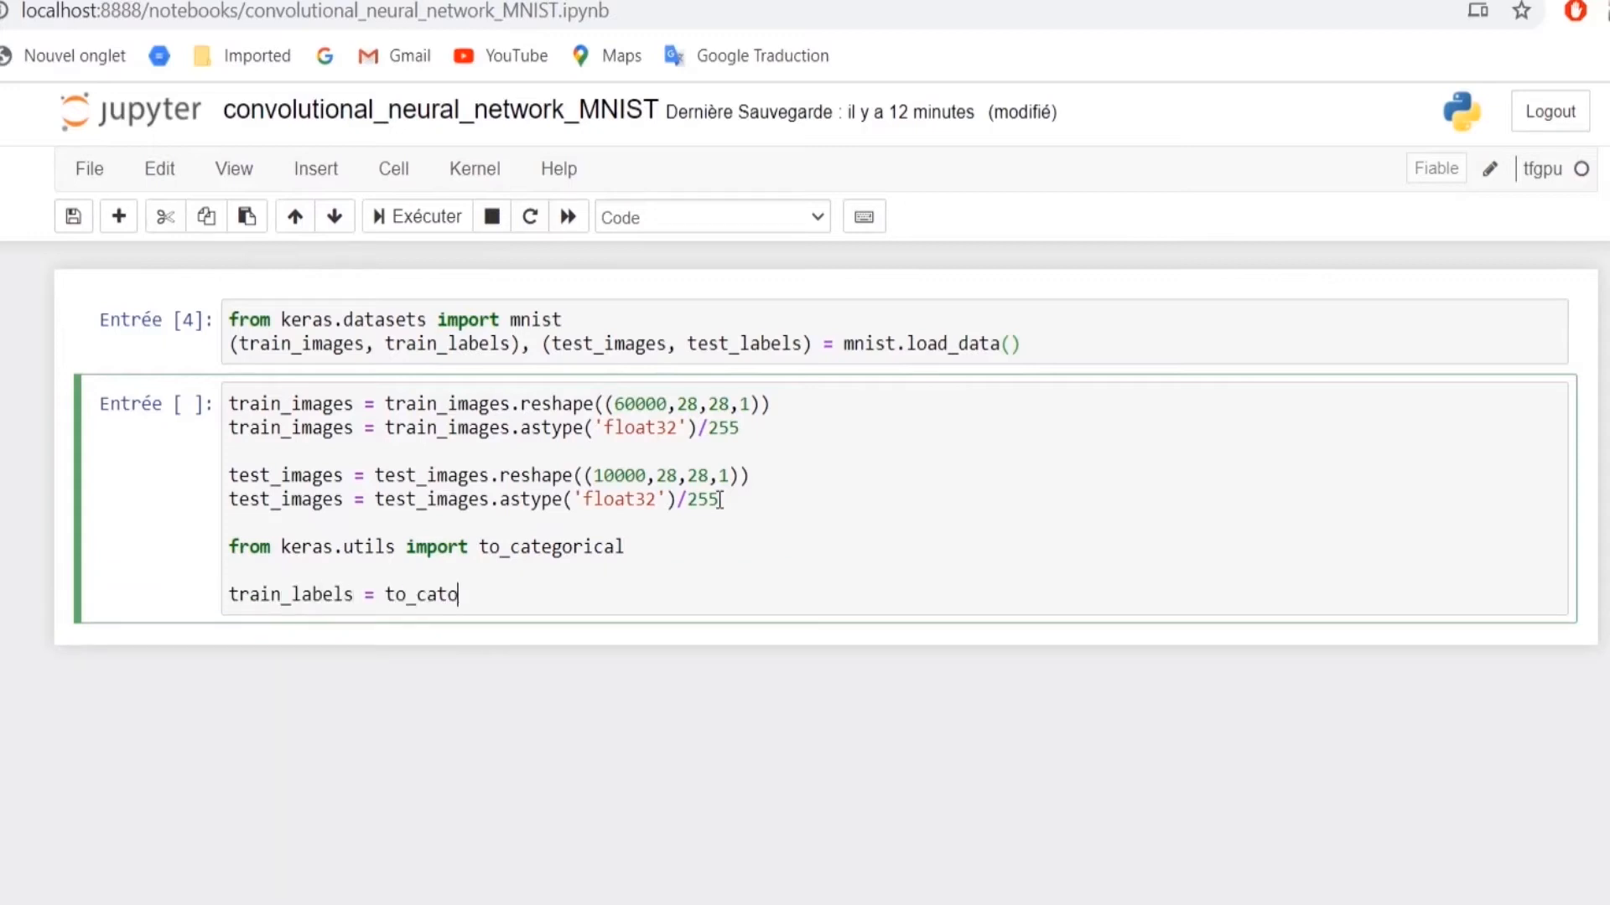
text(egorical)
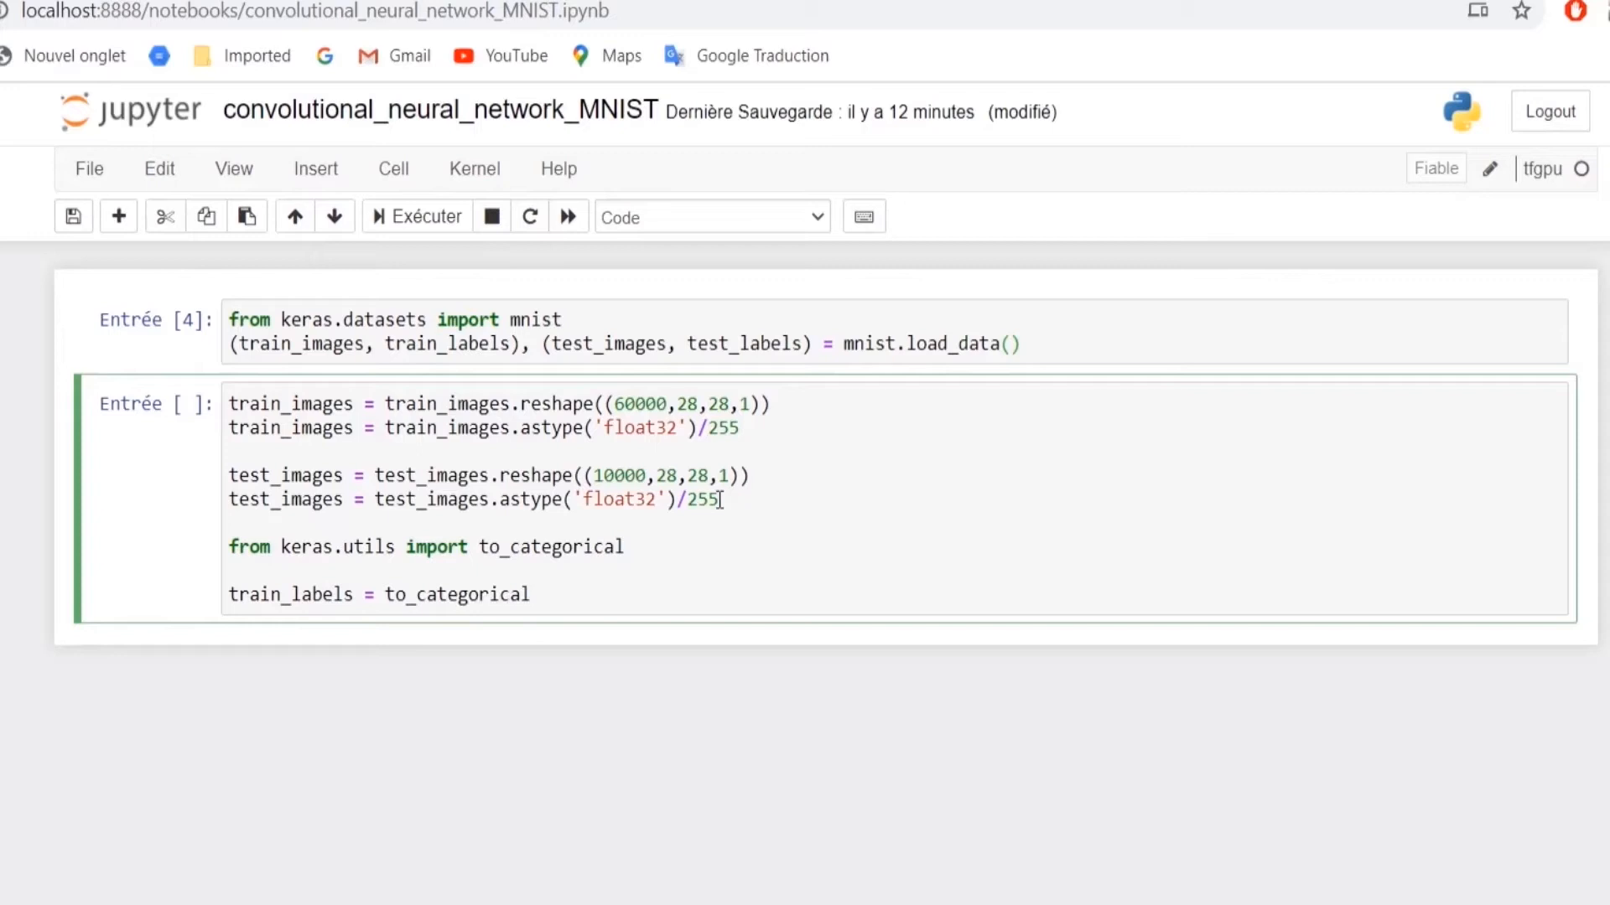
text((train_labels))
text(test_labels = to_categorical(test_labels)
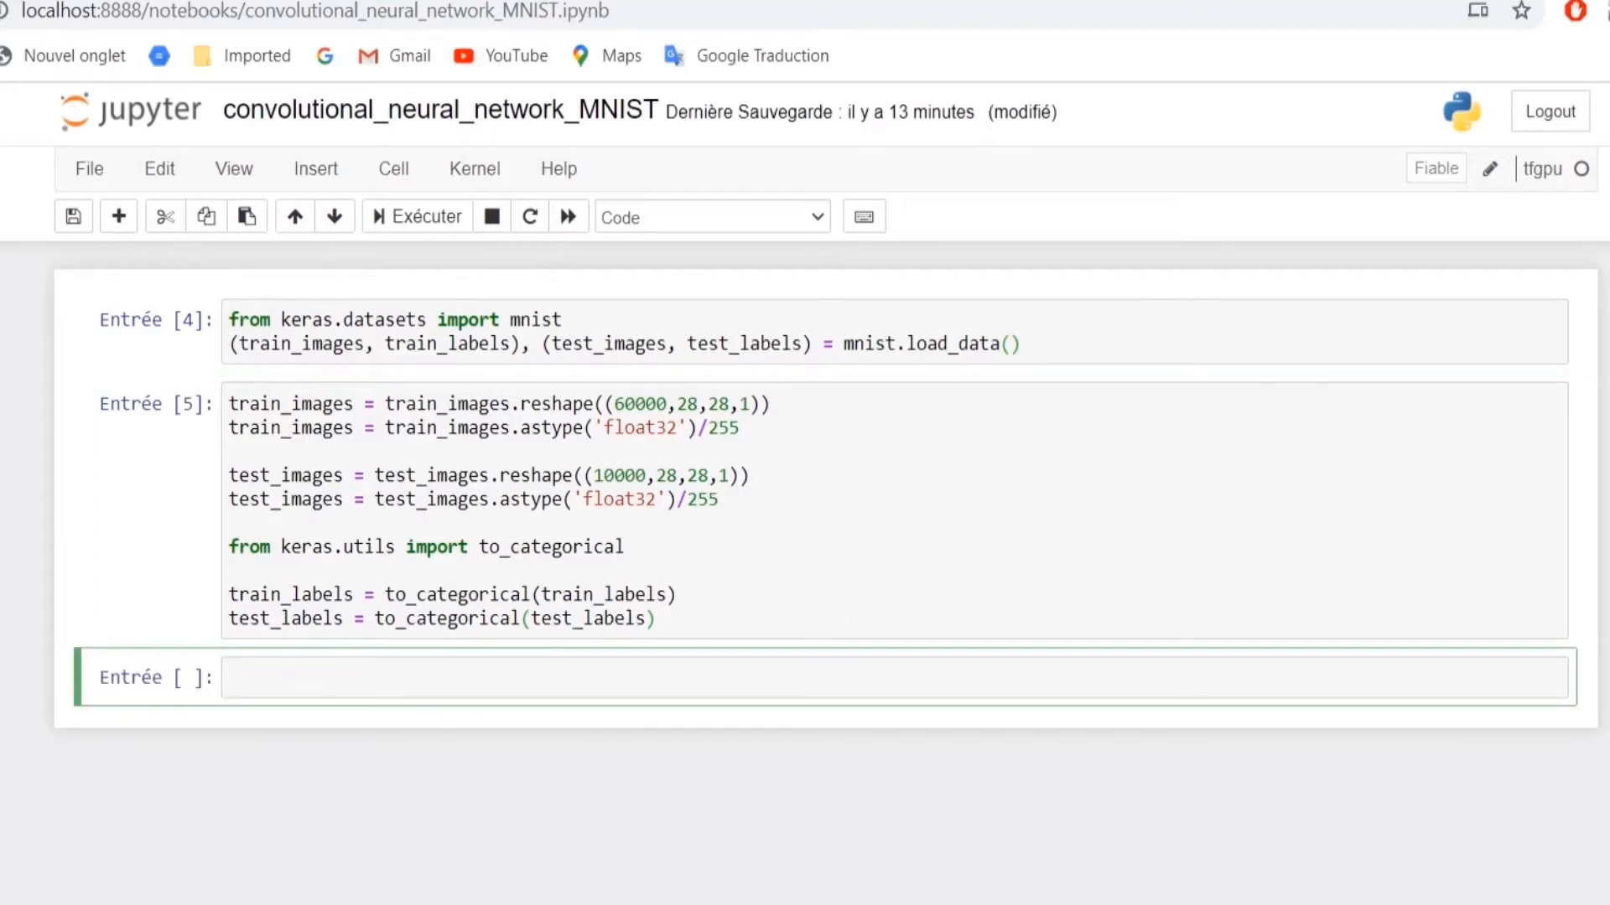
Import keras layers and models and create model = models.Sequential()
text(from keras import la)
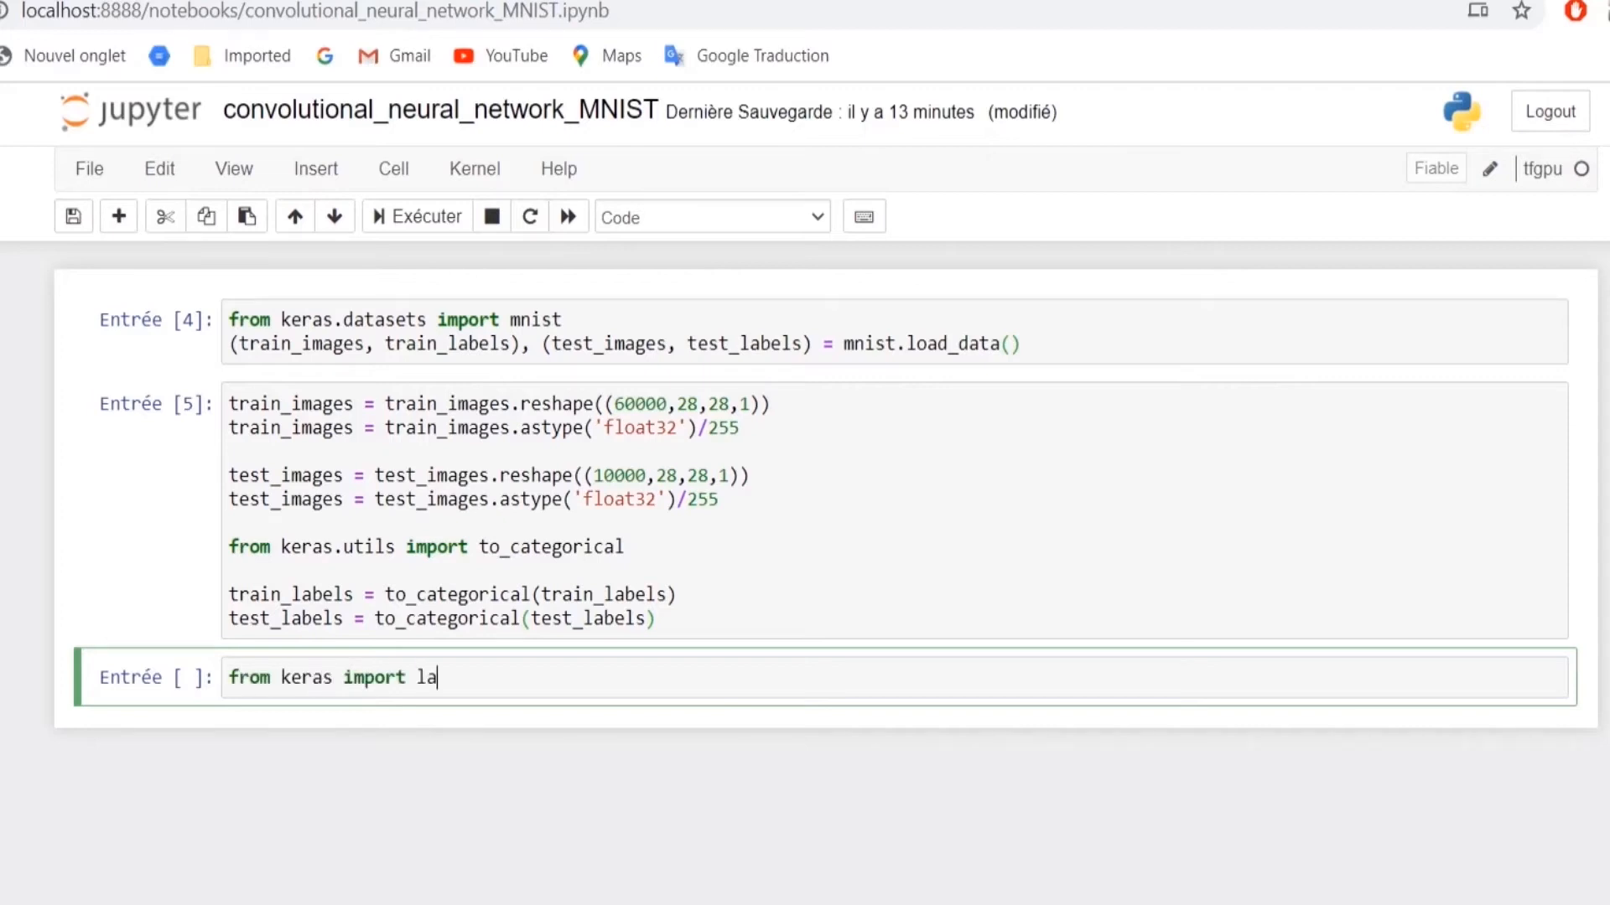
text(yers)
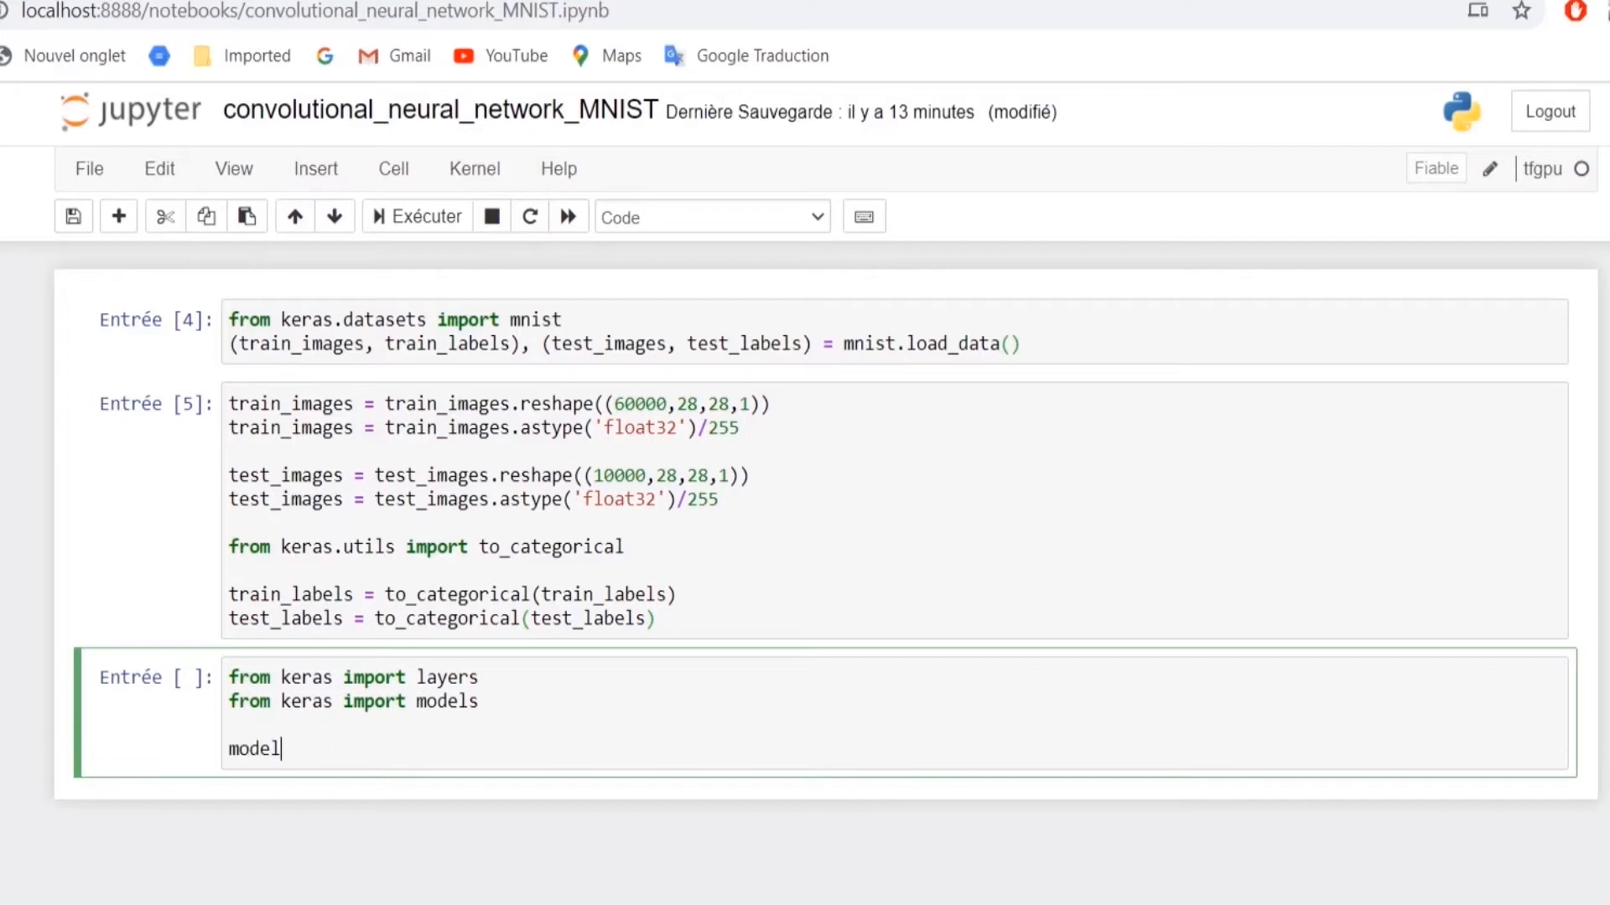
text(= models)
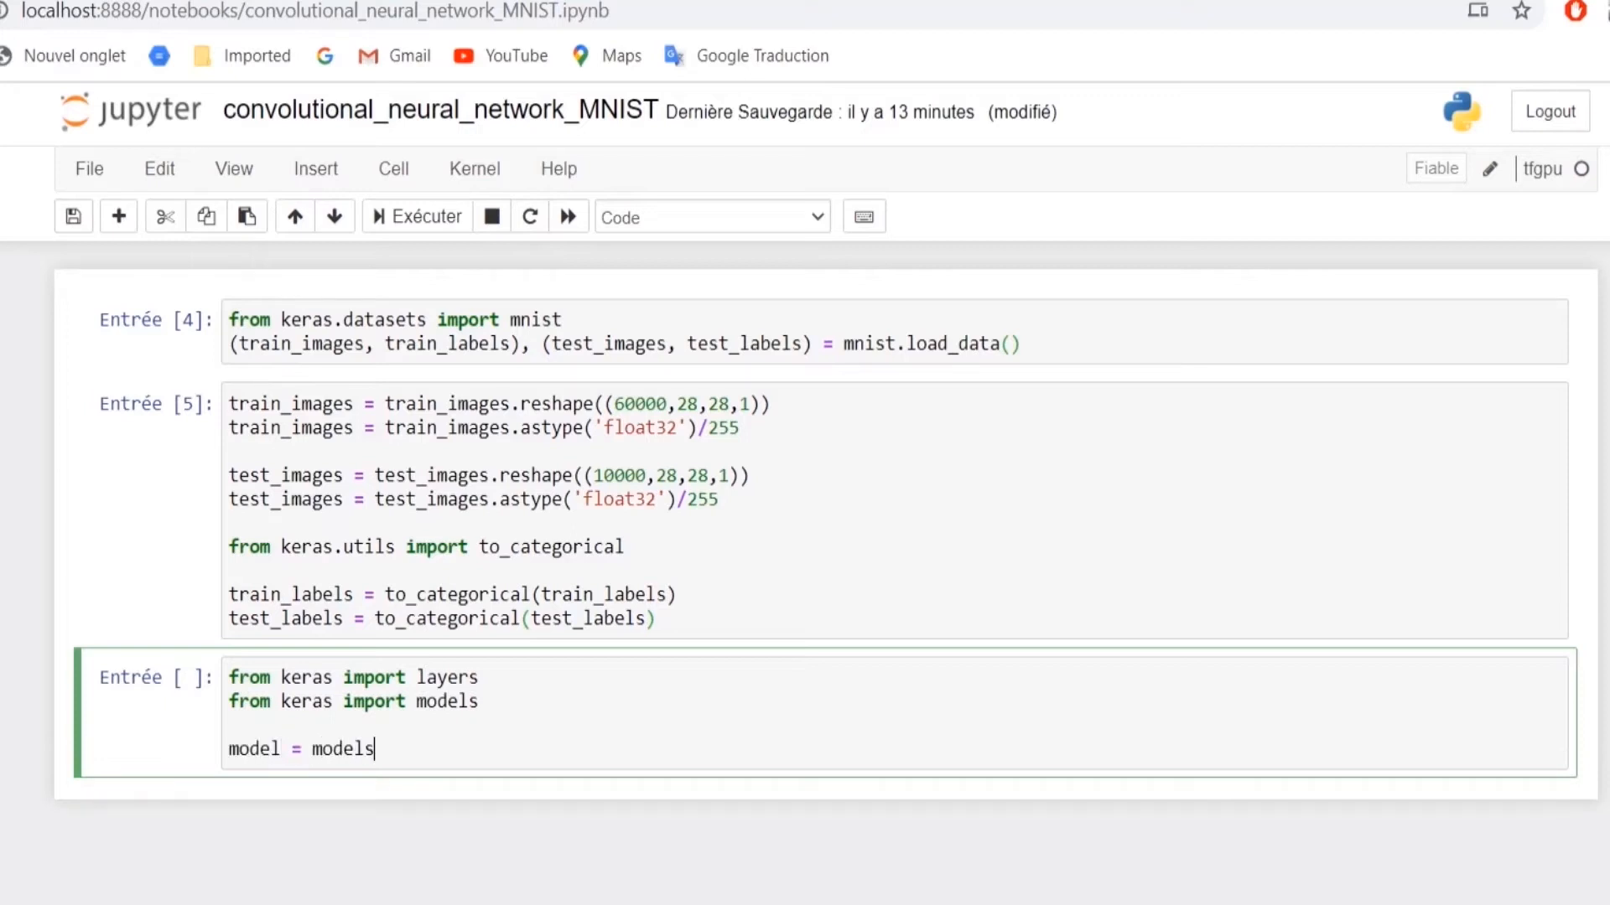
text(.S)
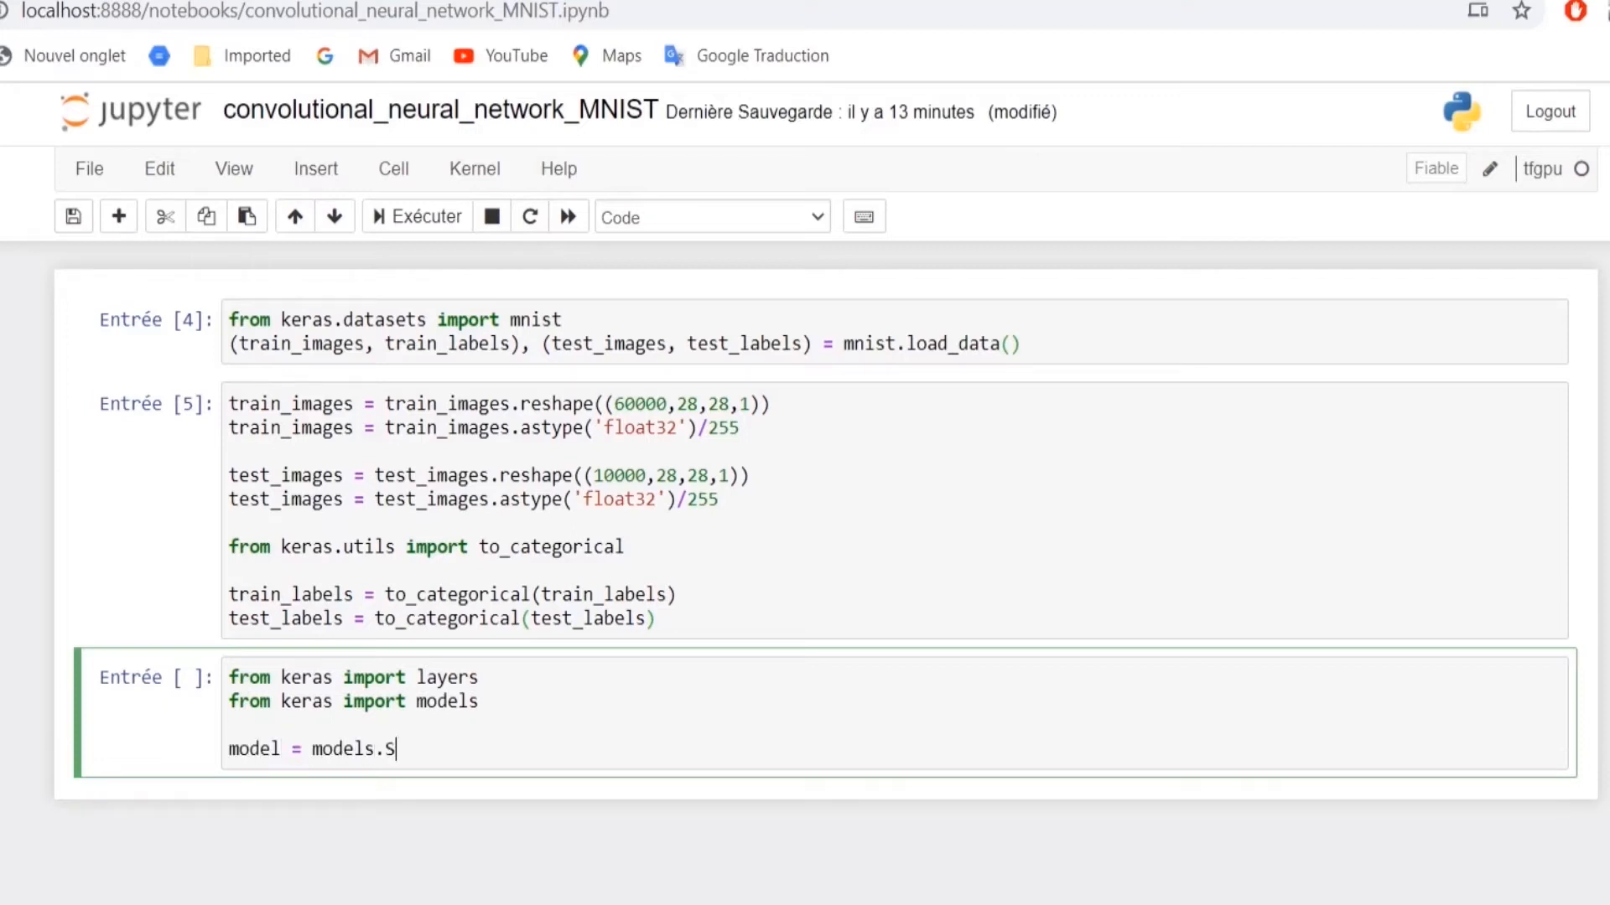
text(equen)
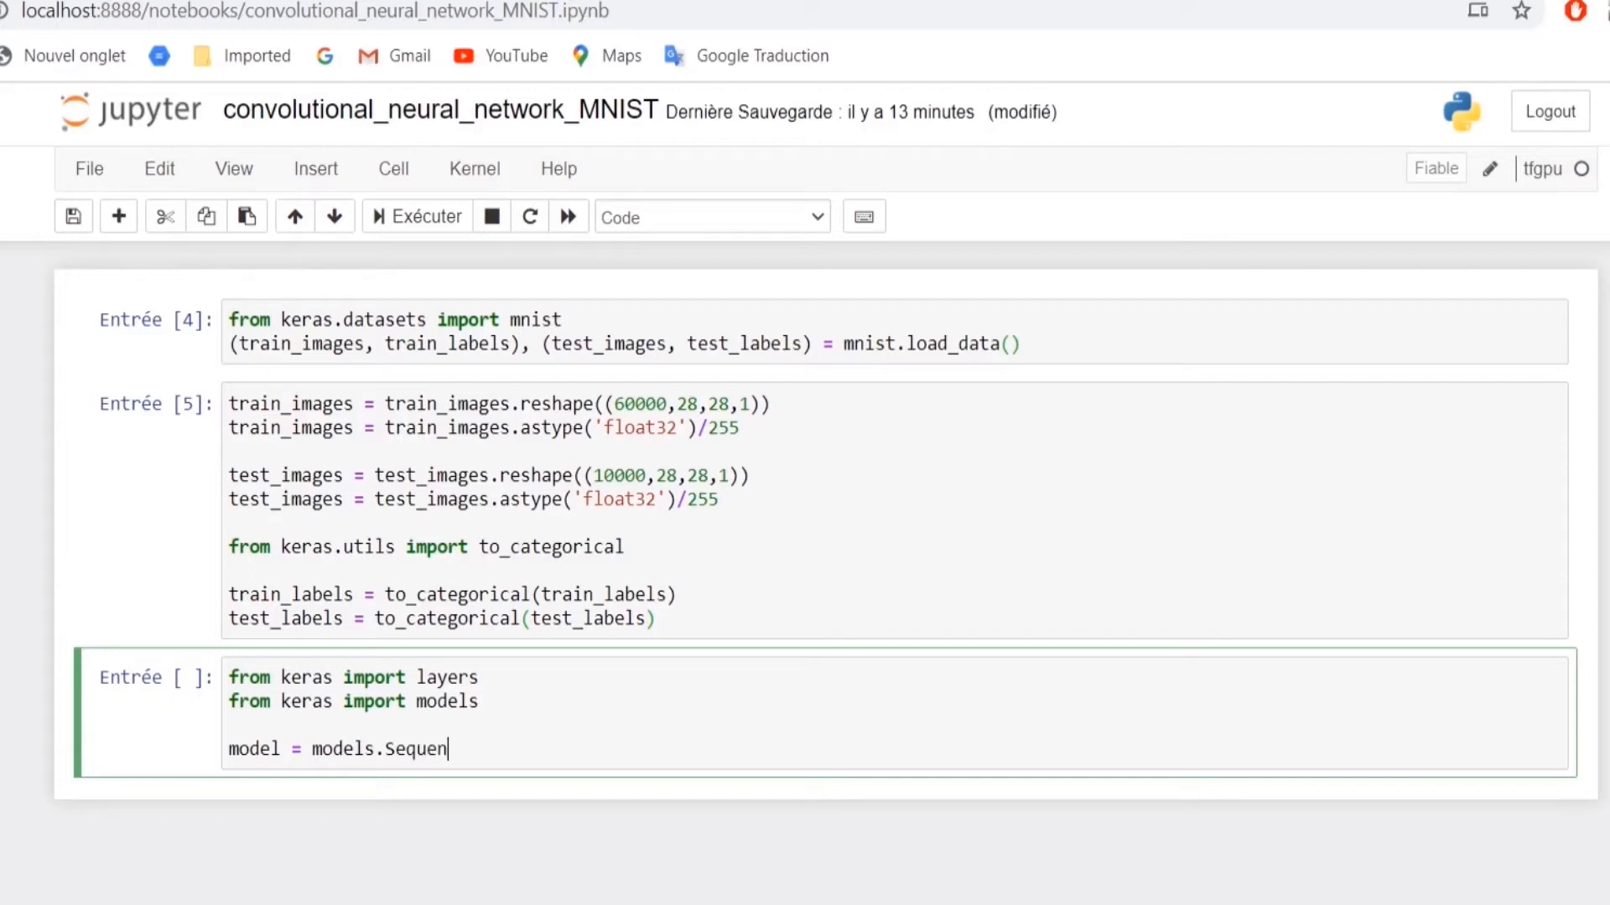
text(tial())
text(model.a)
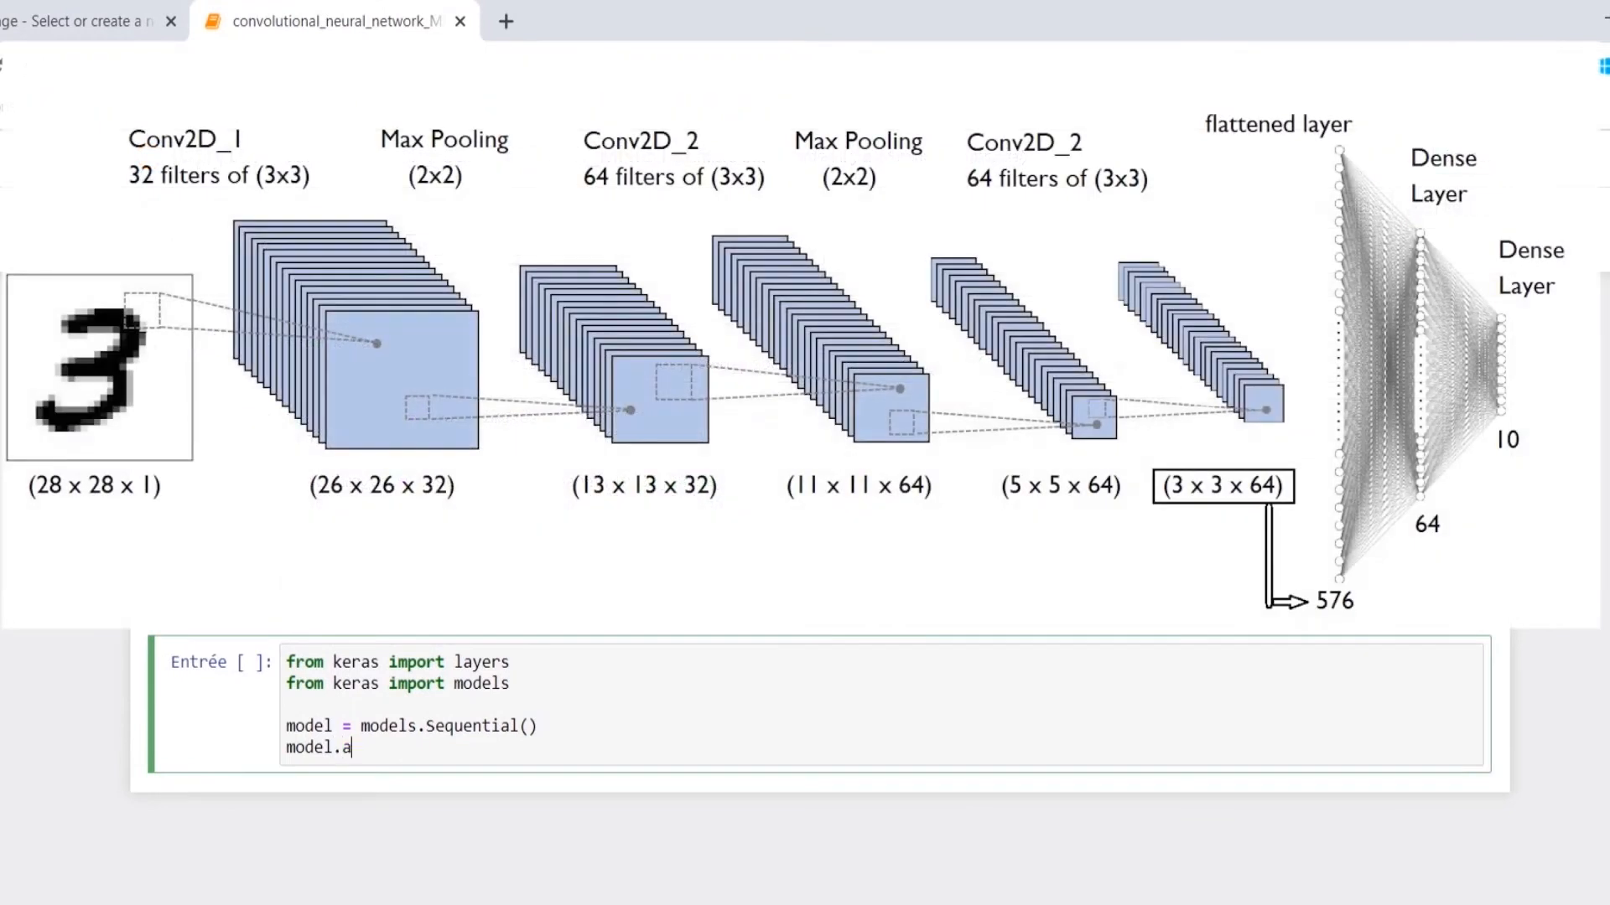
Add Conv2D(32, (3,3), activation='relu', input_shape=(28,28,1)) as the first model layer
text(dd(layers))
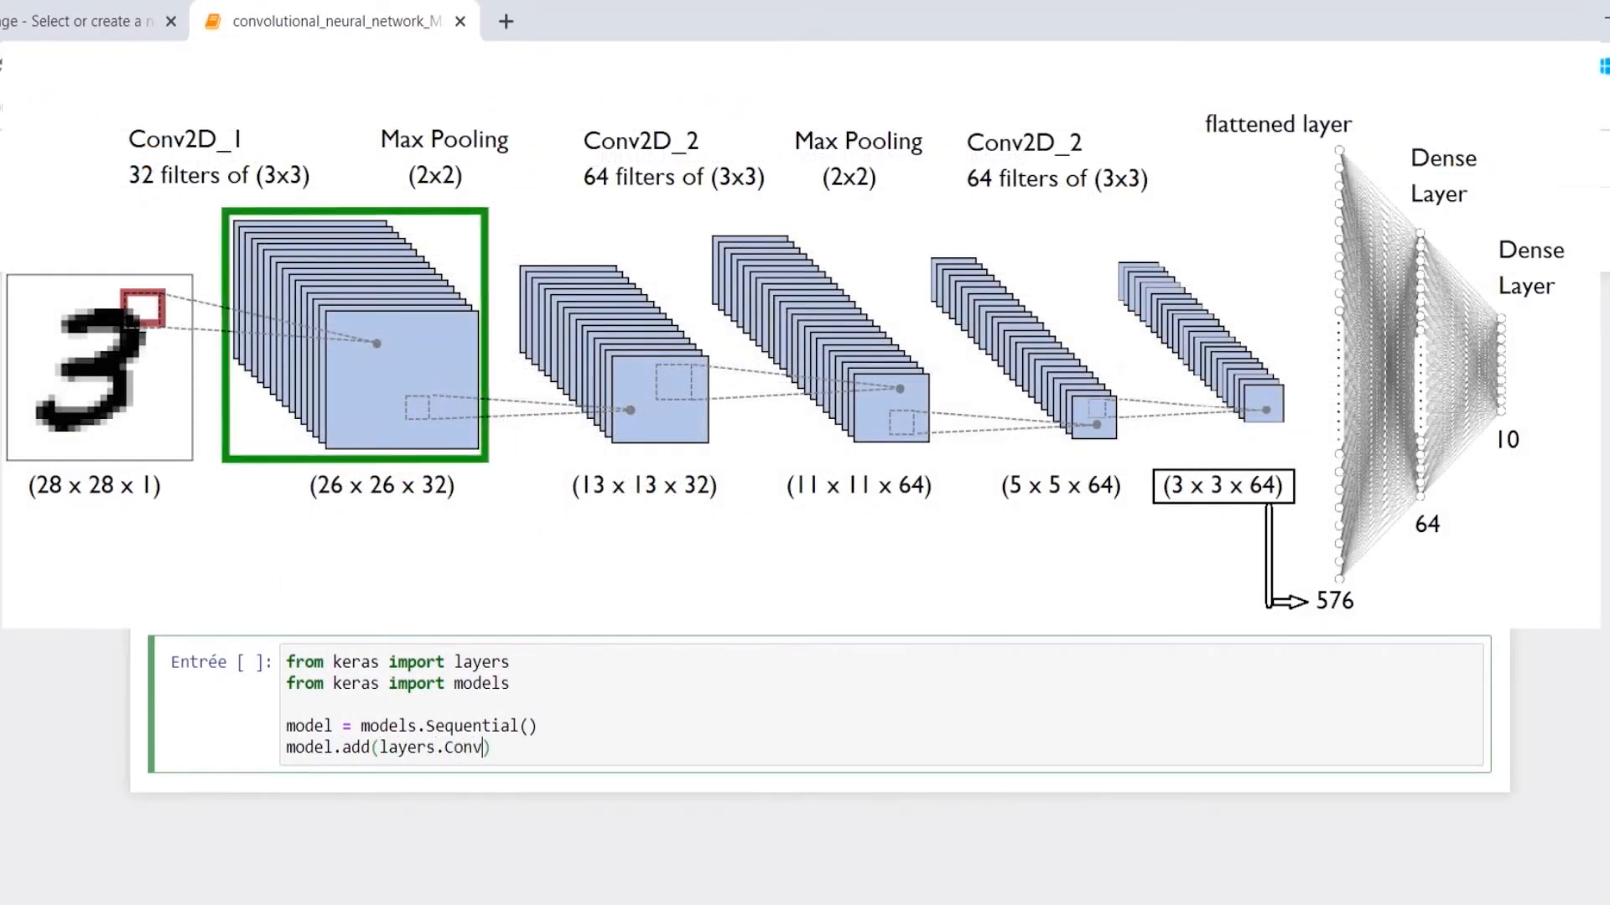
text(2D()))
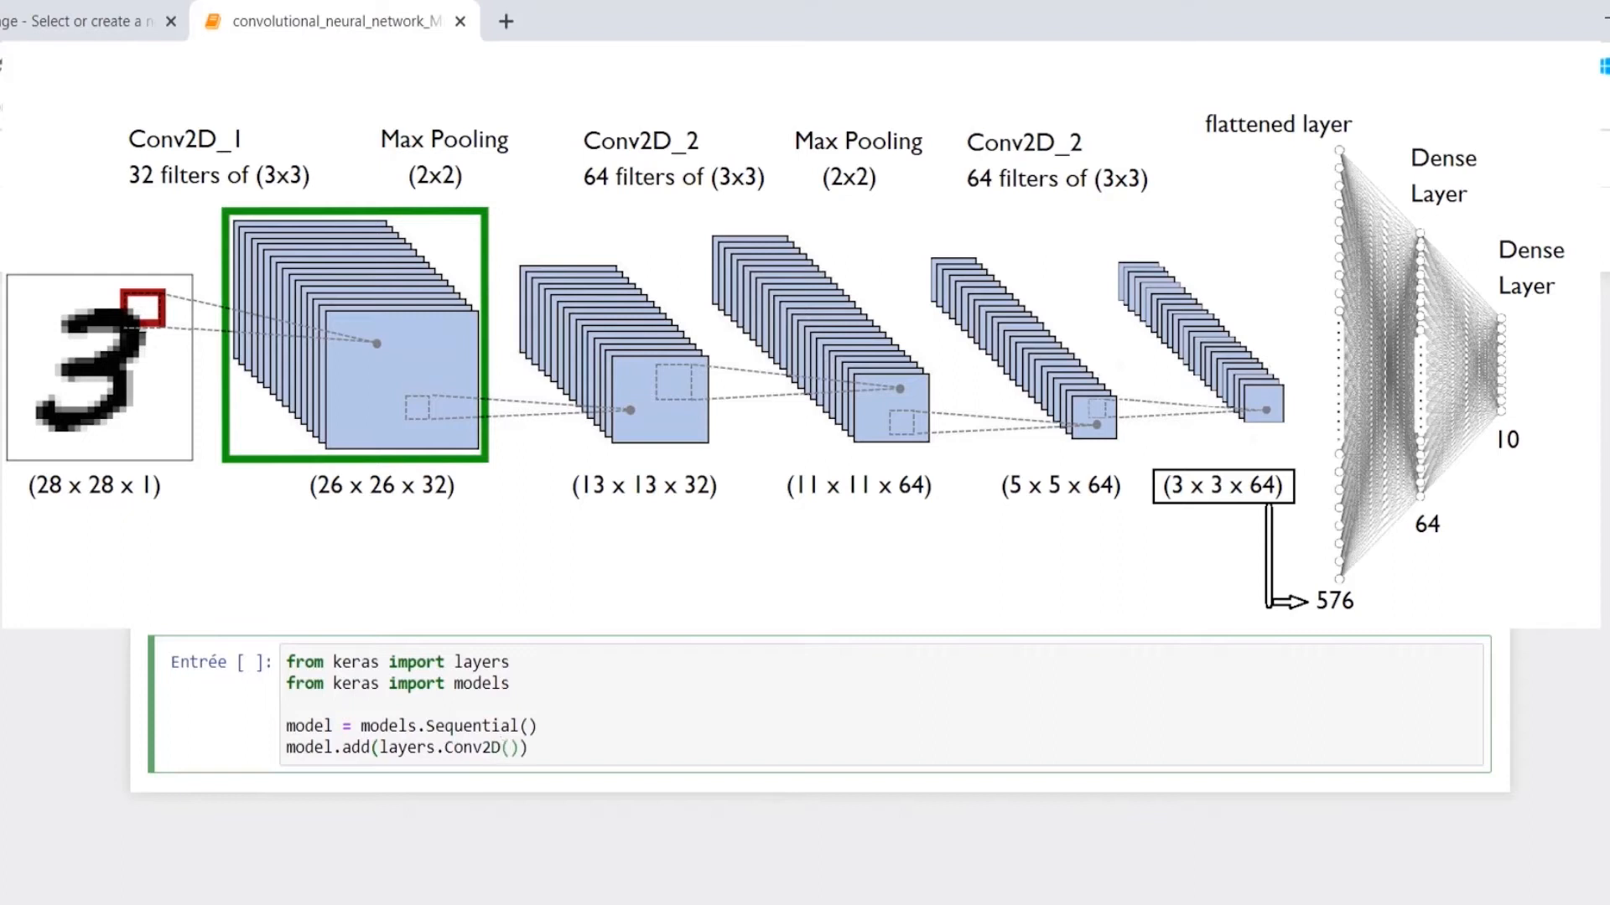
text(32,(3,3)
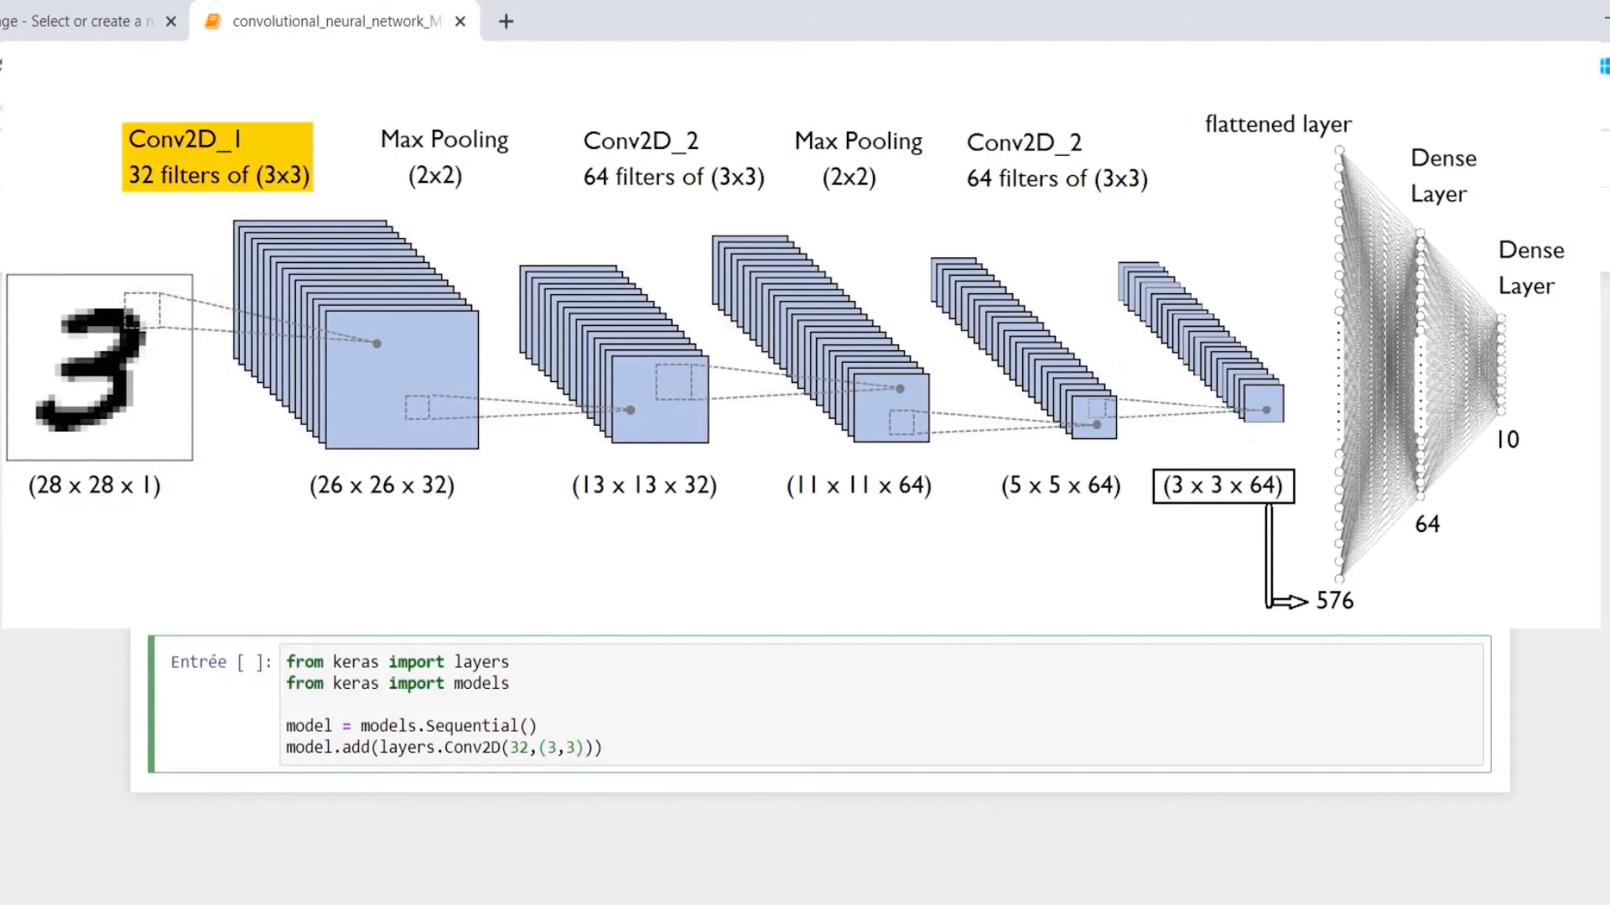
text(, activation)
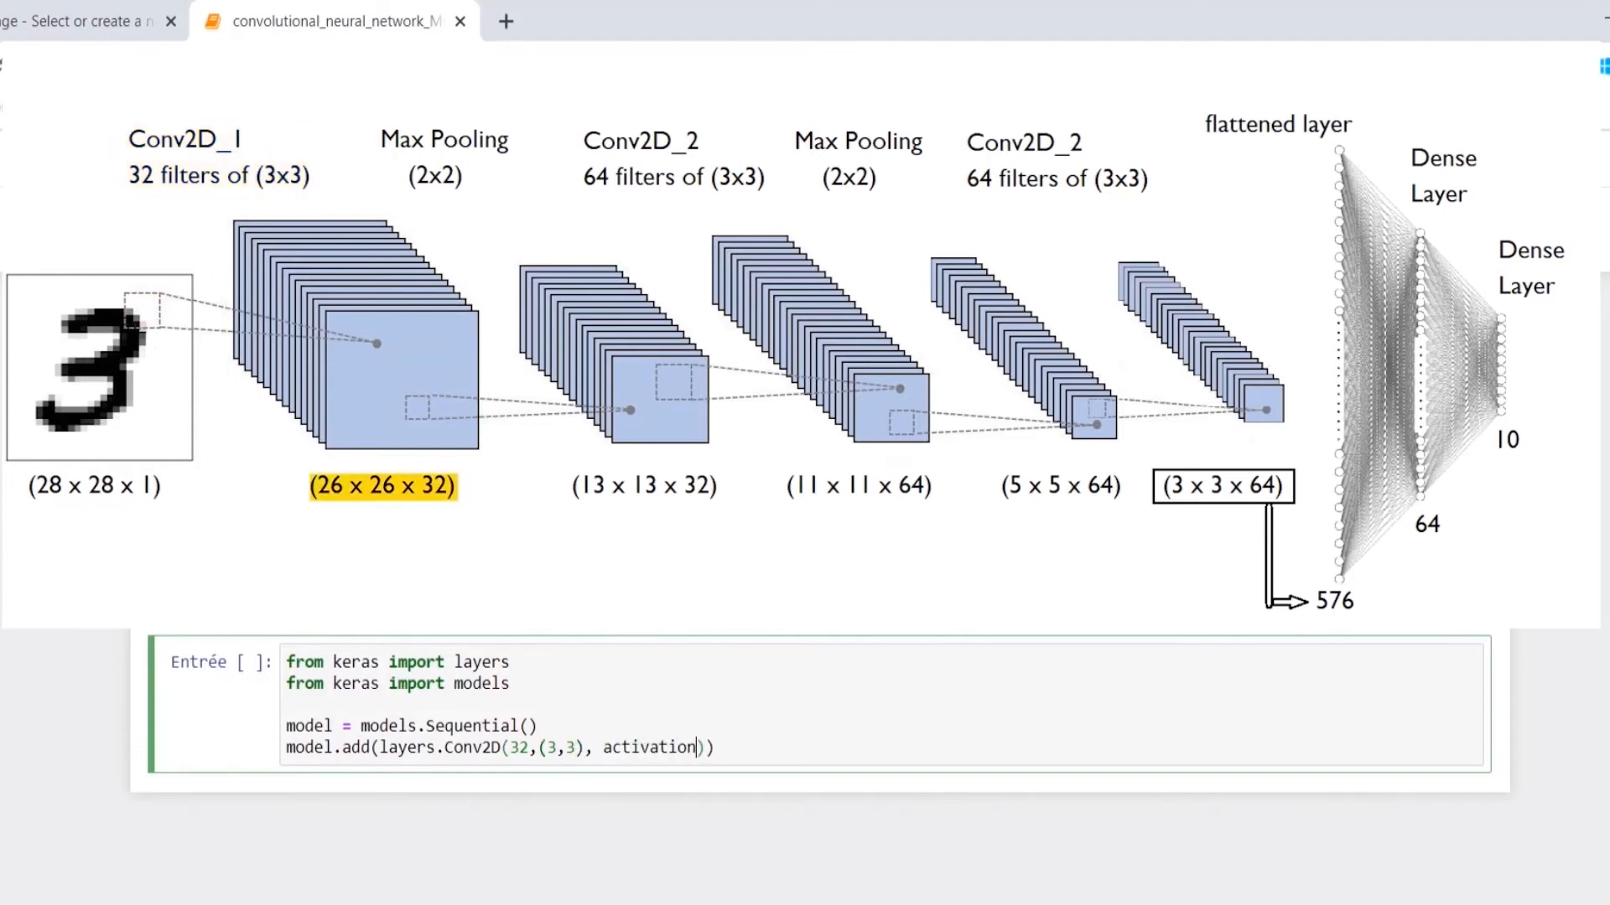
text(='relu', u)
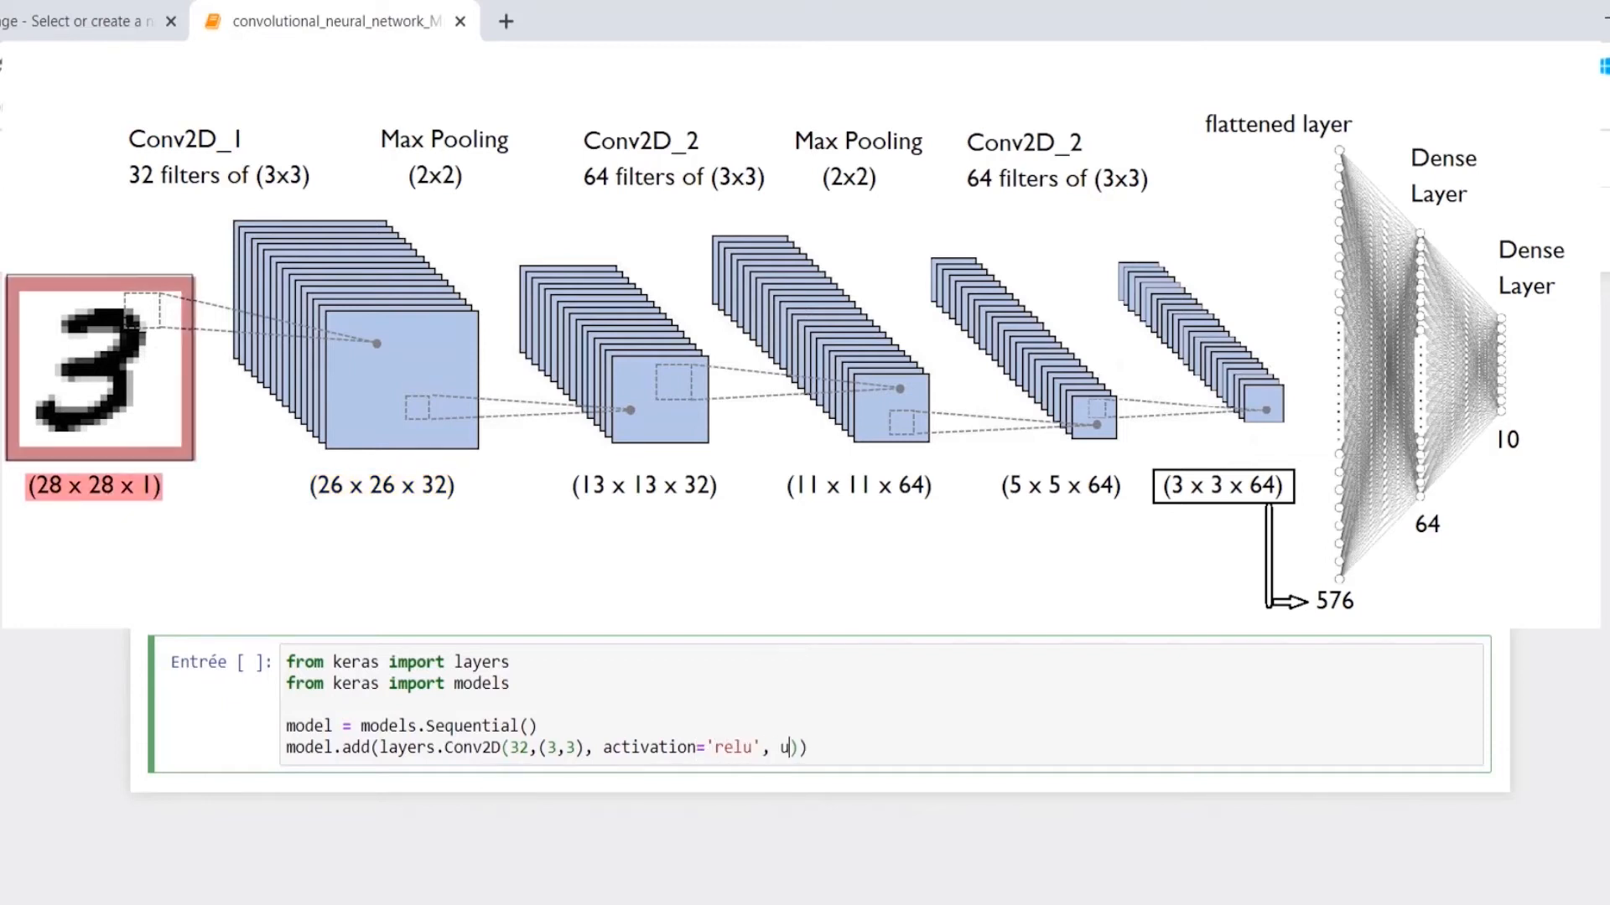
text(nput_shape = ()
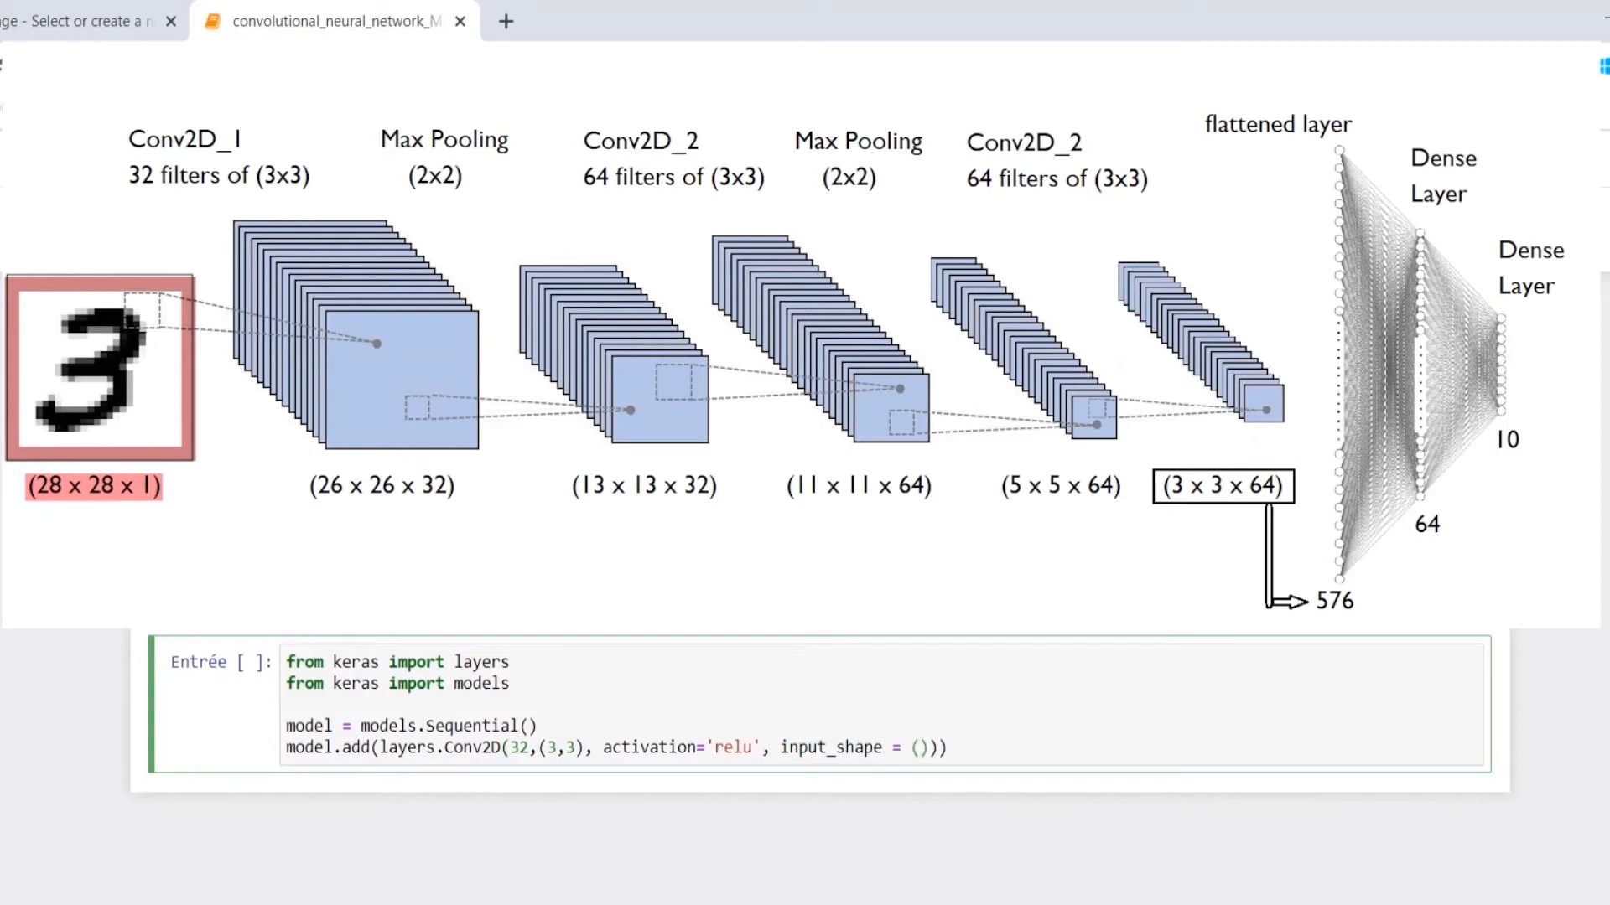
text(28,28)
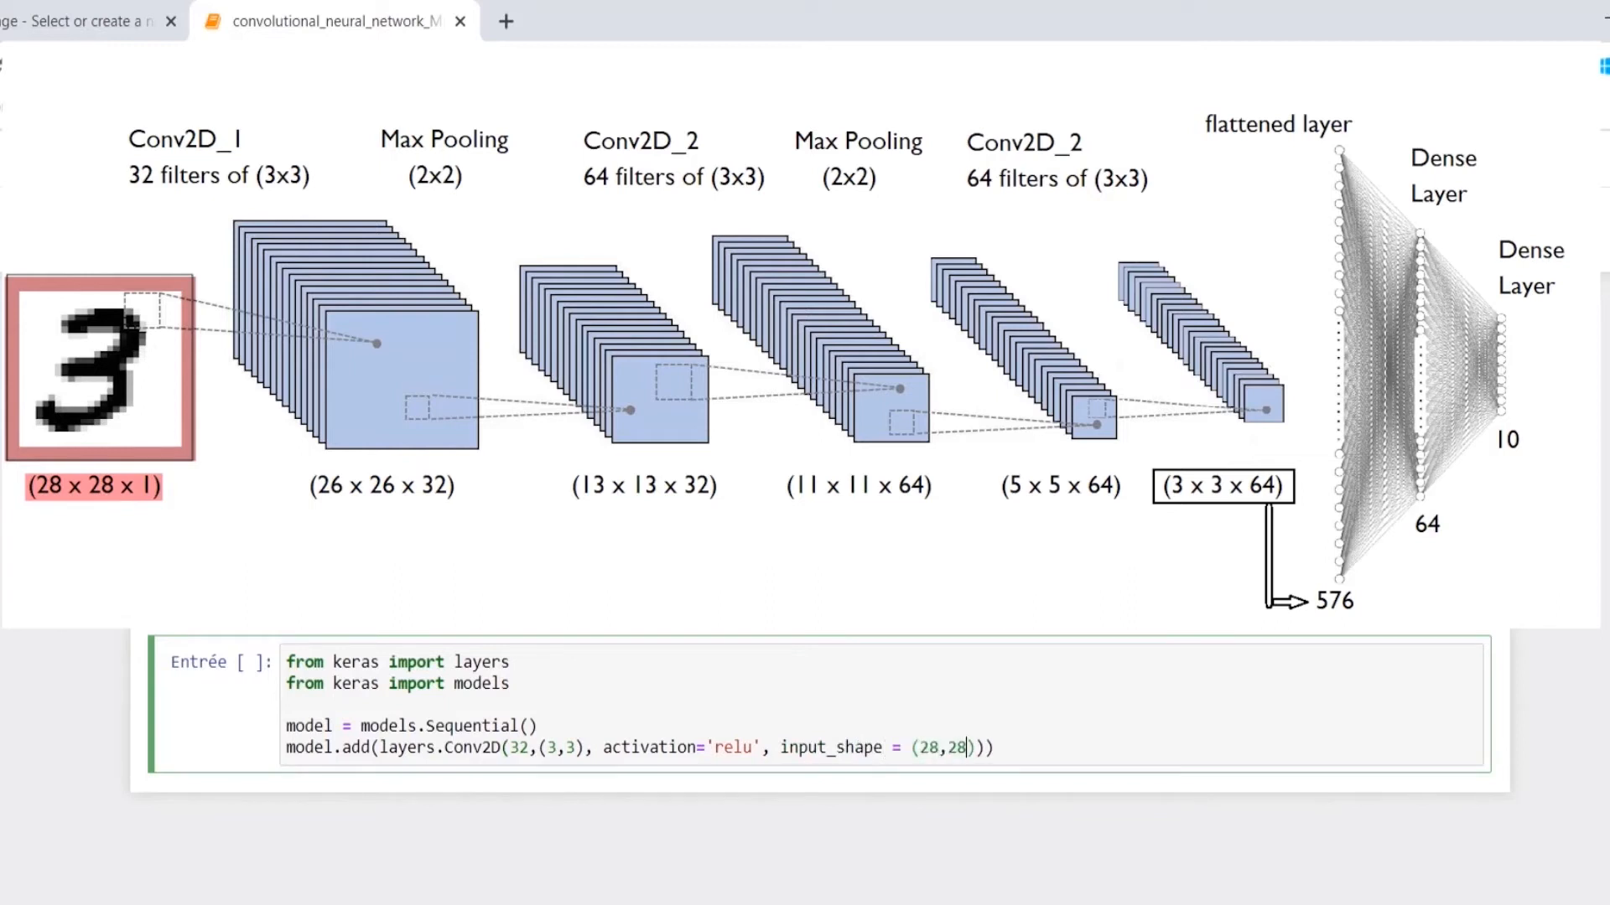
text(,1)
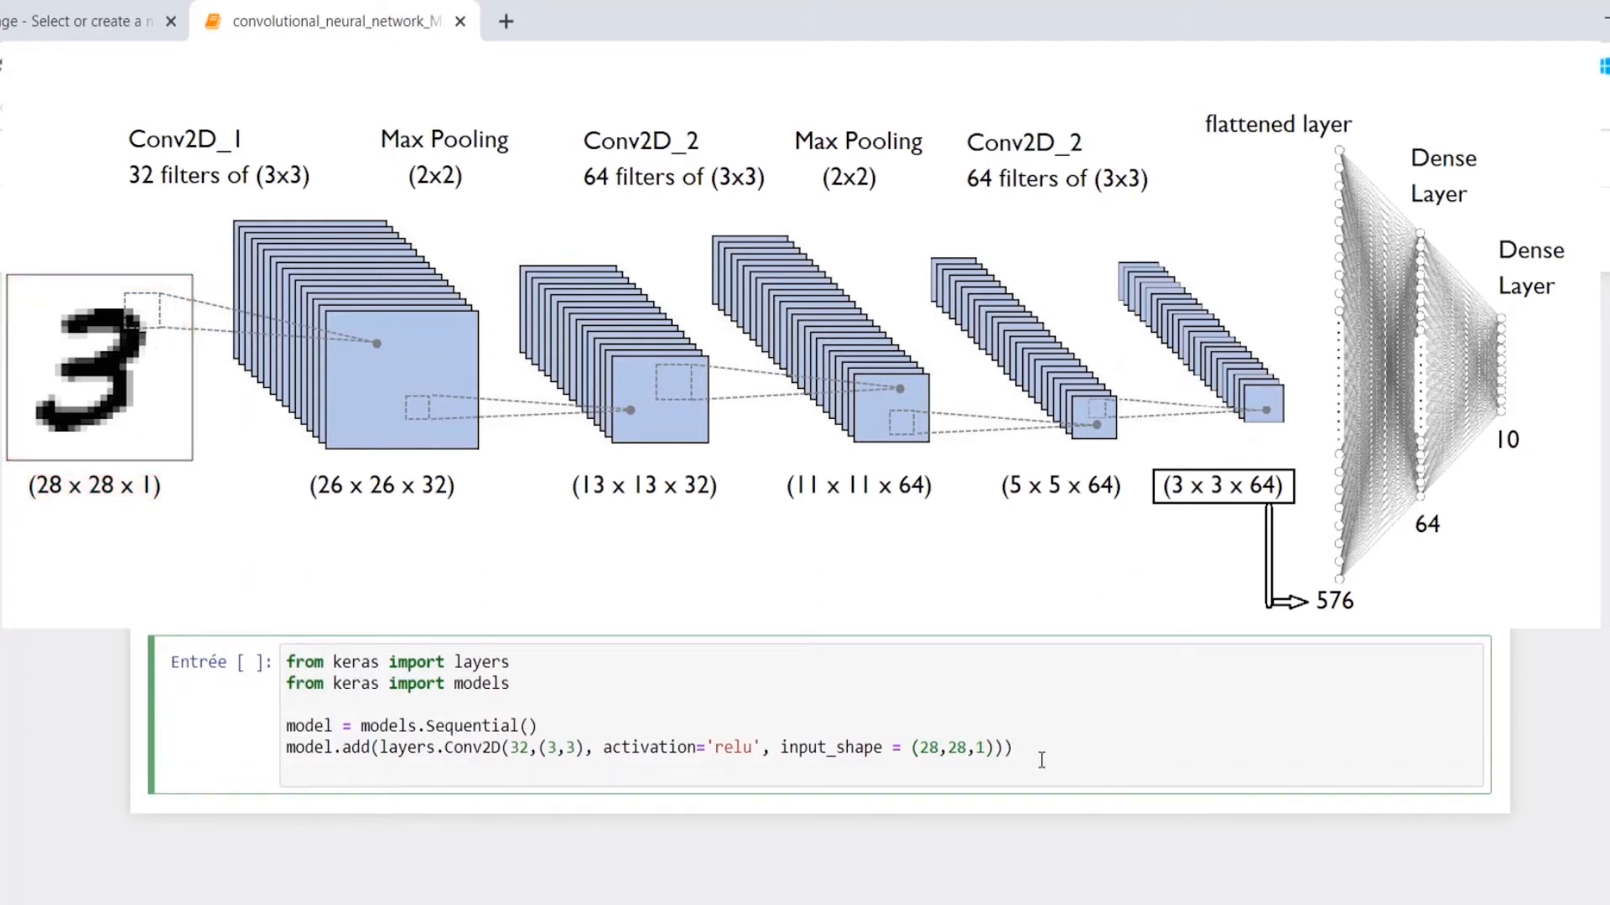
text(mode)
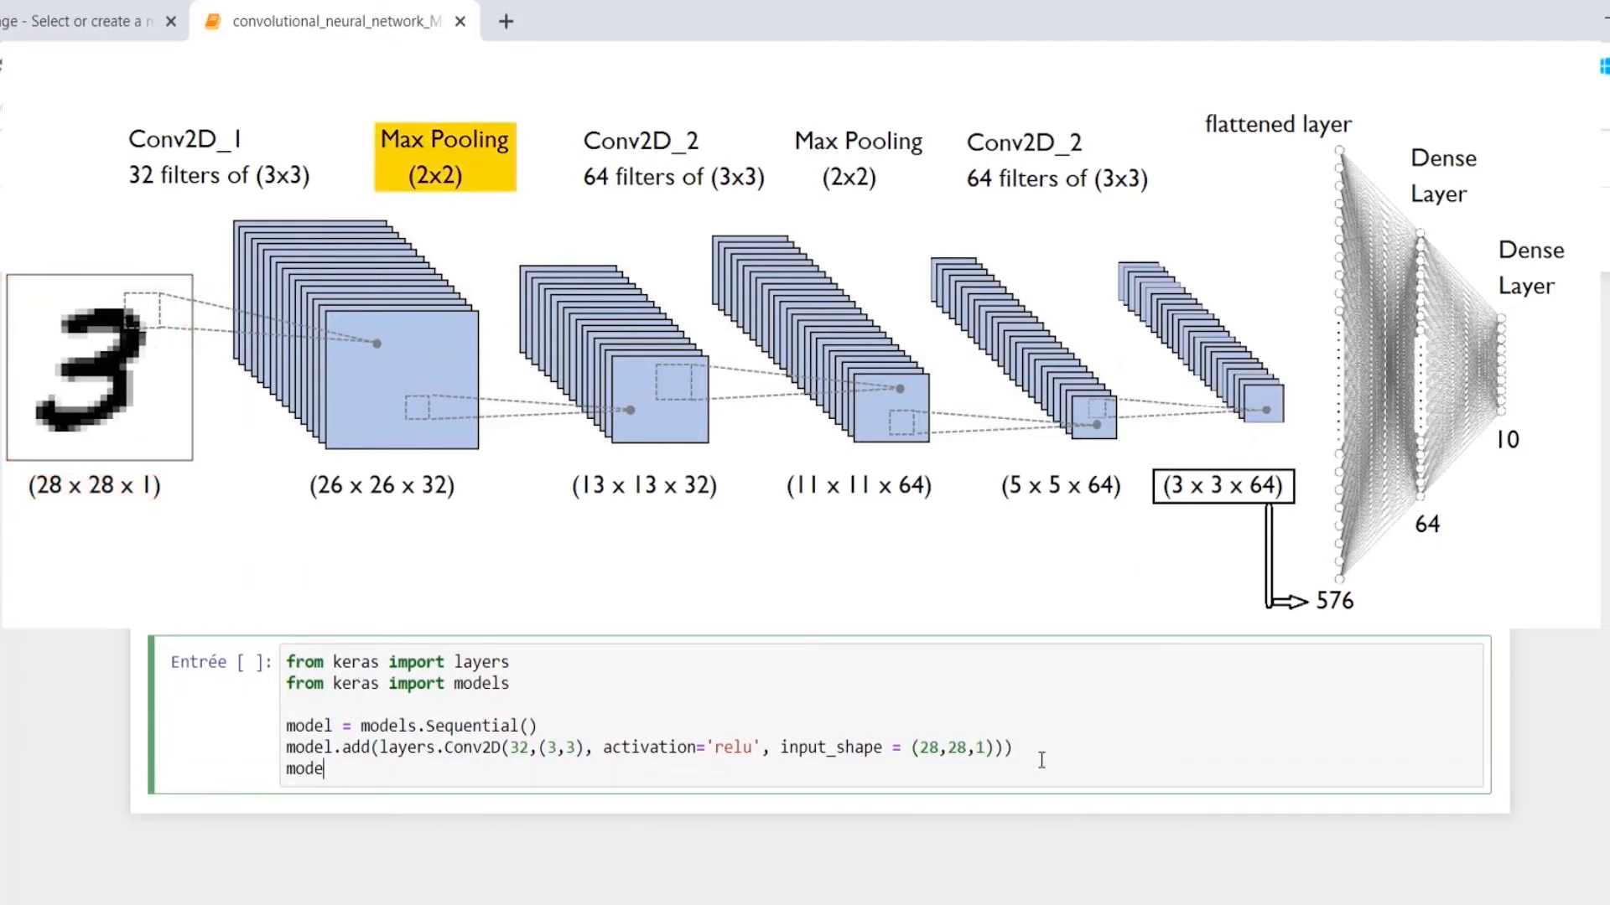
Add MaxPooling2D((2,2)) and Conv2D(64, (3,3), activation='relu') layers to the model
text(.add(layers))
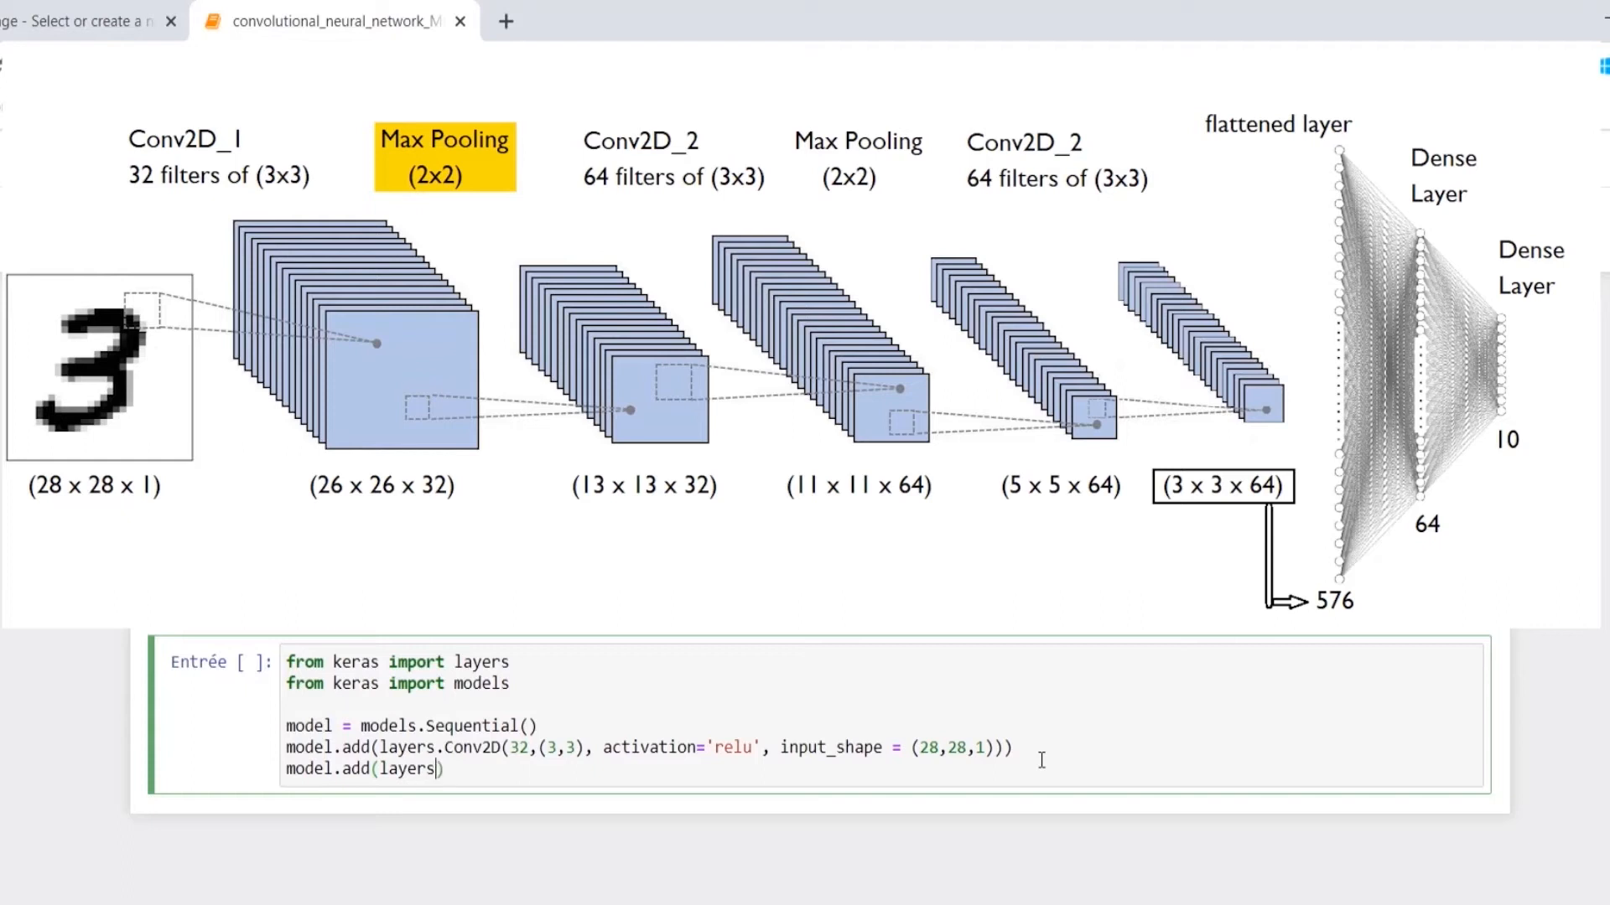
text(.))
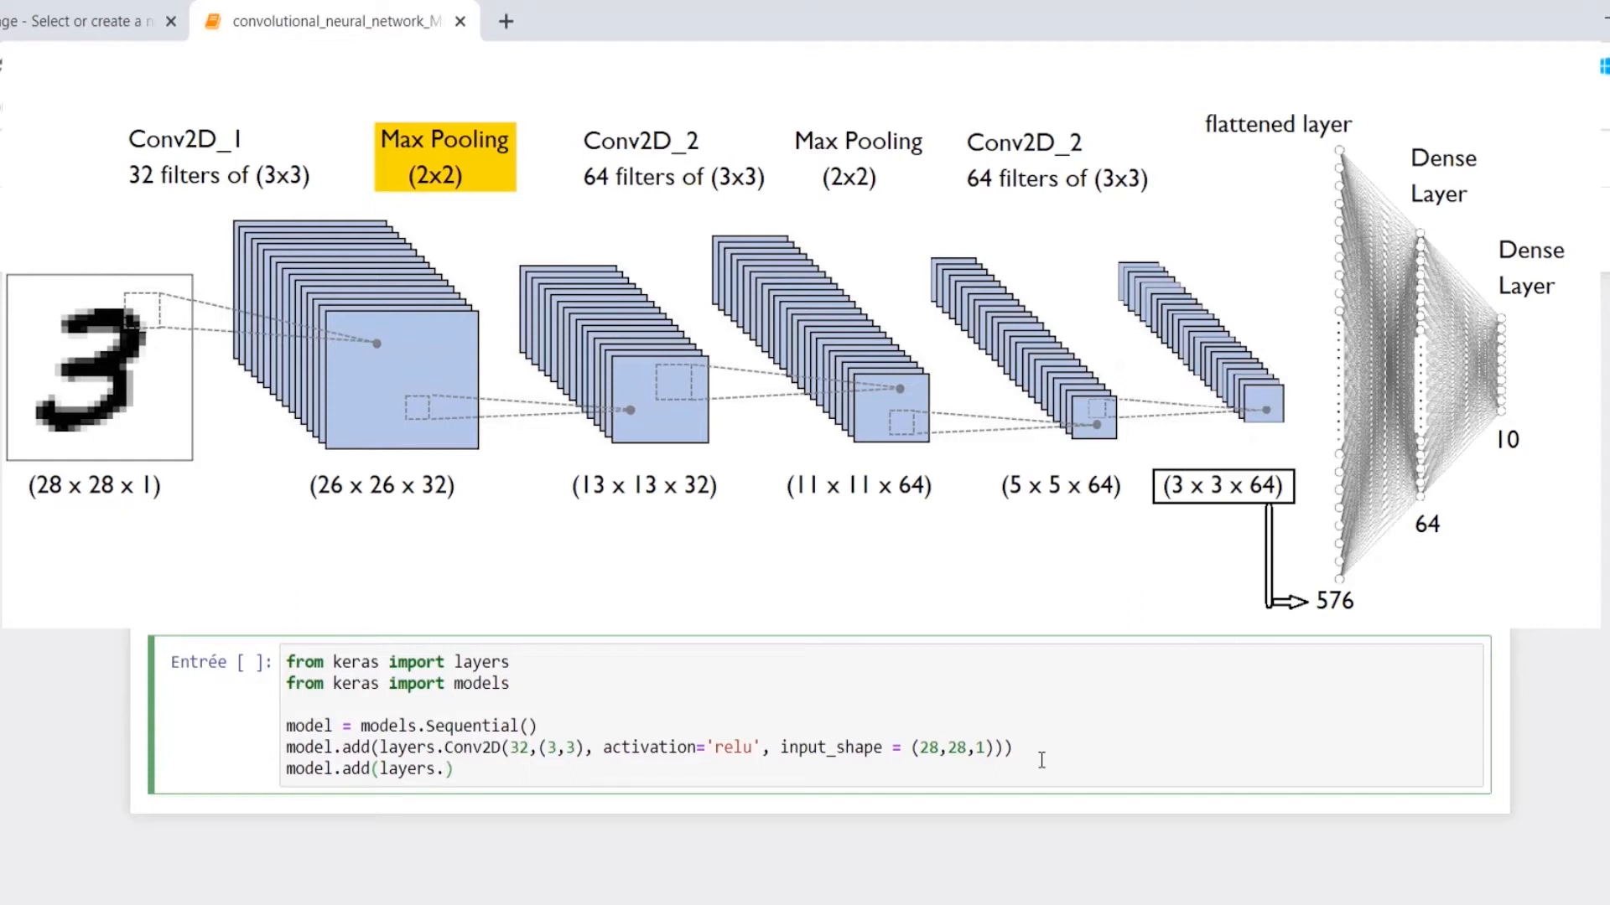
text(MaxPooling2)
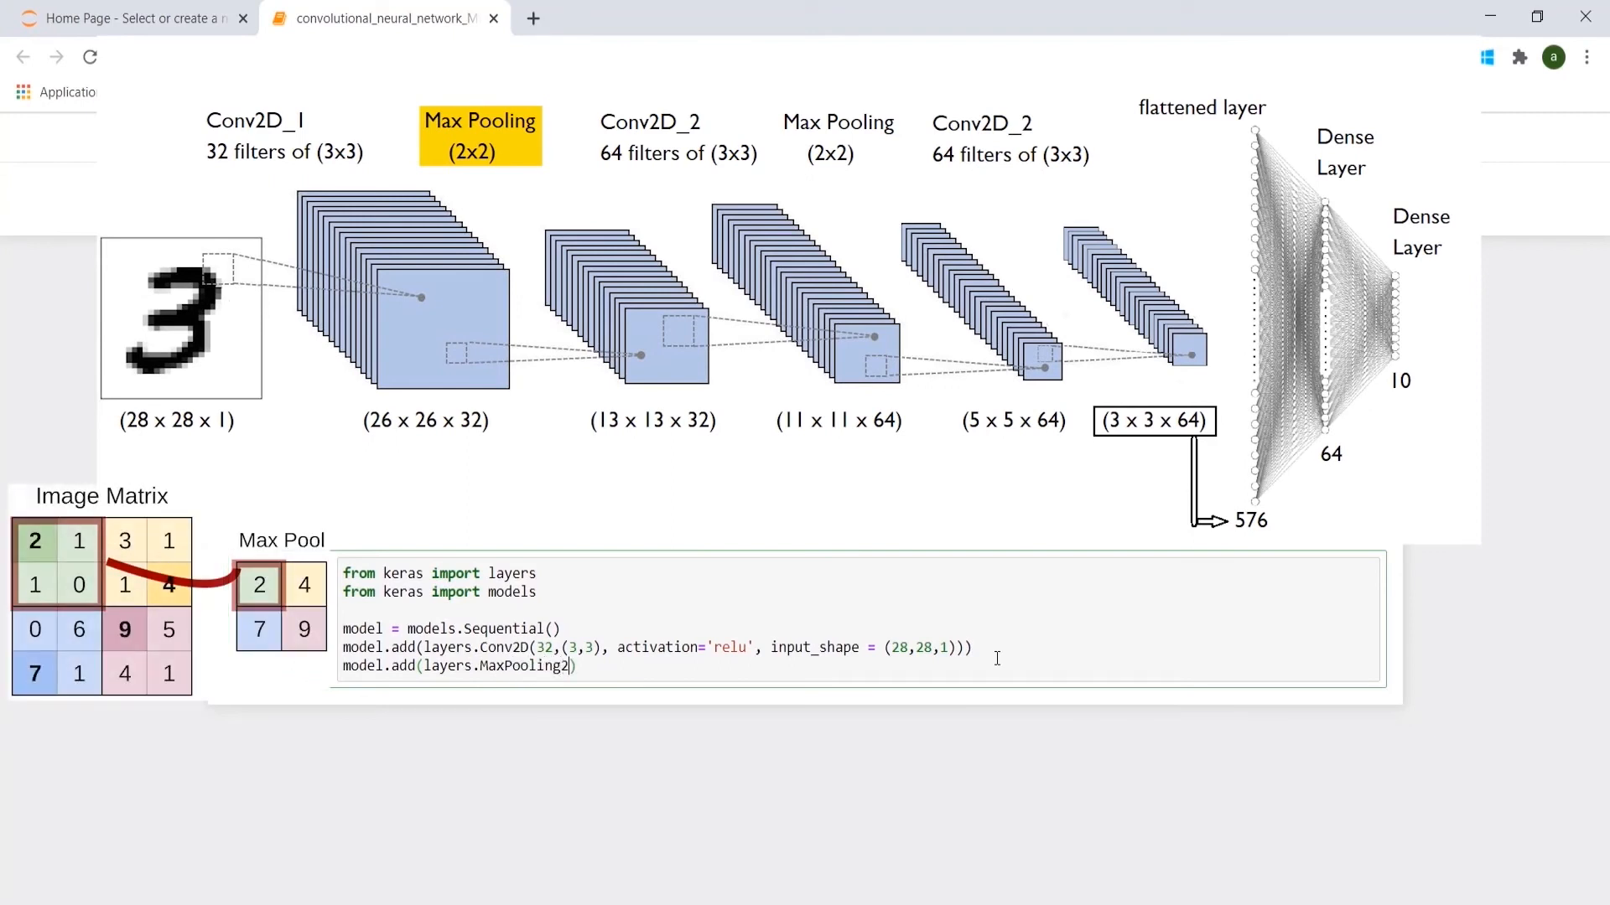
text(D)
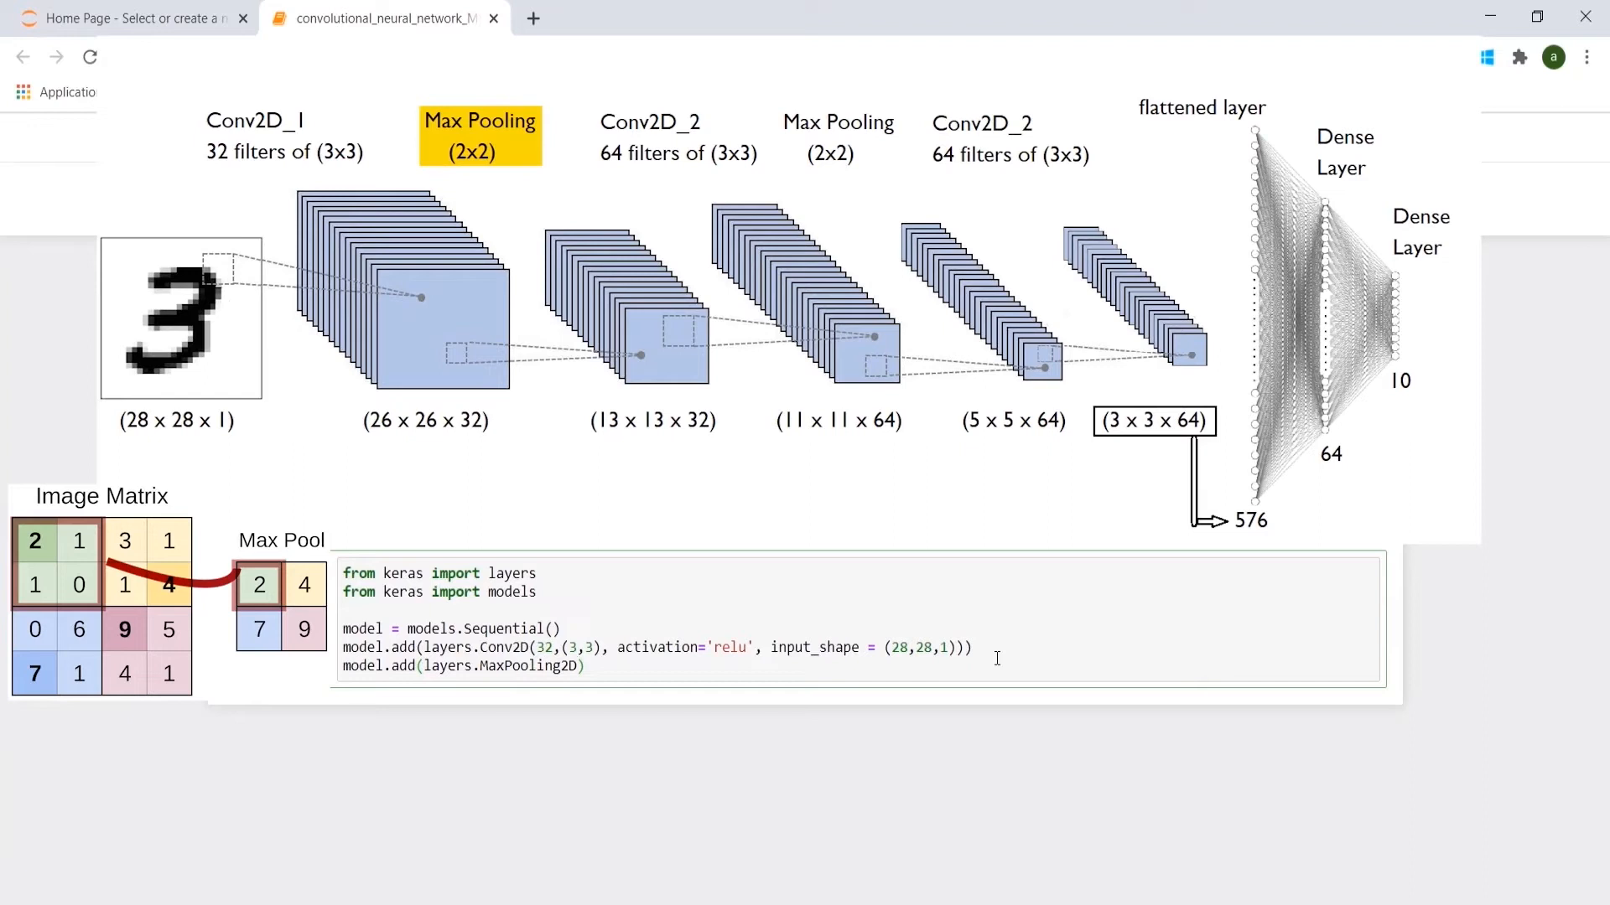
text(()
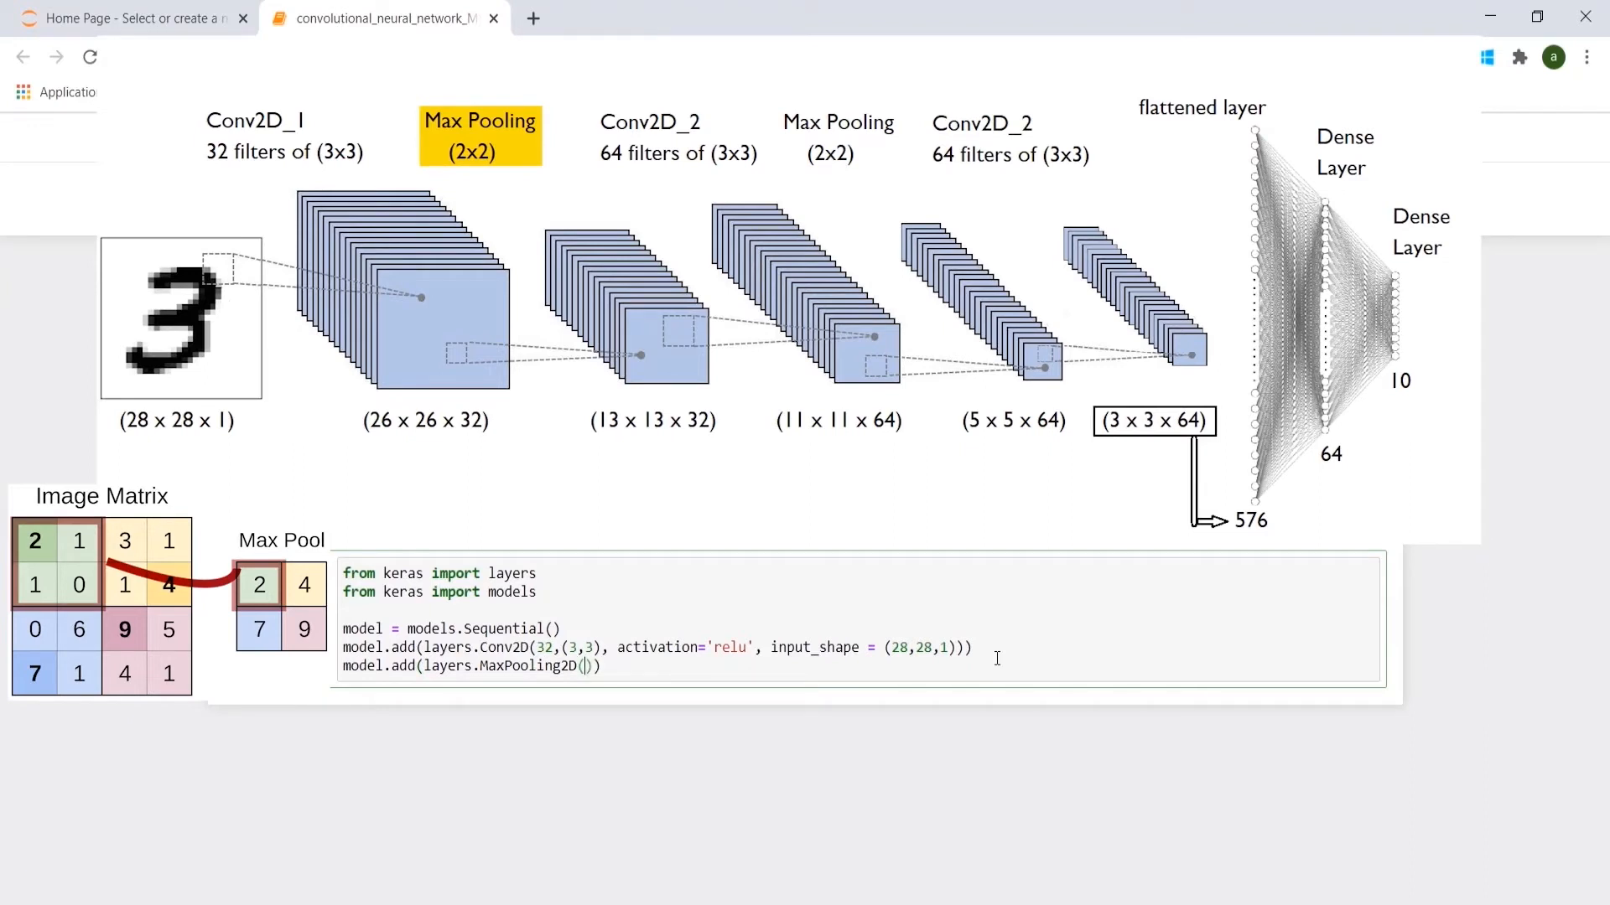
text())
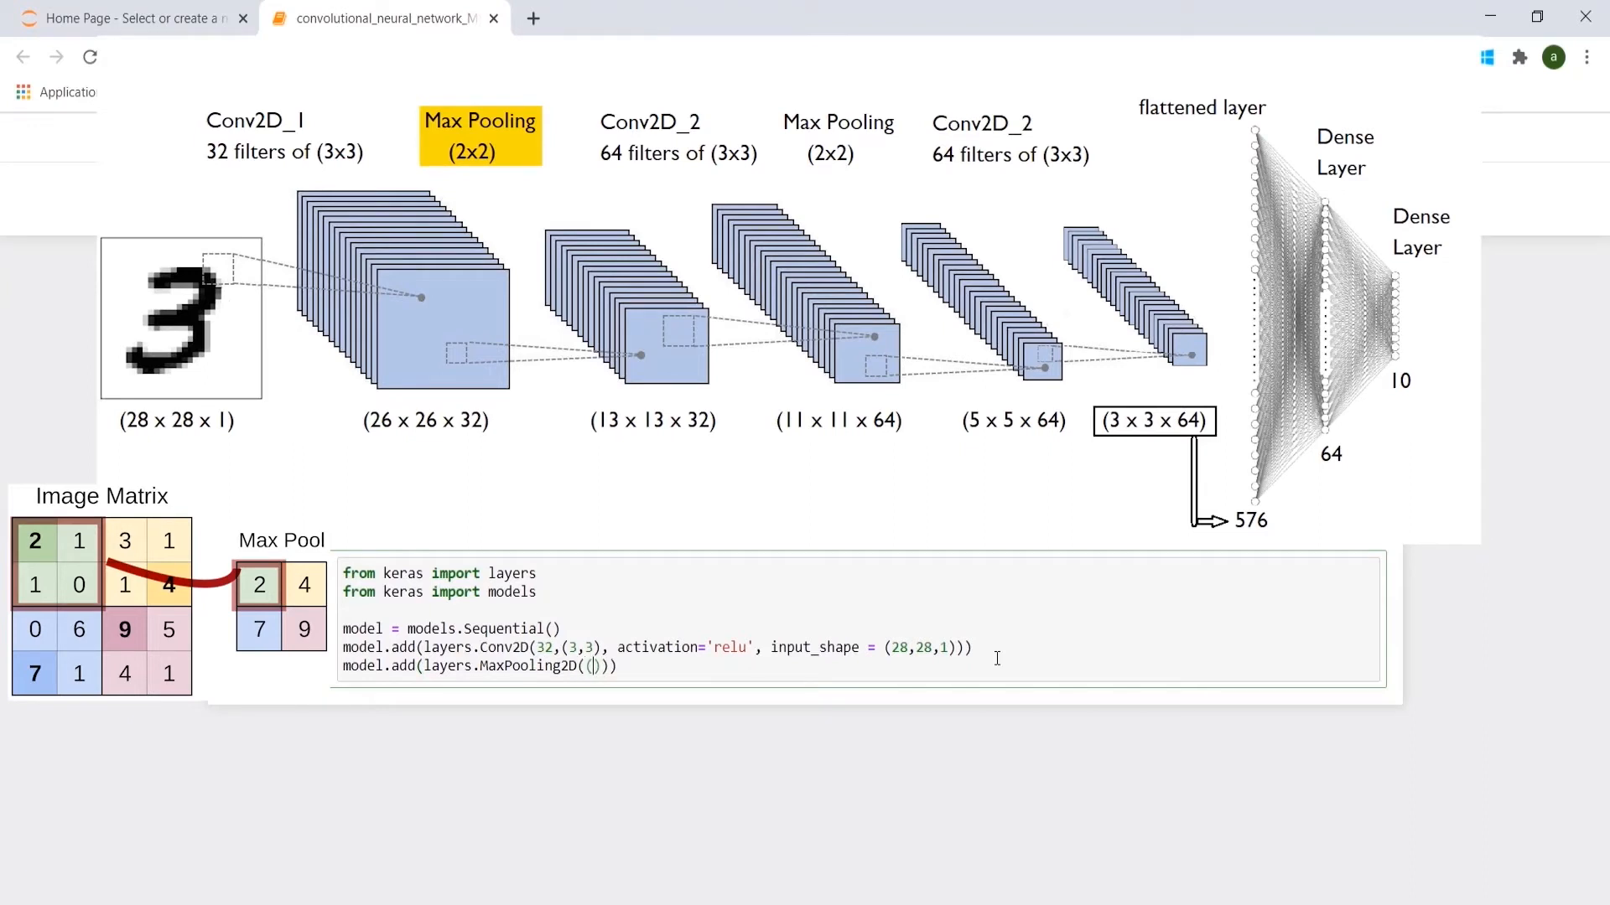
text(2,2)
text(model.add(layers.Conv2D(64,(3,3), activation='relu')))
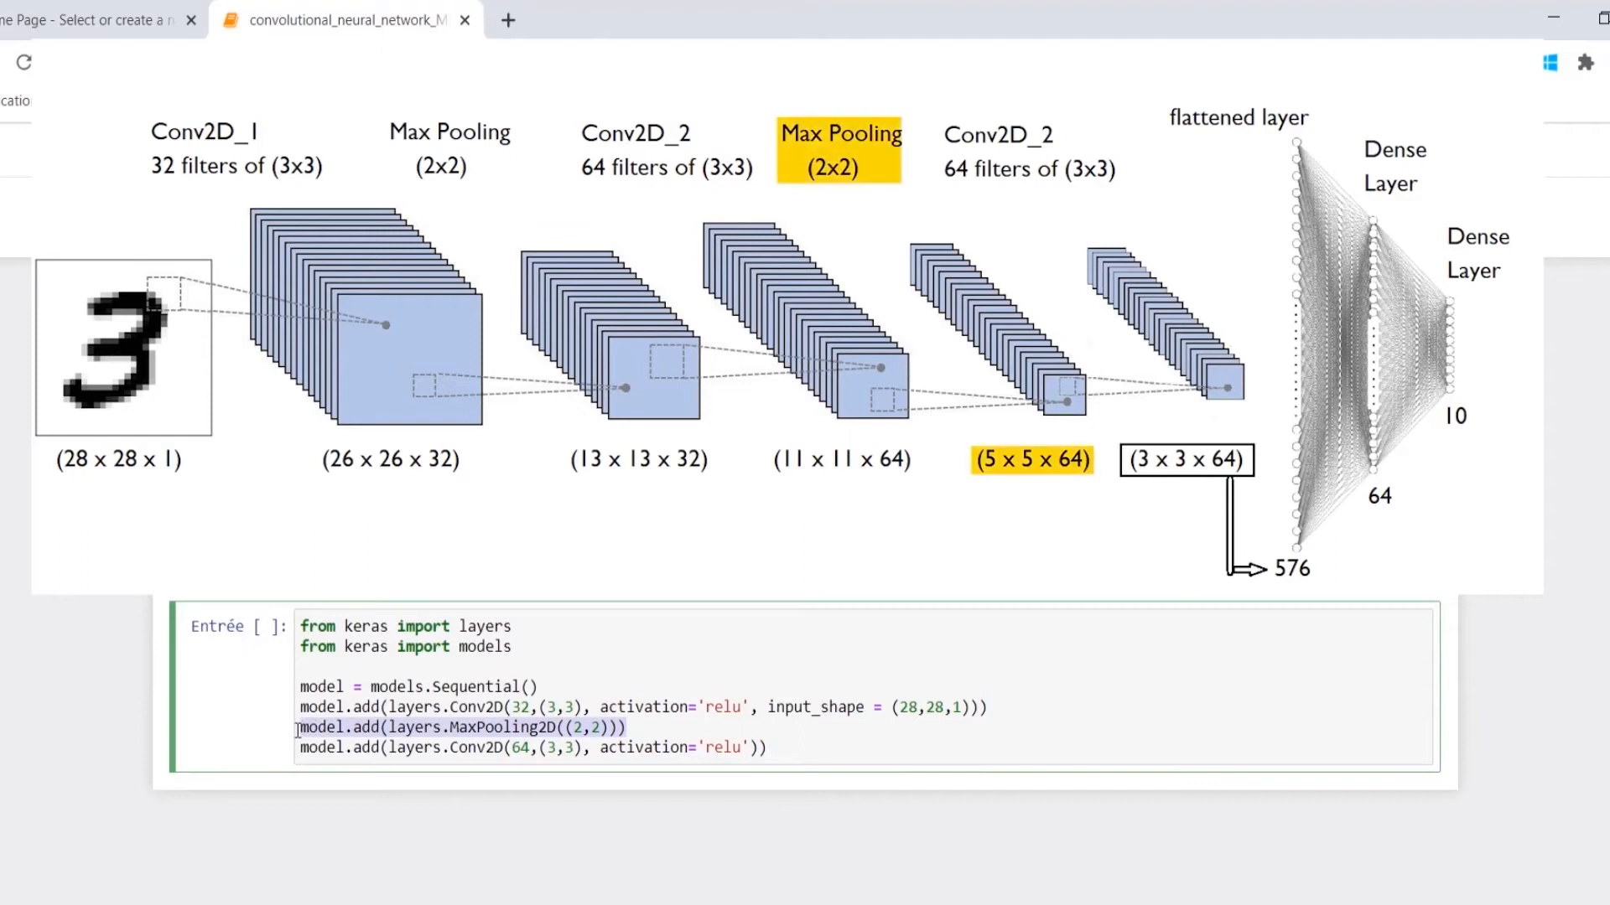
Add MaxPooling2D((2,2)), Conv2D(64,(3,3)), Flatten() and Dense(64, activation='relu') layers
click(800, 746)
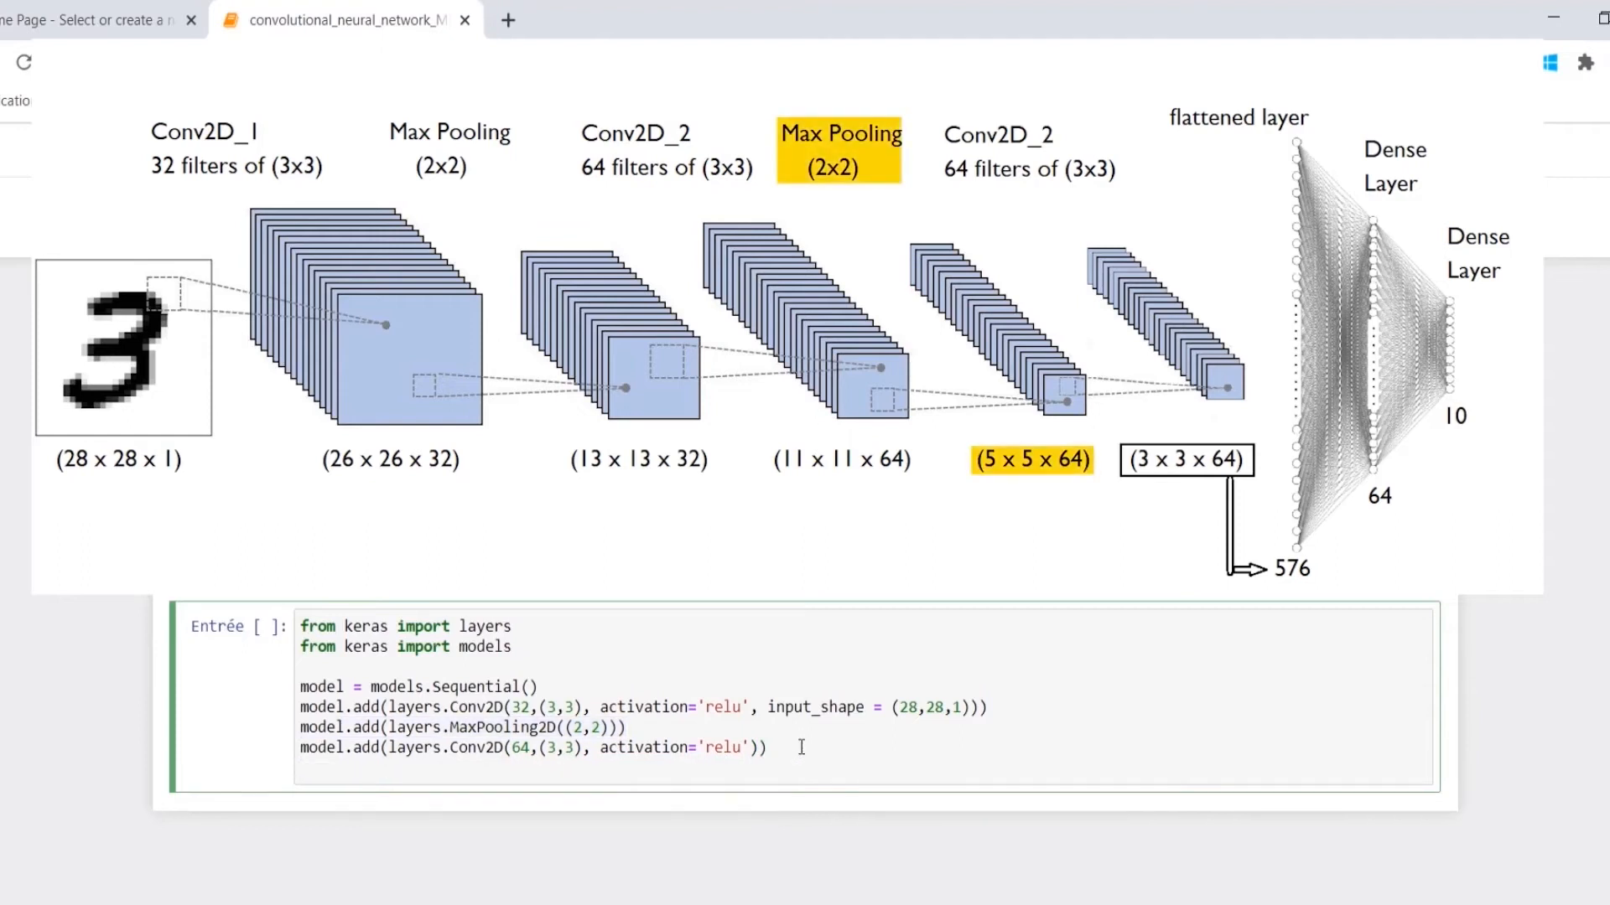
text(model.add(layers.MaxPooling2D((2,2))))
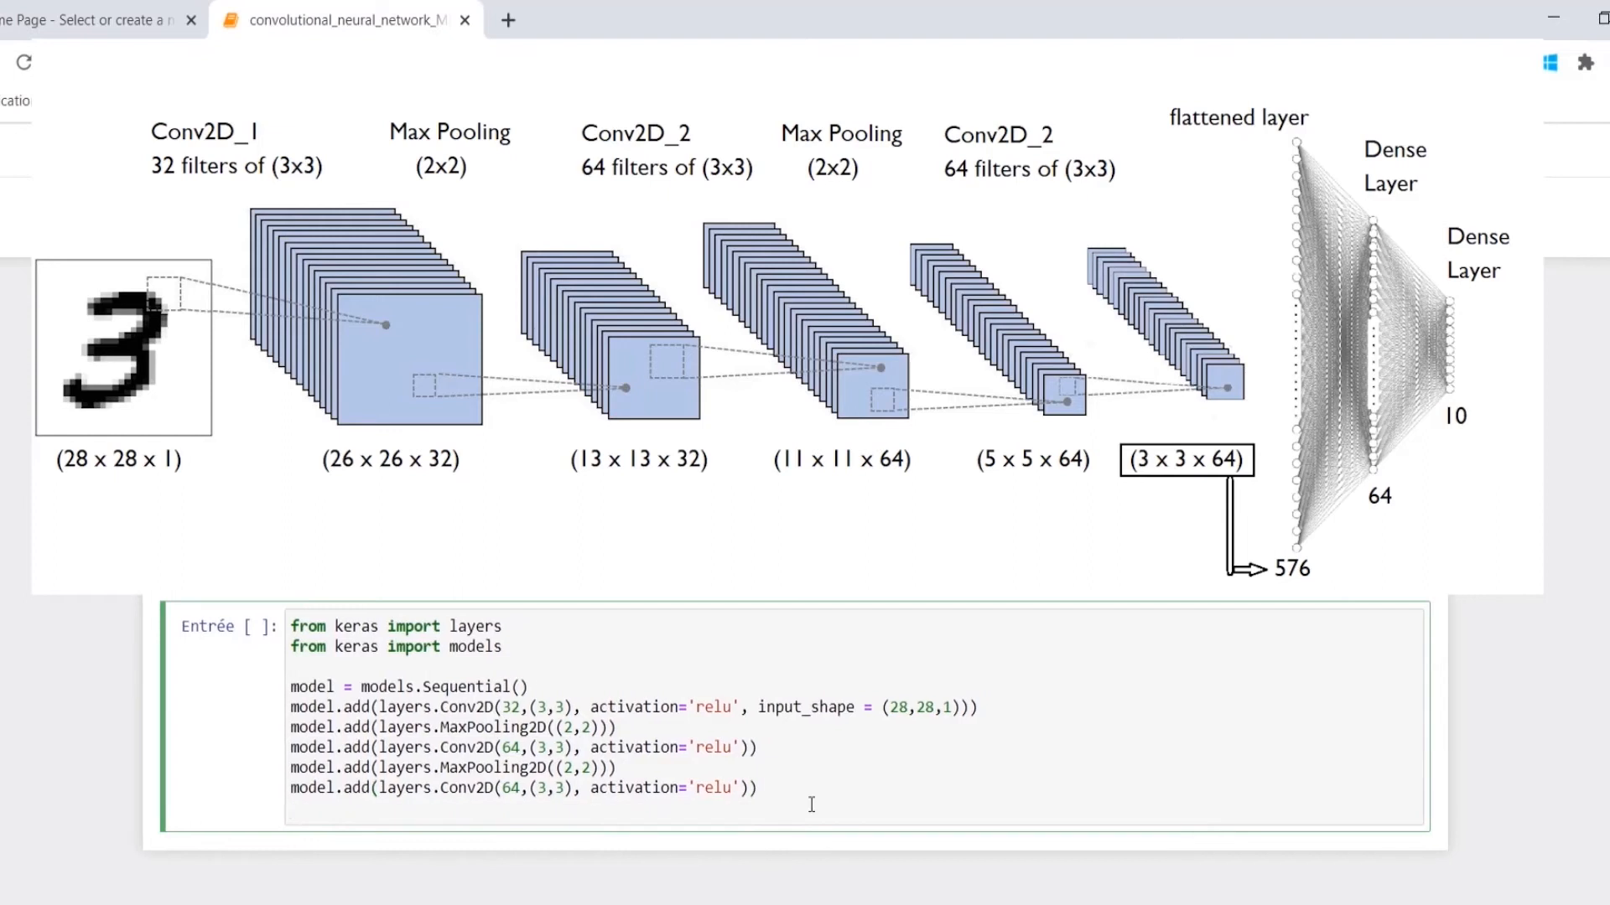
text(model.add()
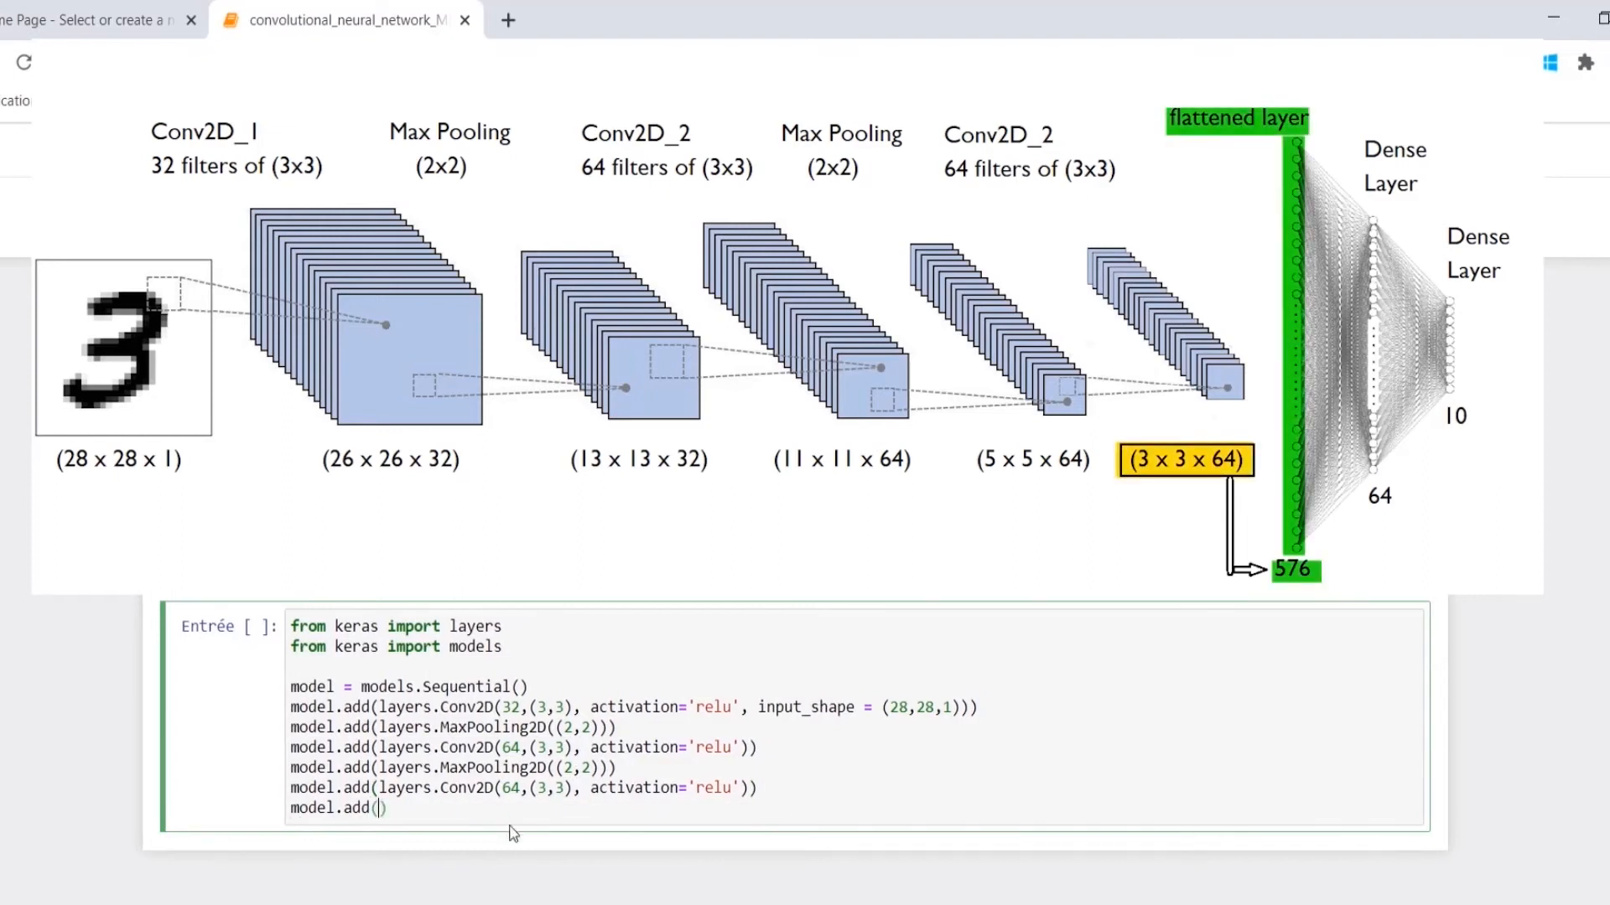
text(layers.Fla)
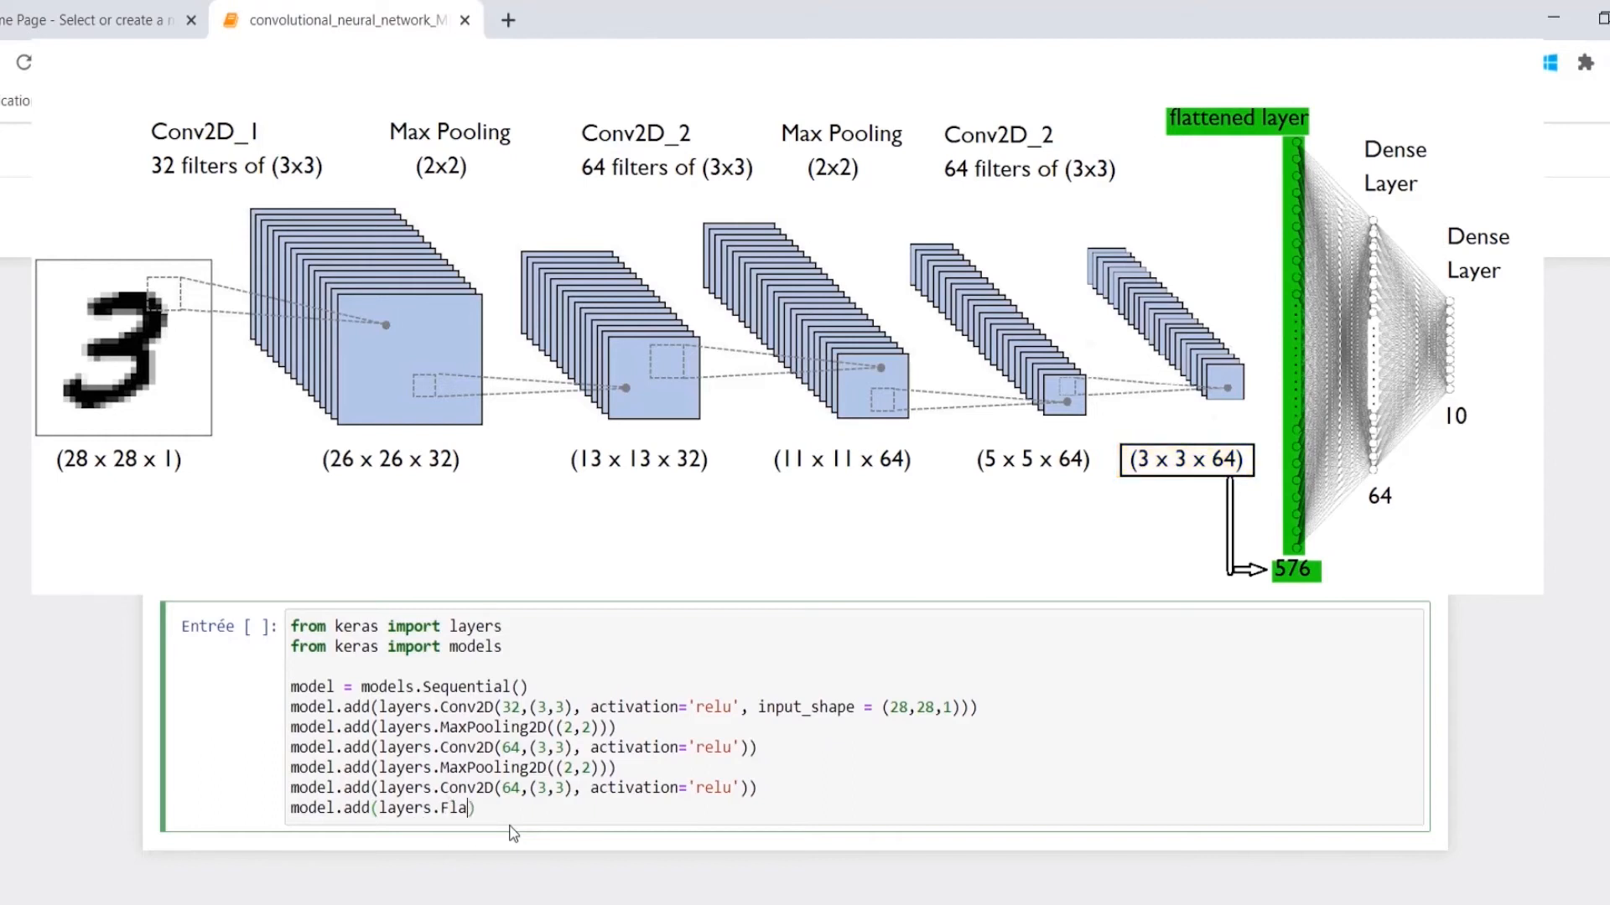
text(tten())
text(model.add(la)
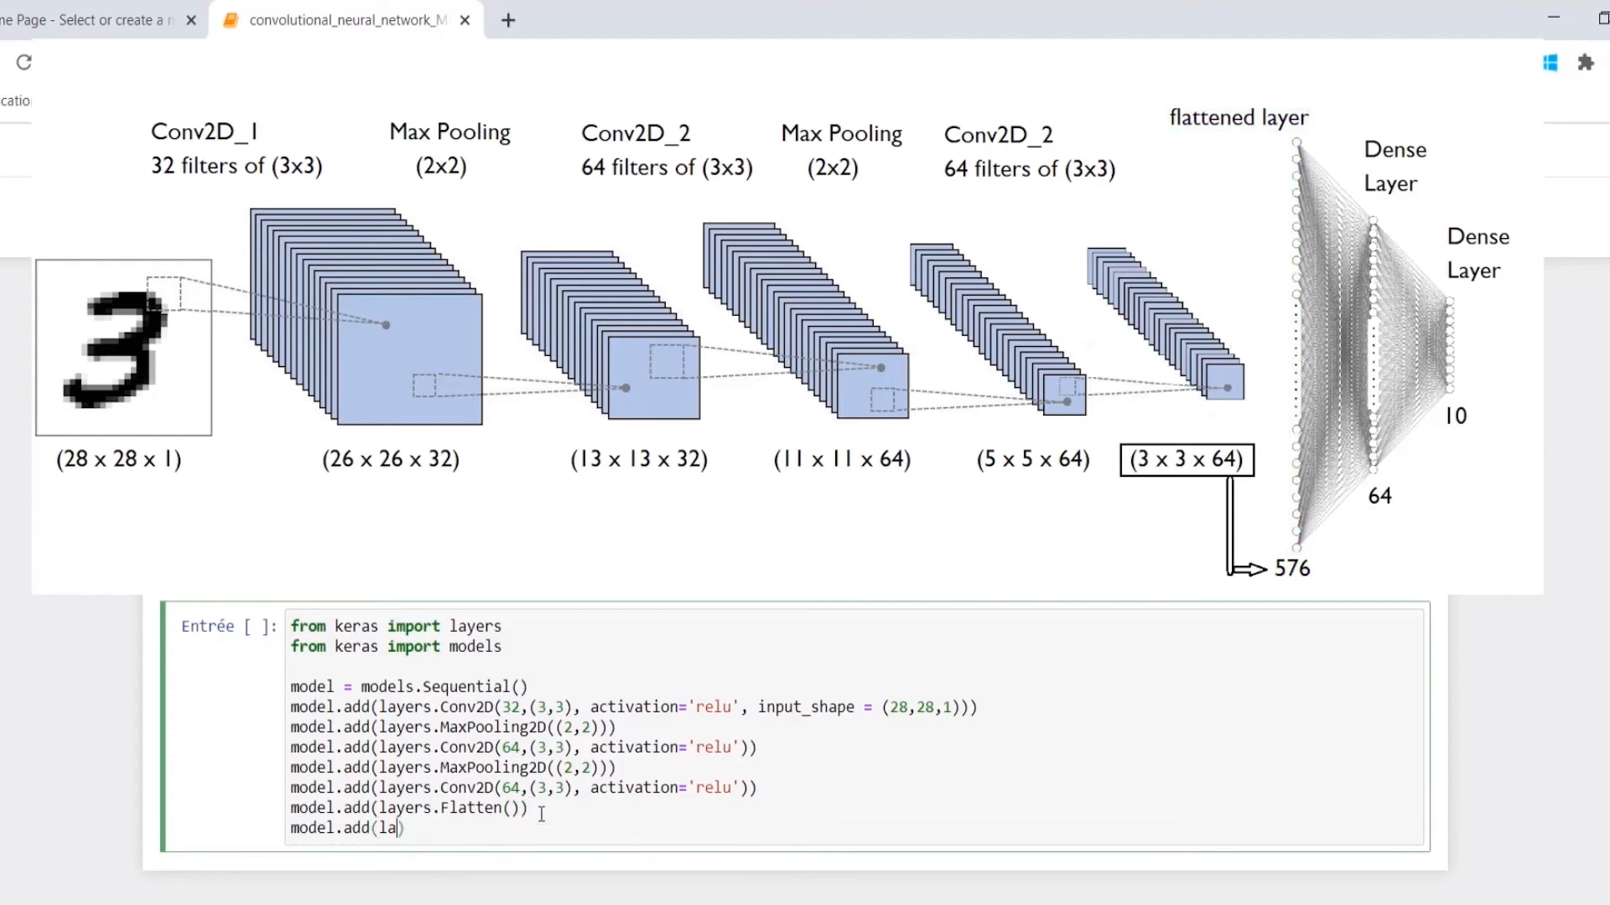
text(yers.Dense(64,activat)
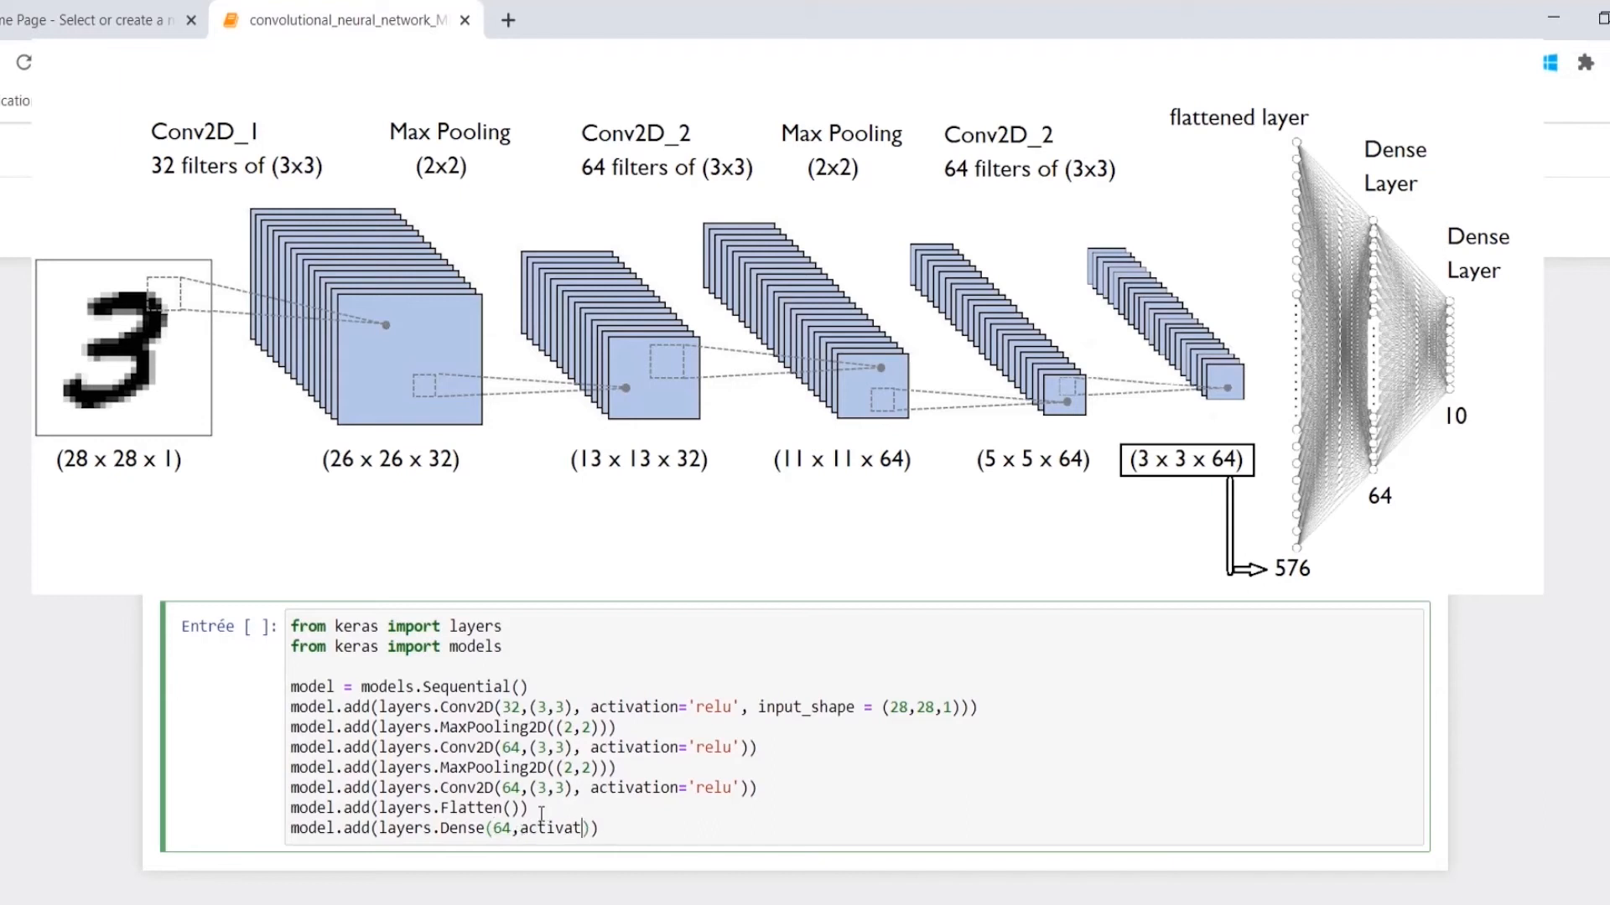
text(ion = 'relu')
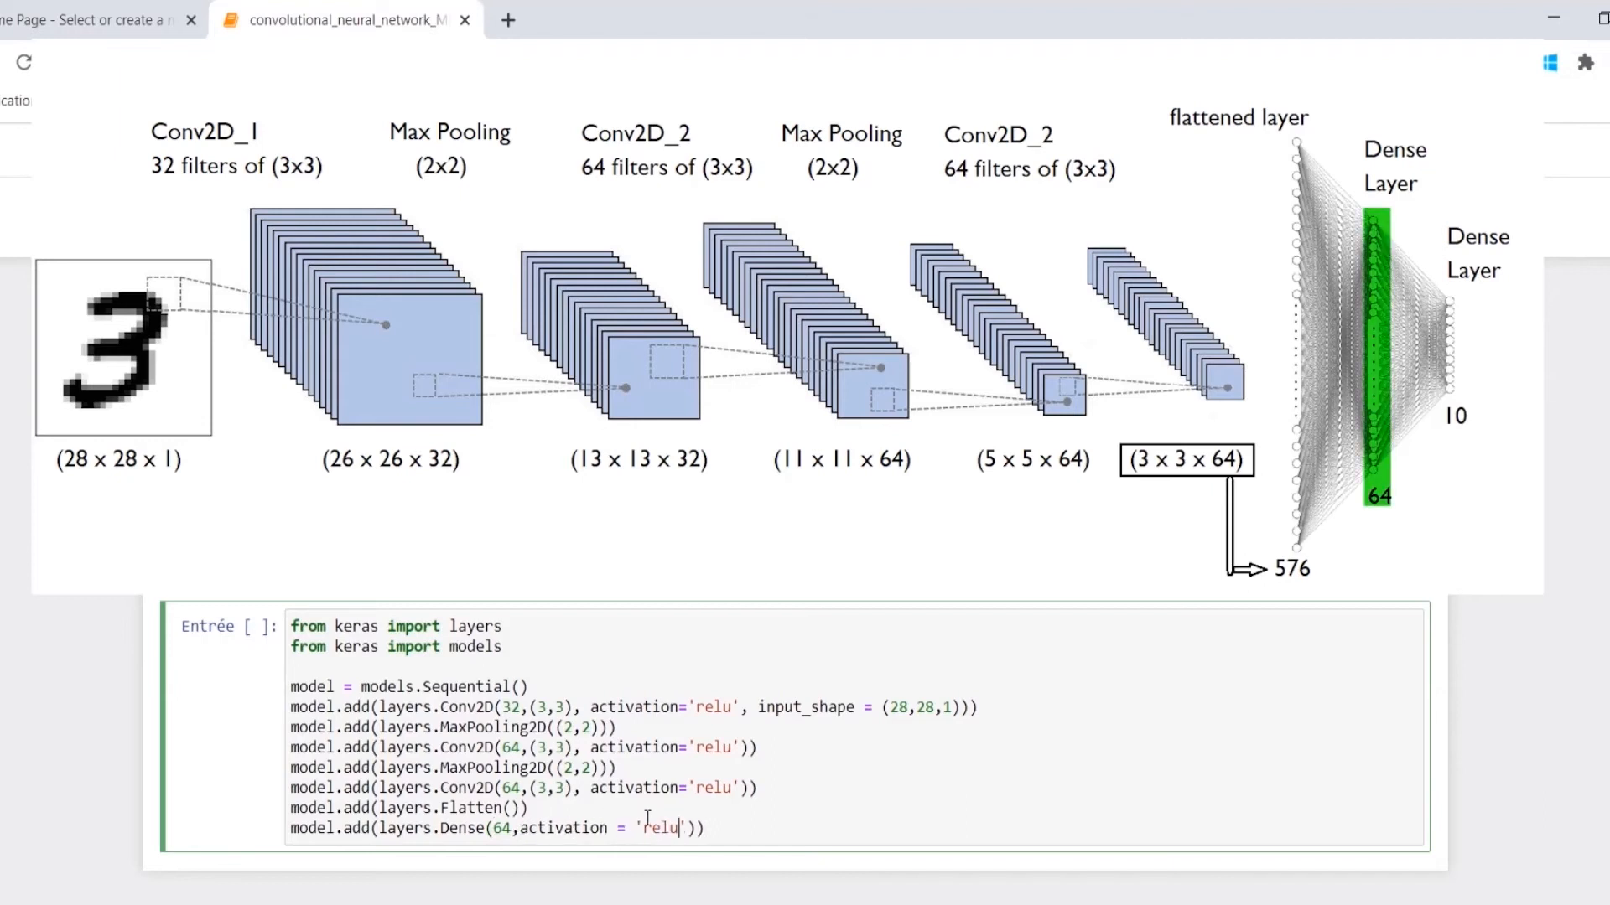
text(model.add(la)
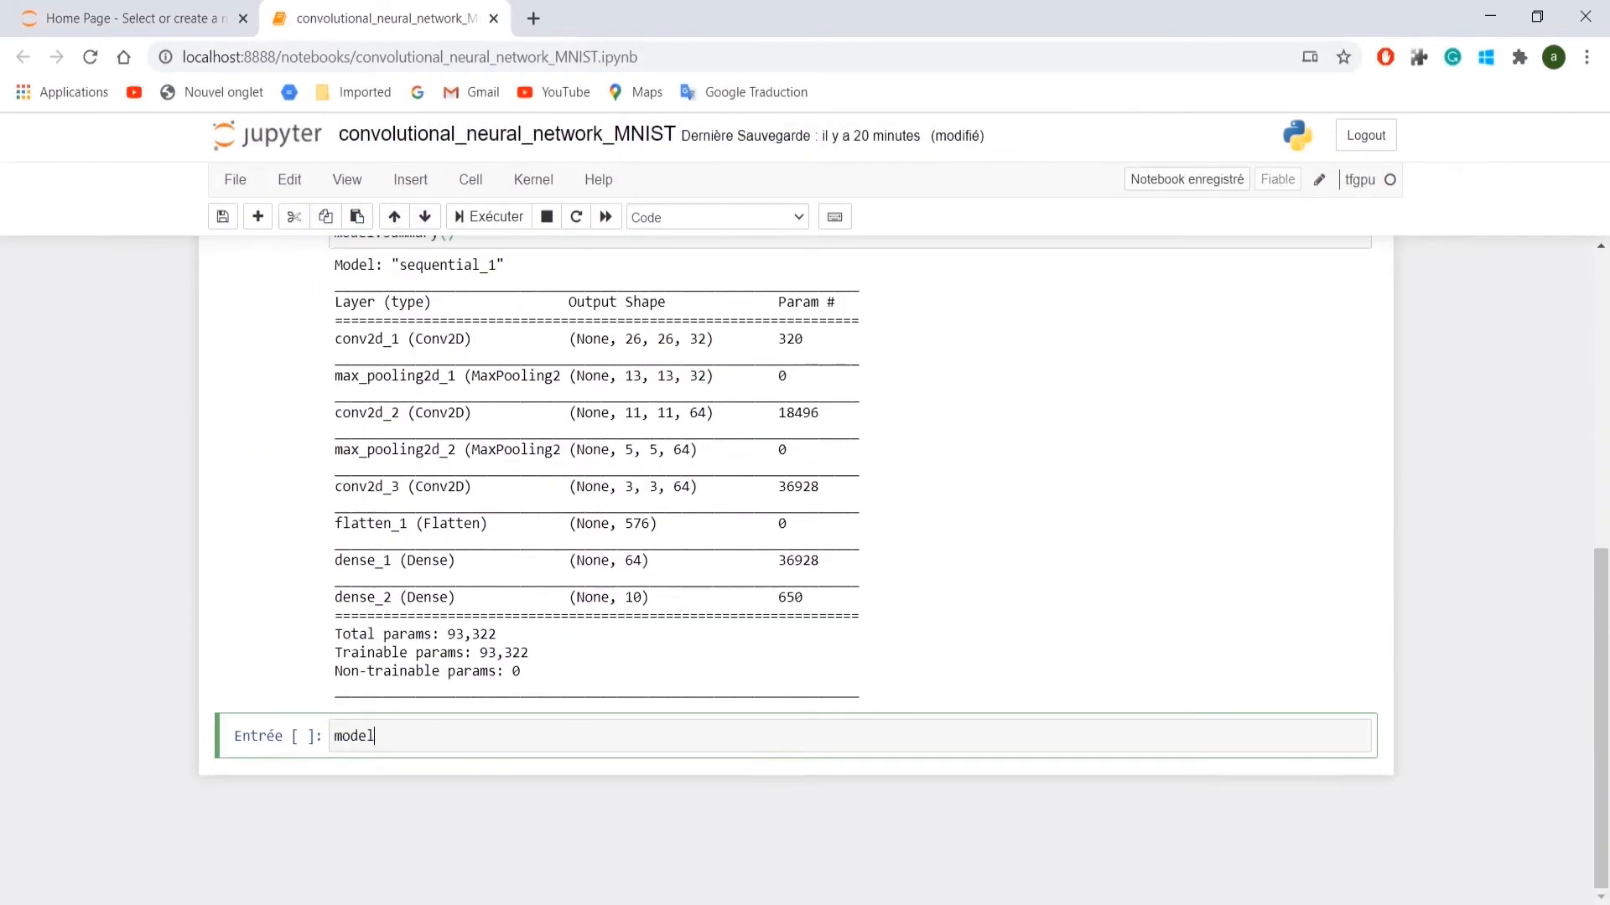
Compile with optimizer 'rmsprop', loss 'categorical_crossentropy' and metrics ['accuracy']
text(.compile(op)
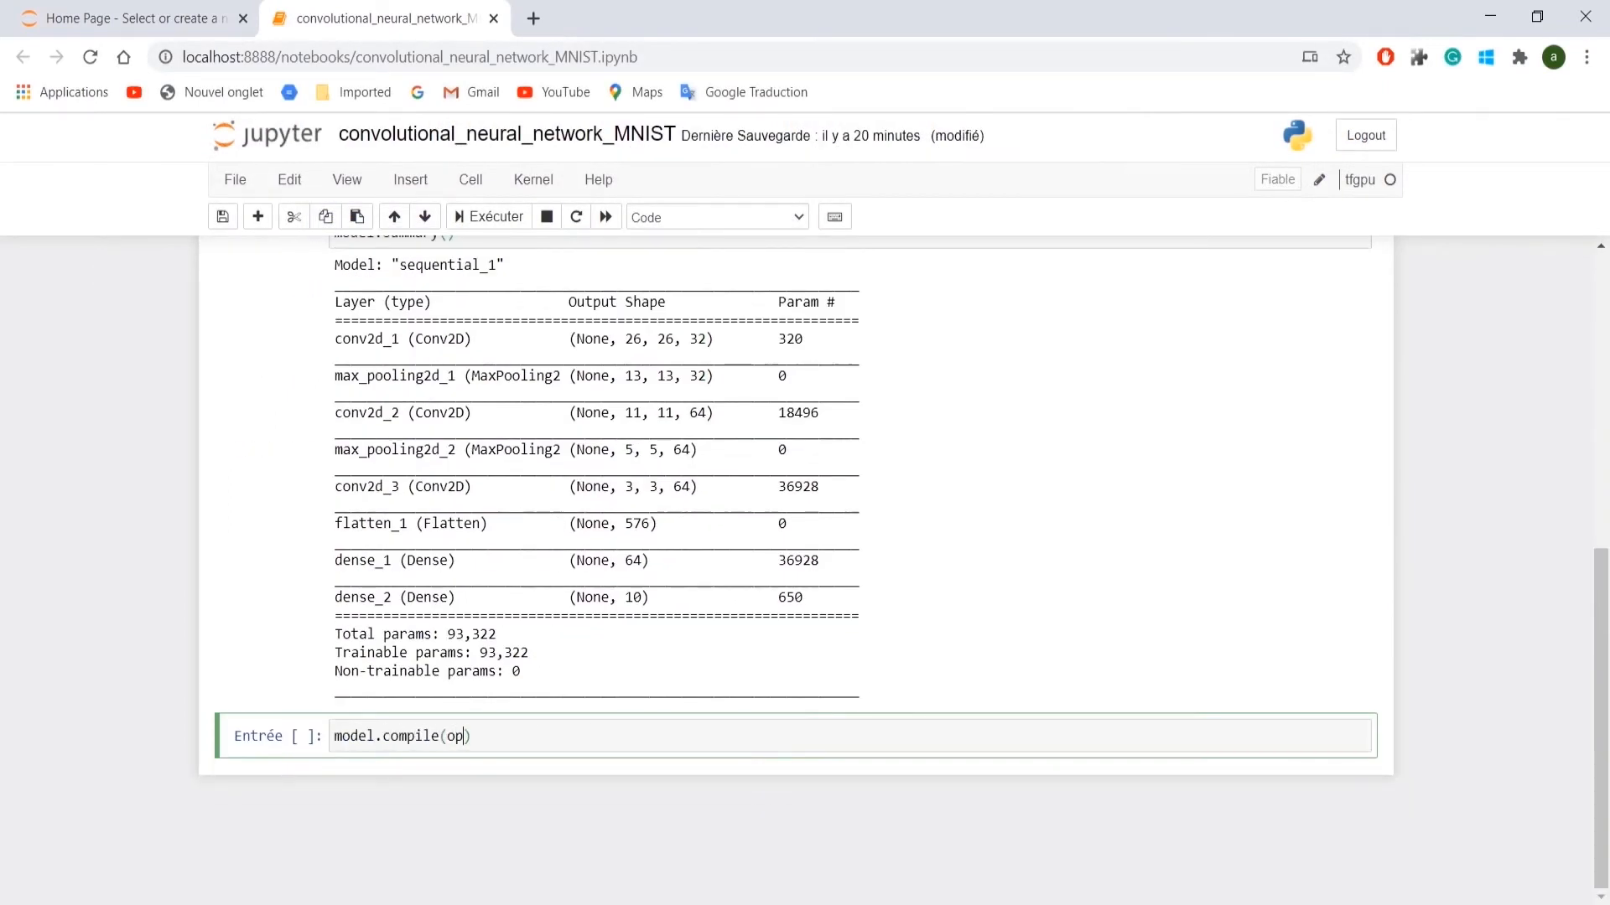
text(timizer = 'rmsprop',)
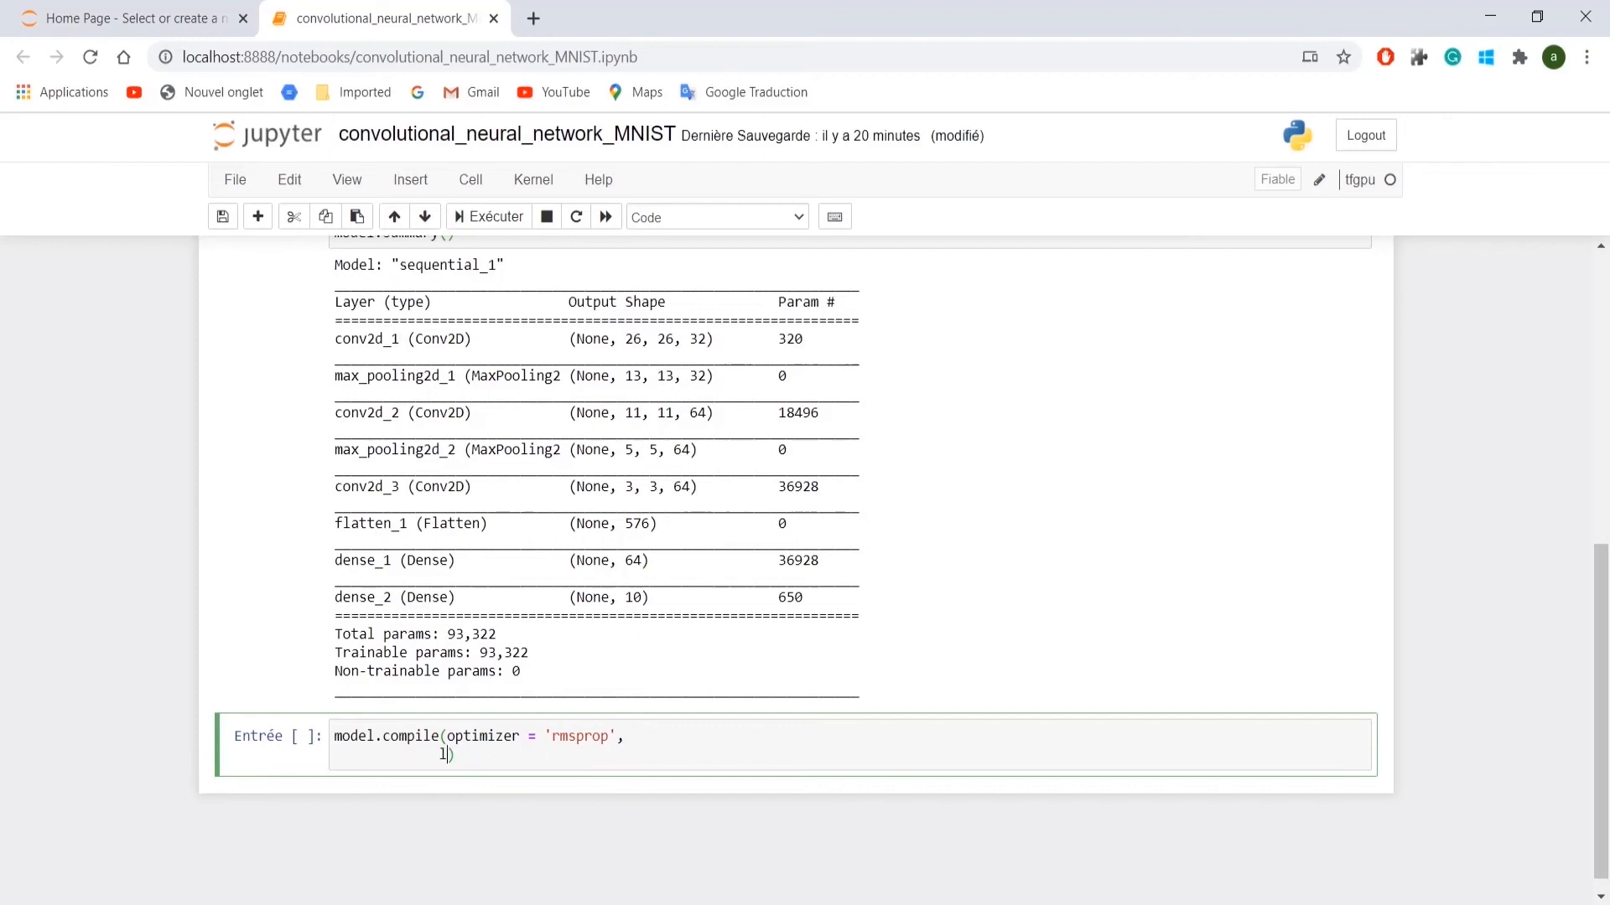
text(loss = '')
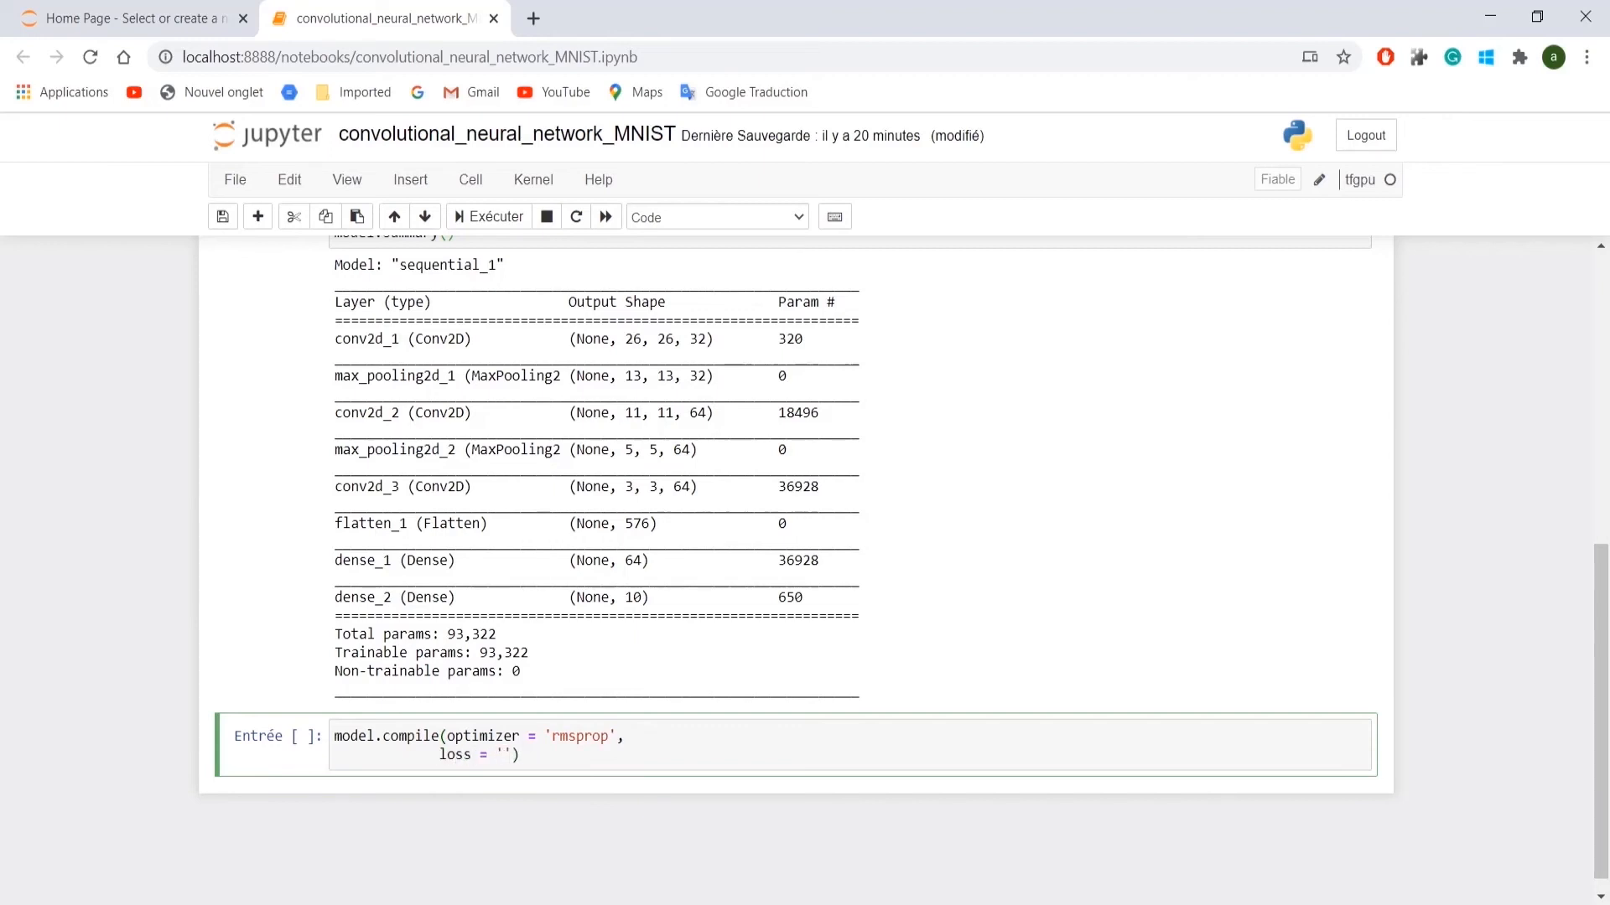
text(categorical_)
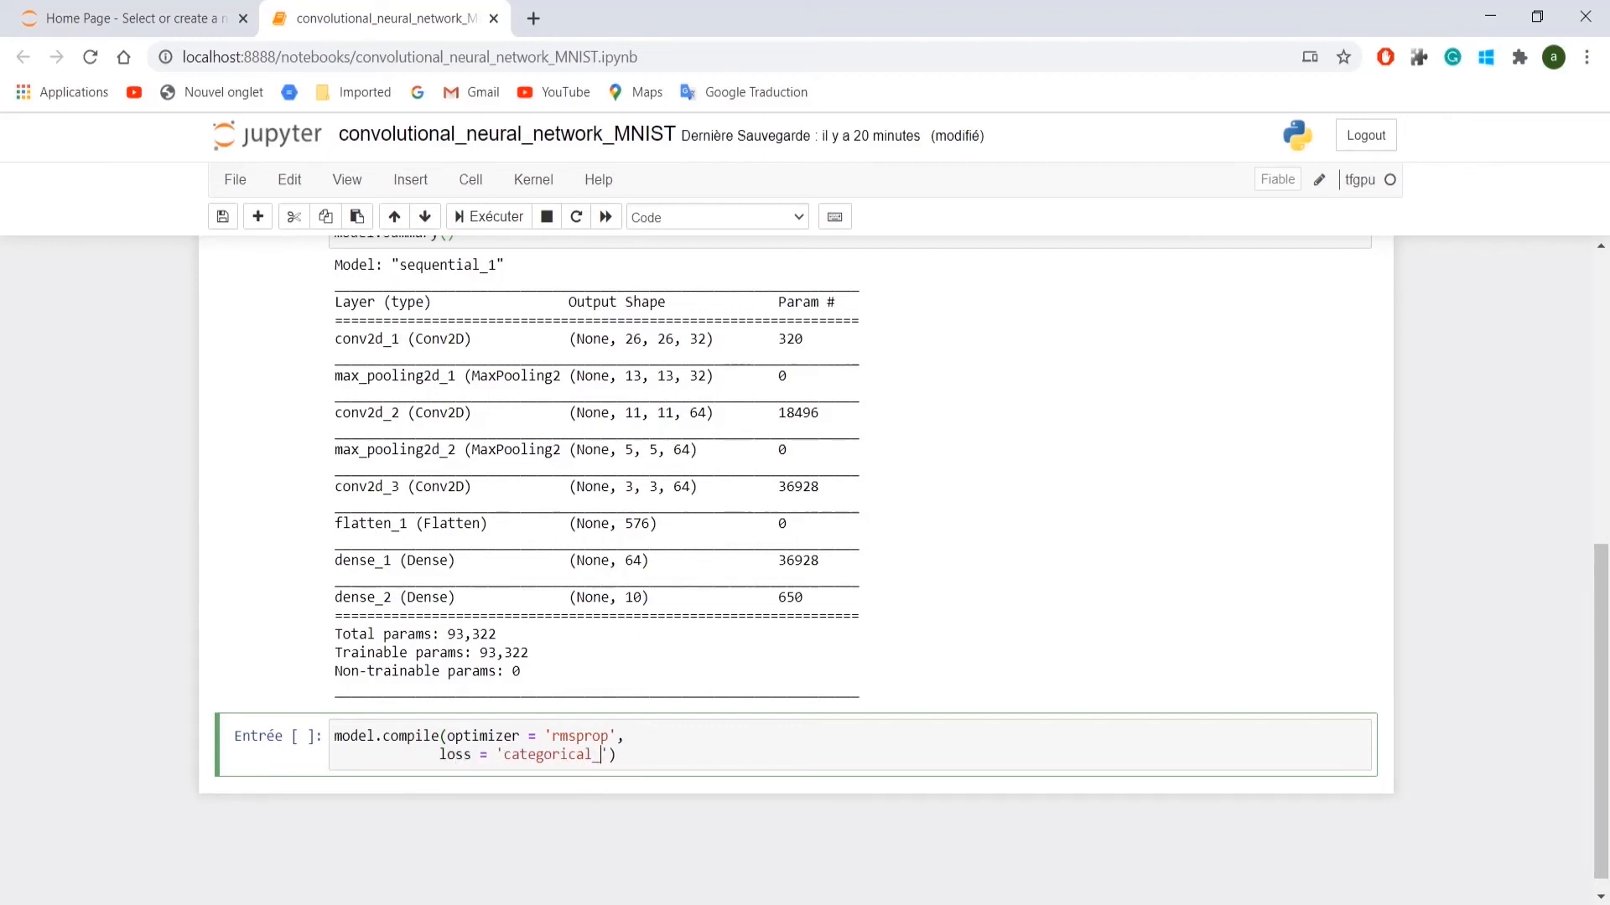
text(crossentropy',)
text(metrics = ))
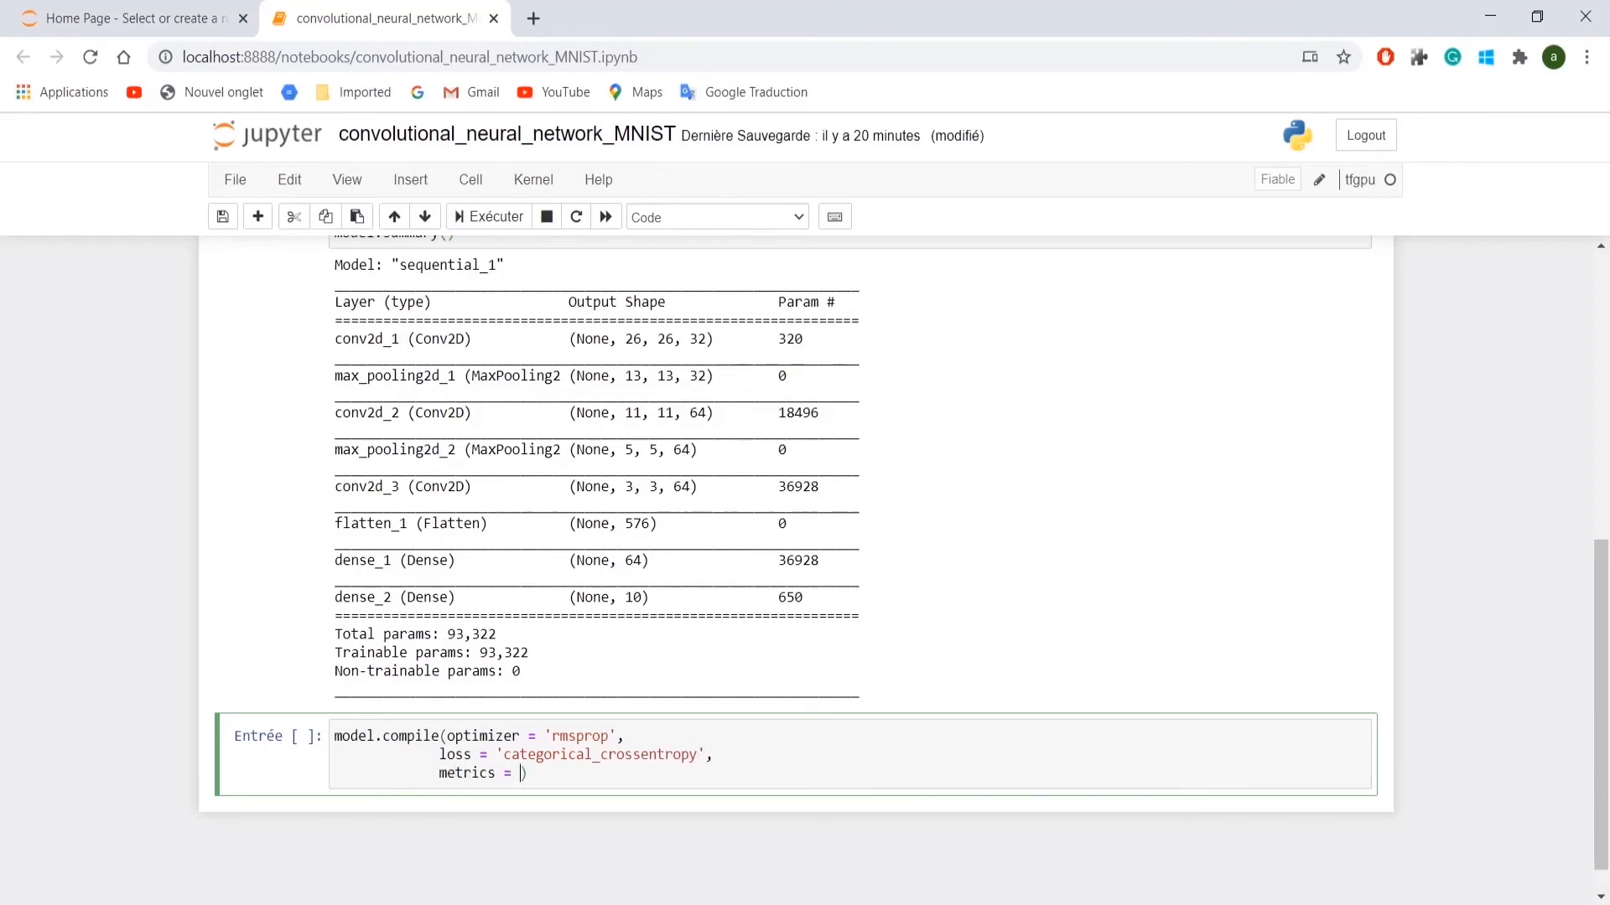
text(['m'])
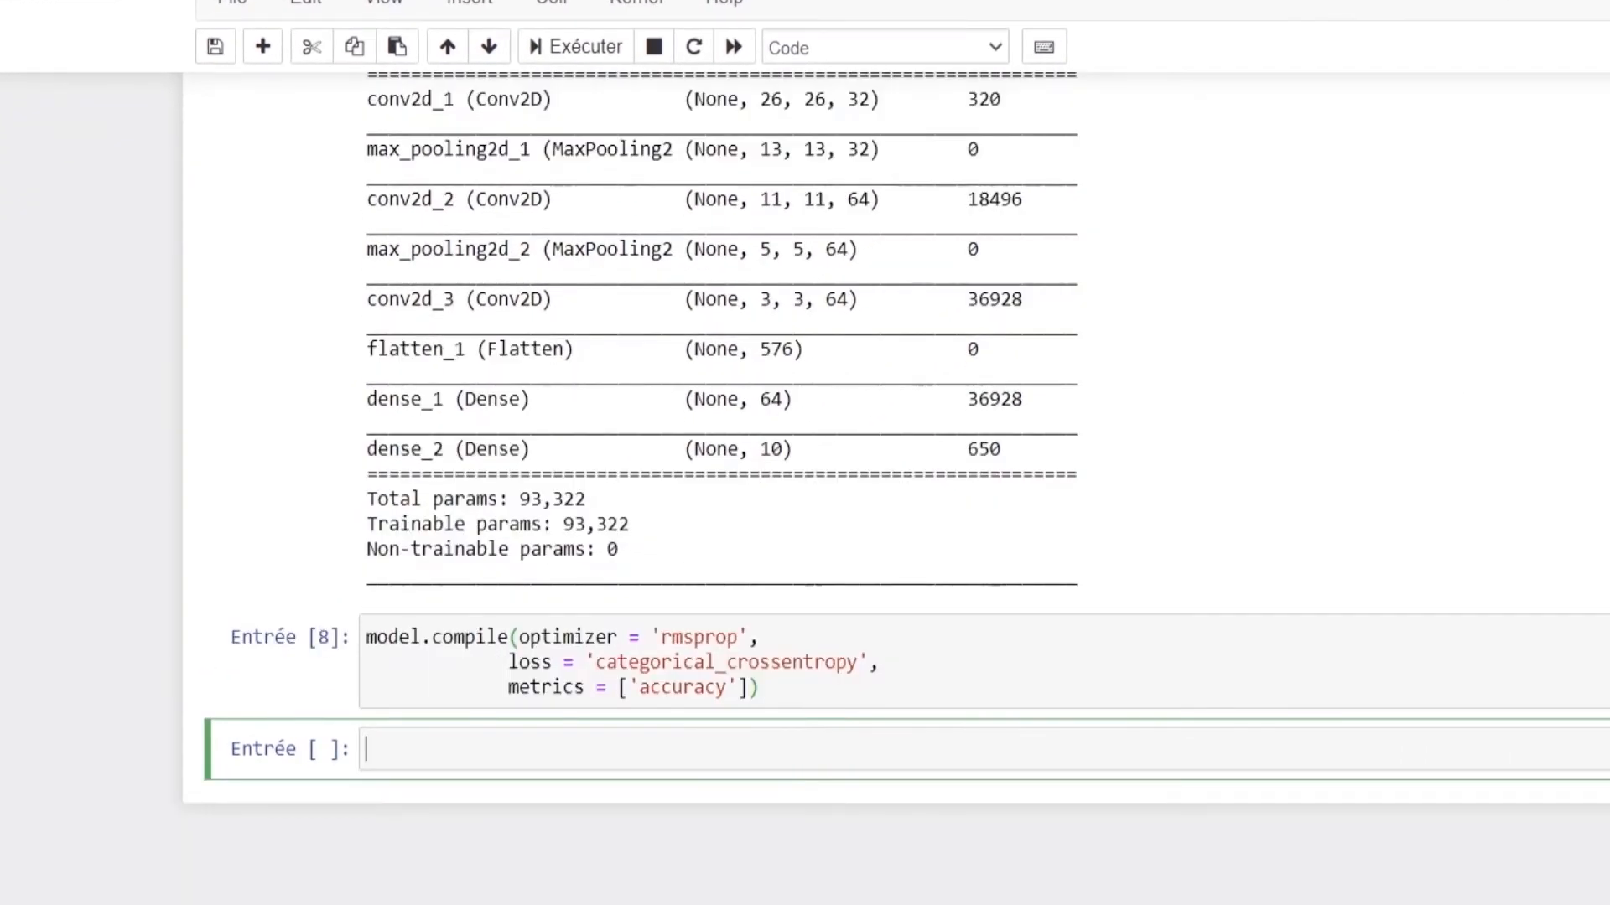
Write model.fit(train_images, train_labels, epochs=5, batch_size=64) in the new cell
text(model.)
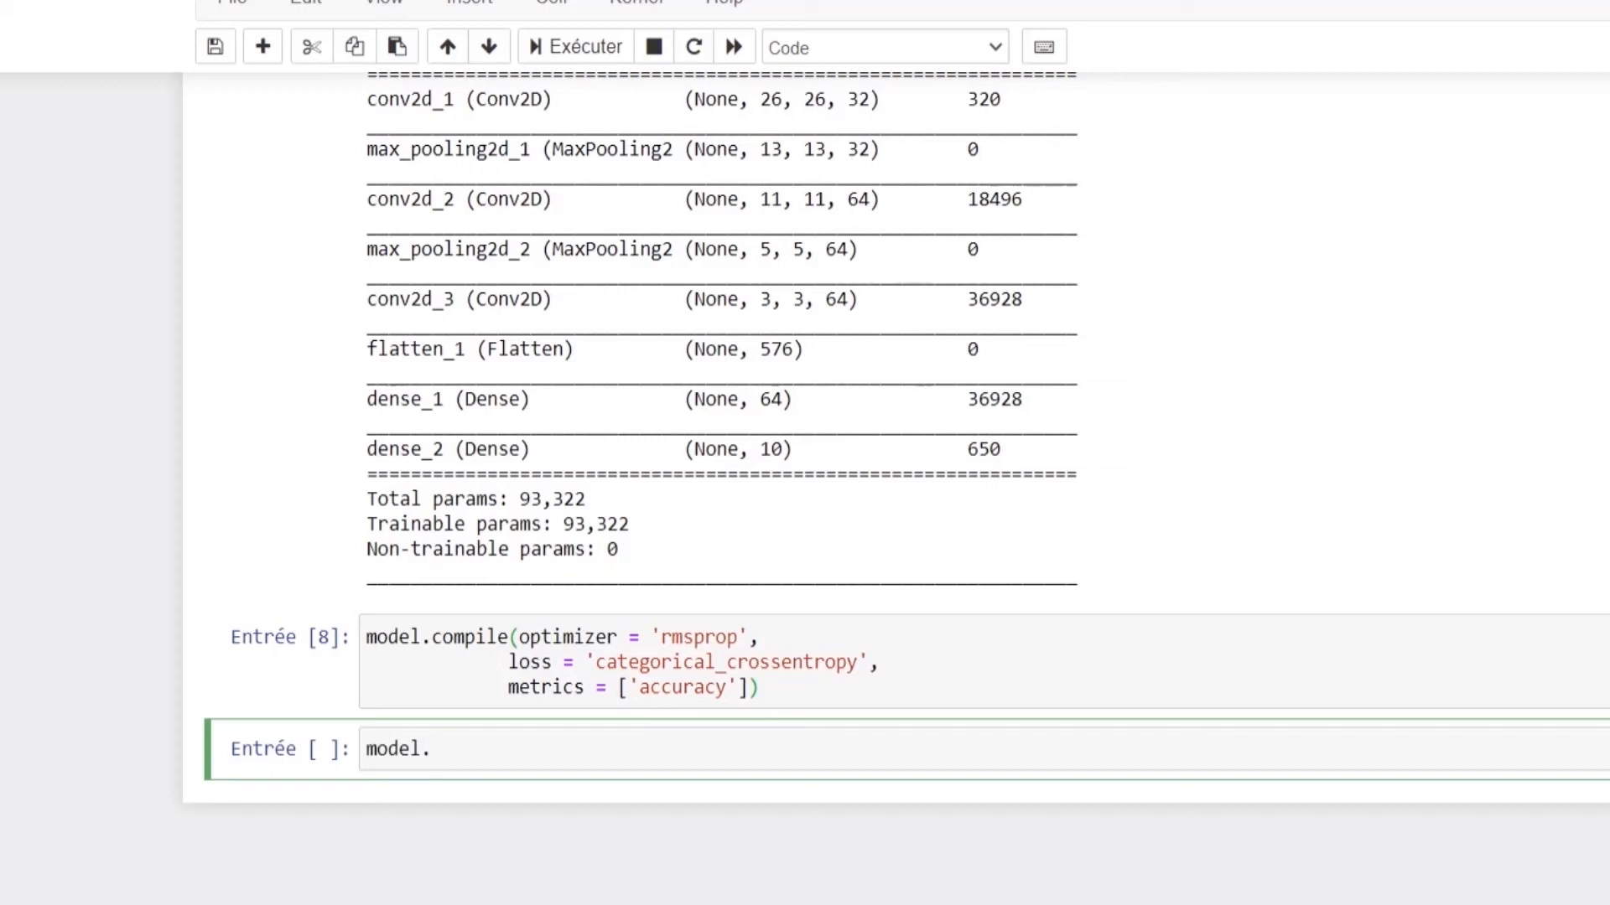
text(fit(train_)
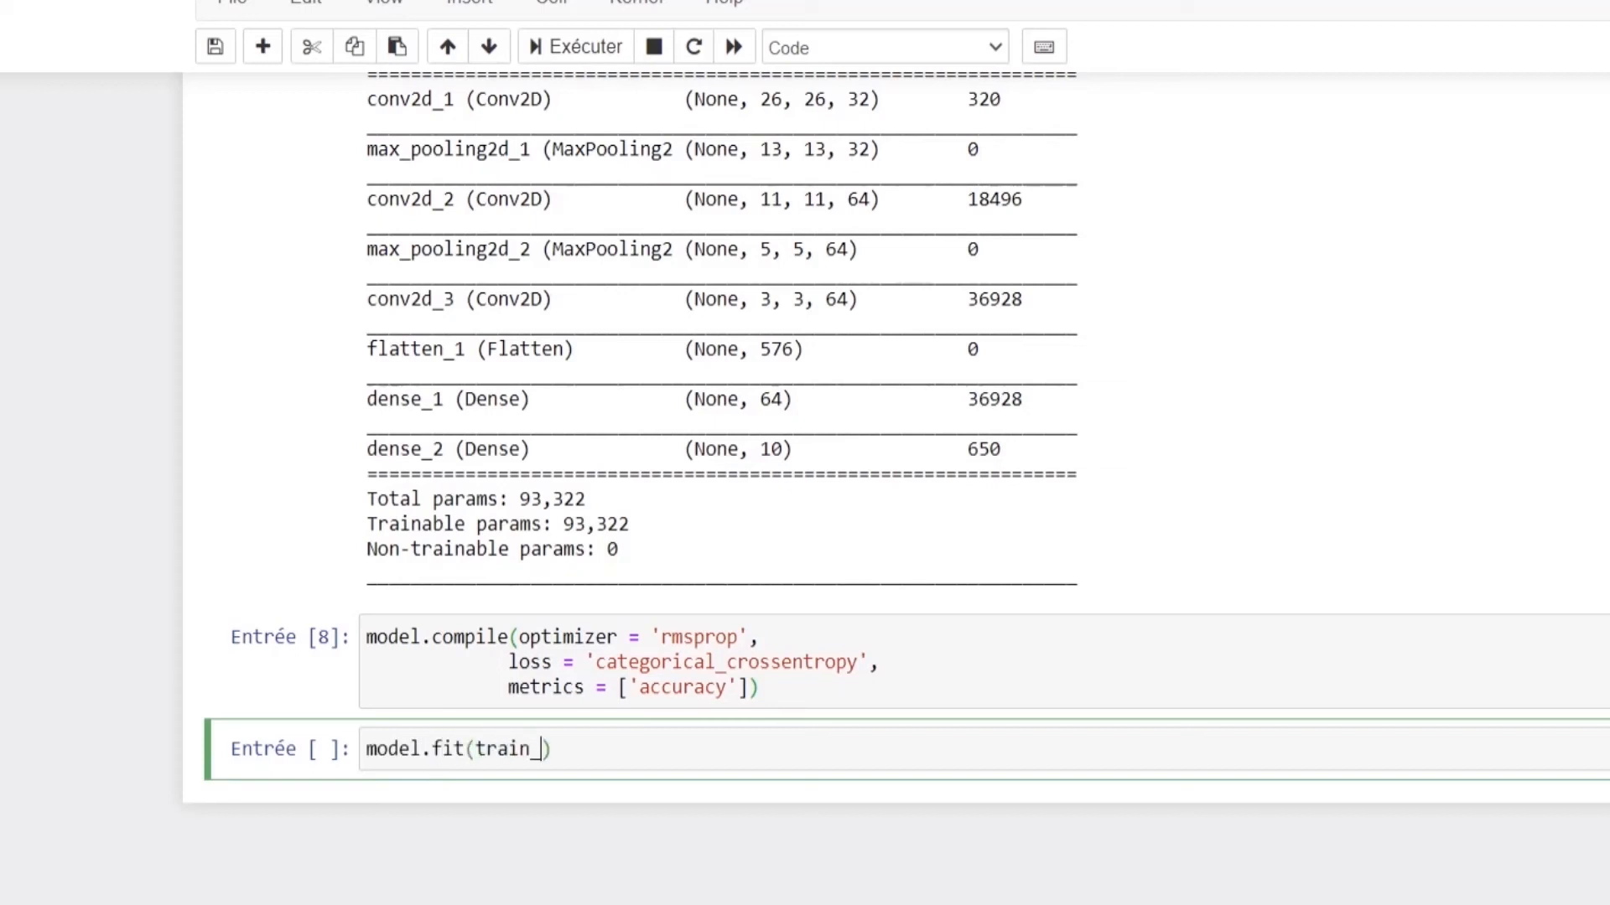
text(images, train_lab)
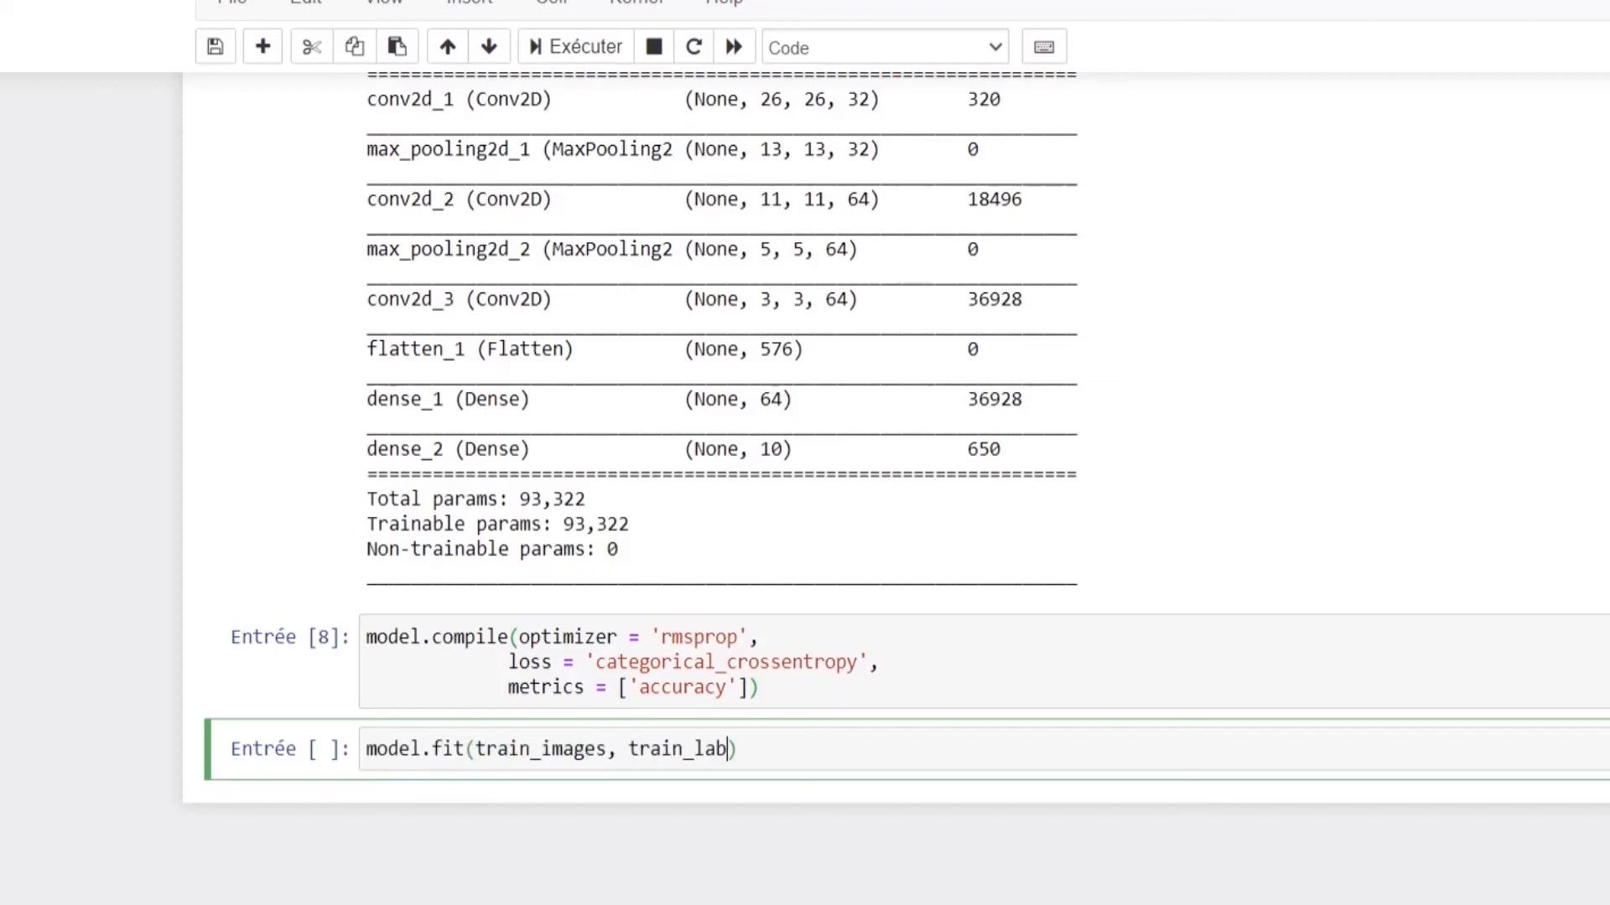
text(els, epochs=5)
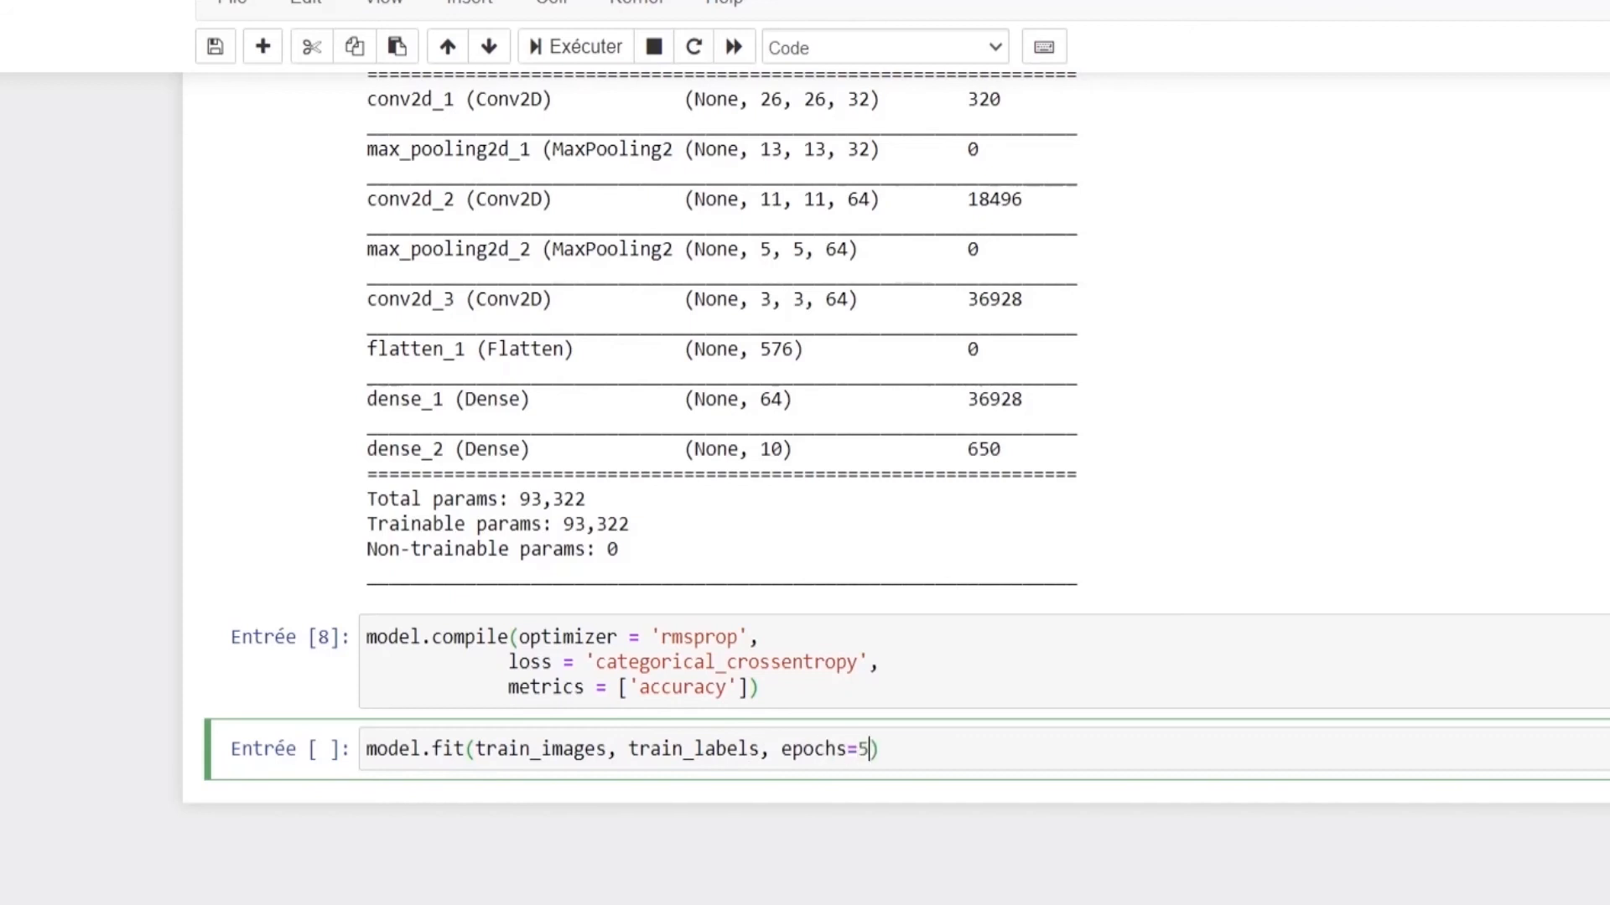
text(, batch_size)
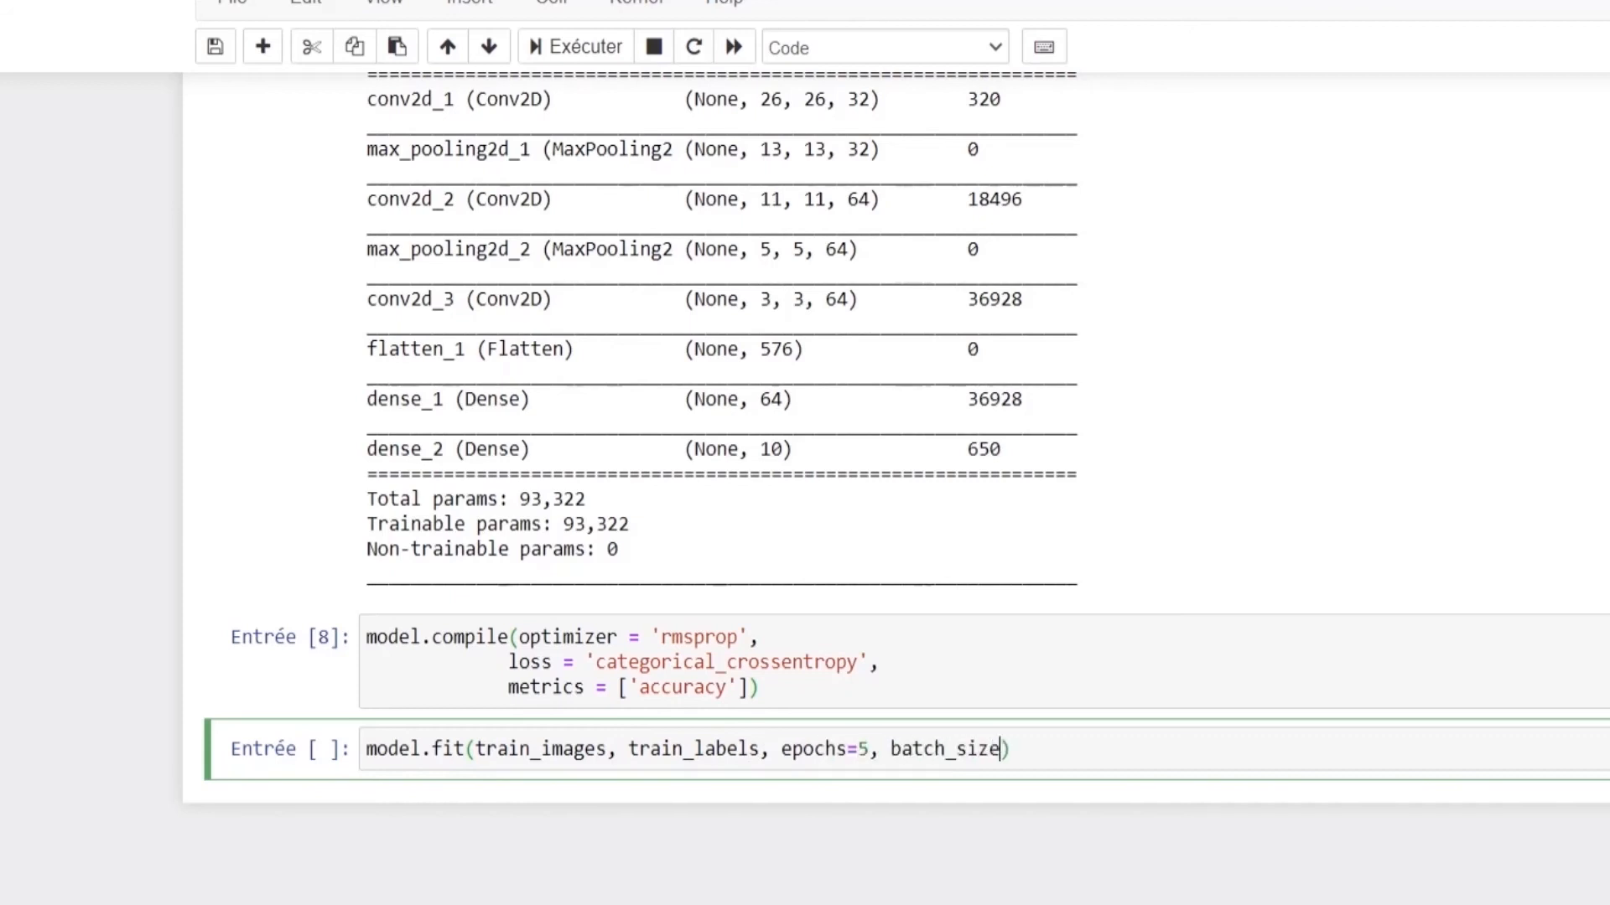
text(= 64)
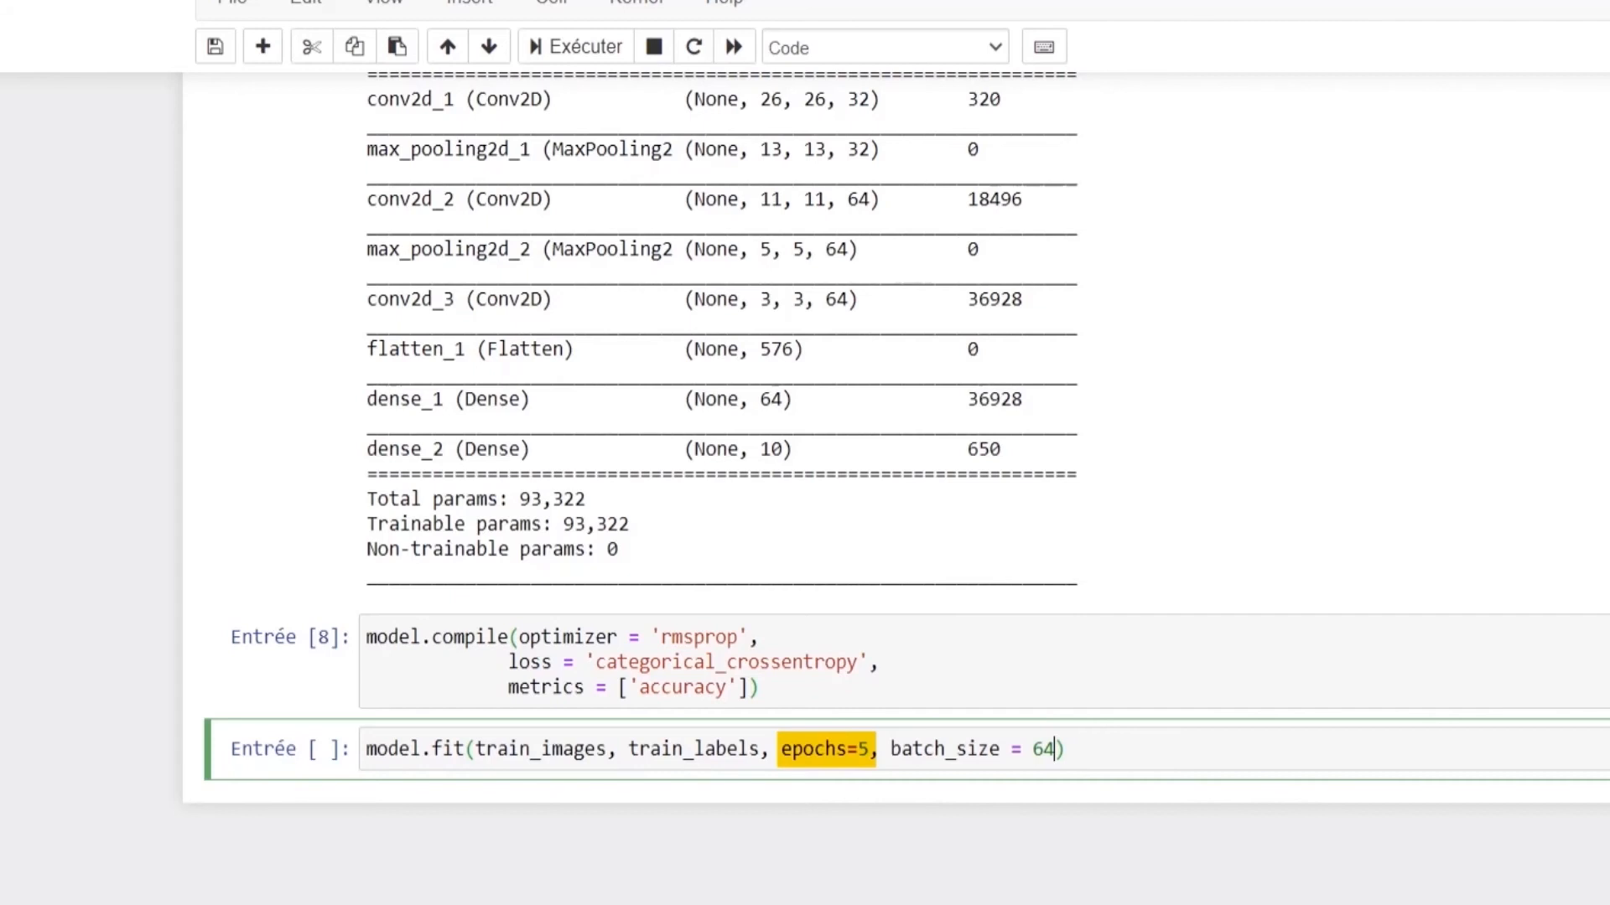
double_click(968, 748)
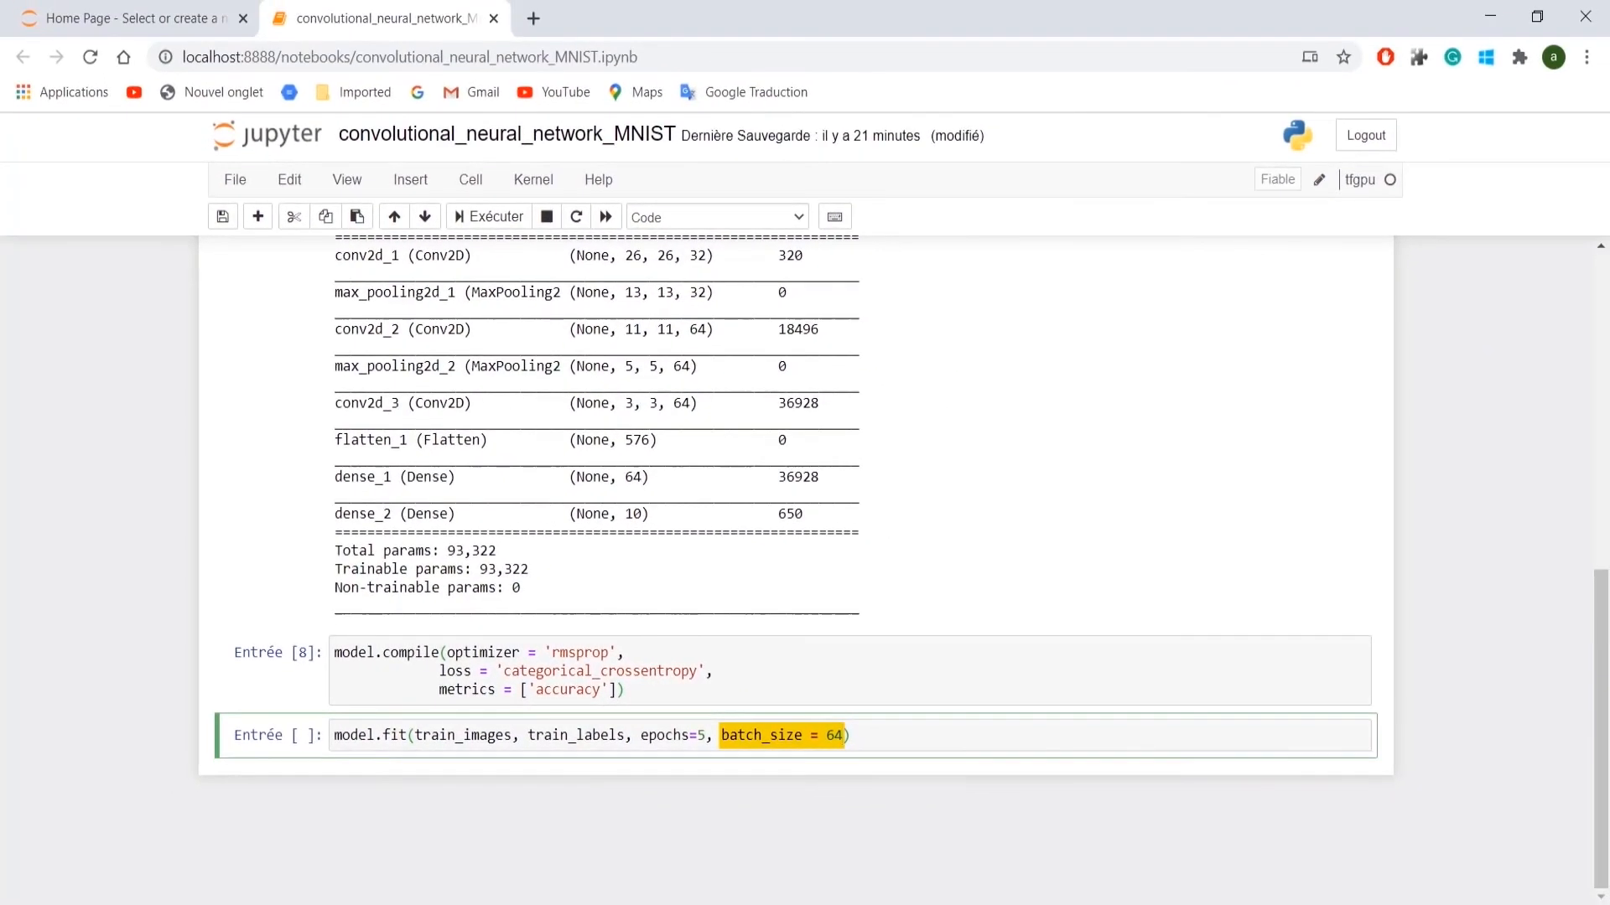
Run training, then evaluate with model.evaluate(test_images, test_labels)[1], giving 0.9932
click(488, 216)
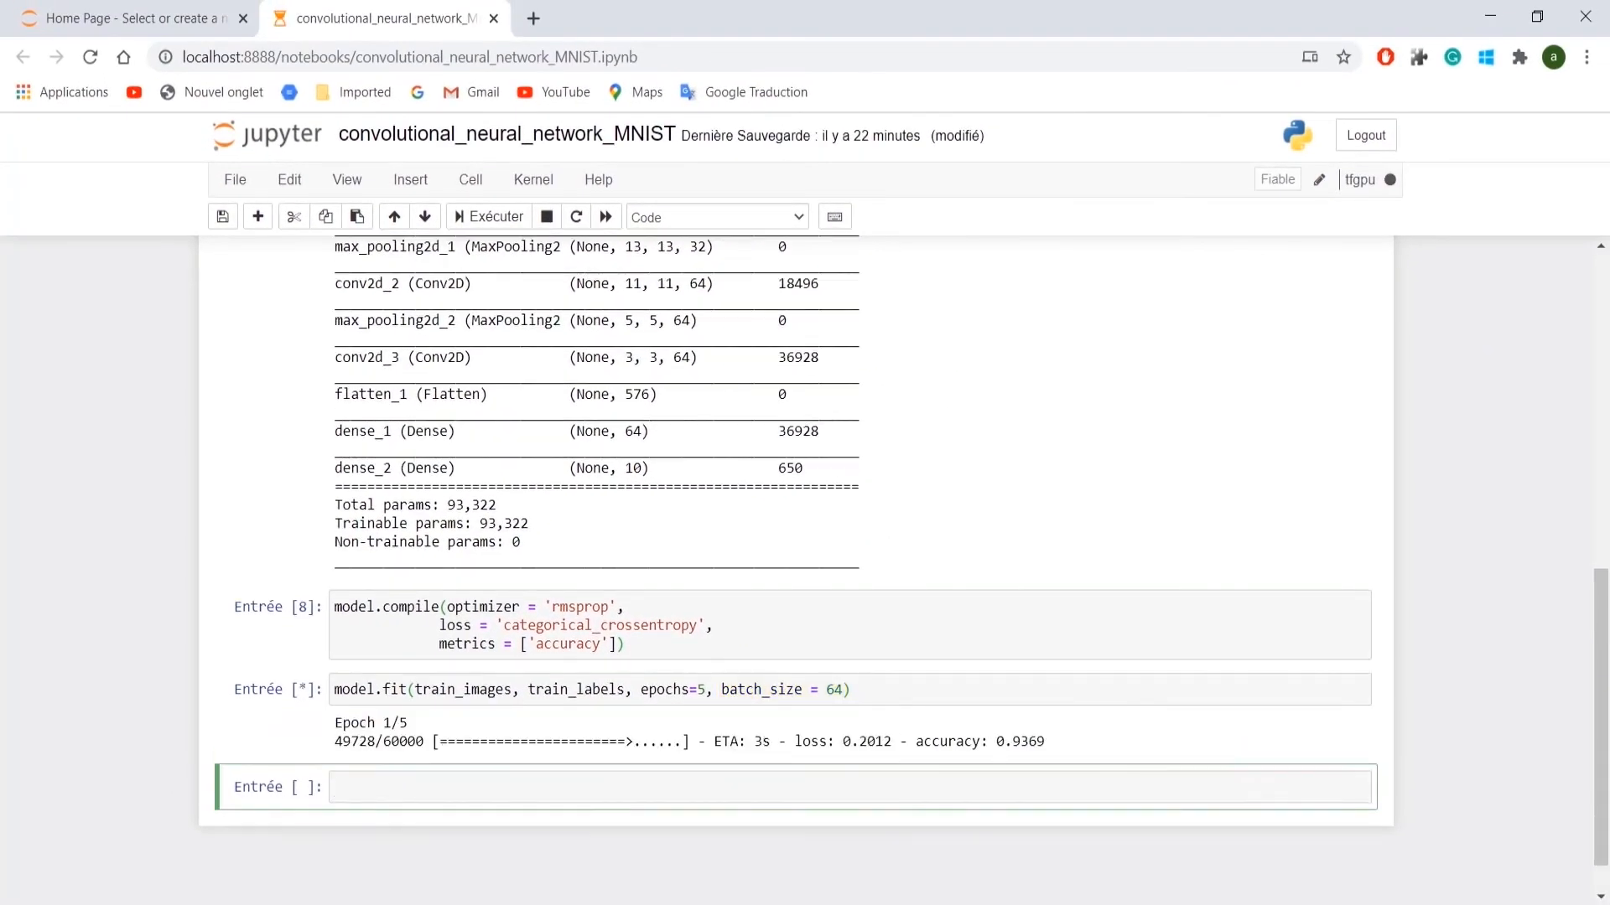
text(model.)
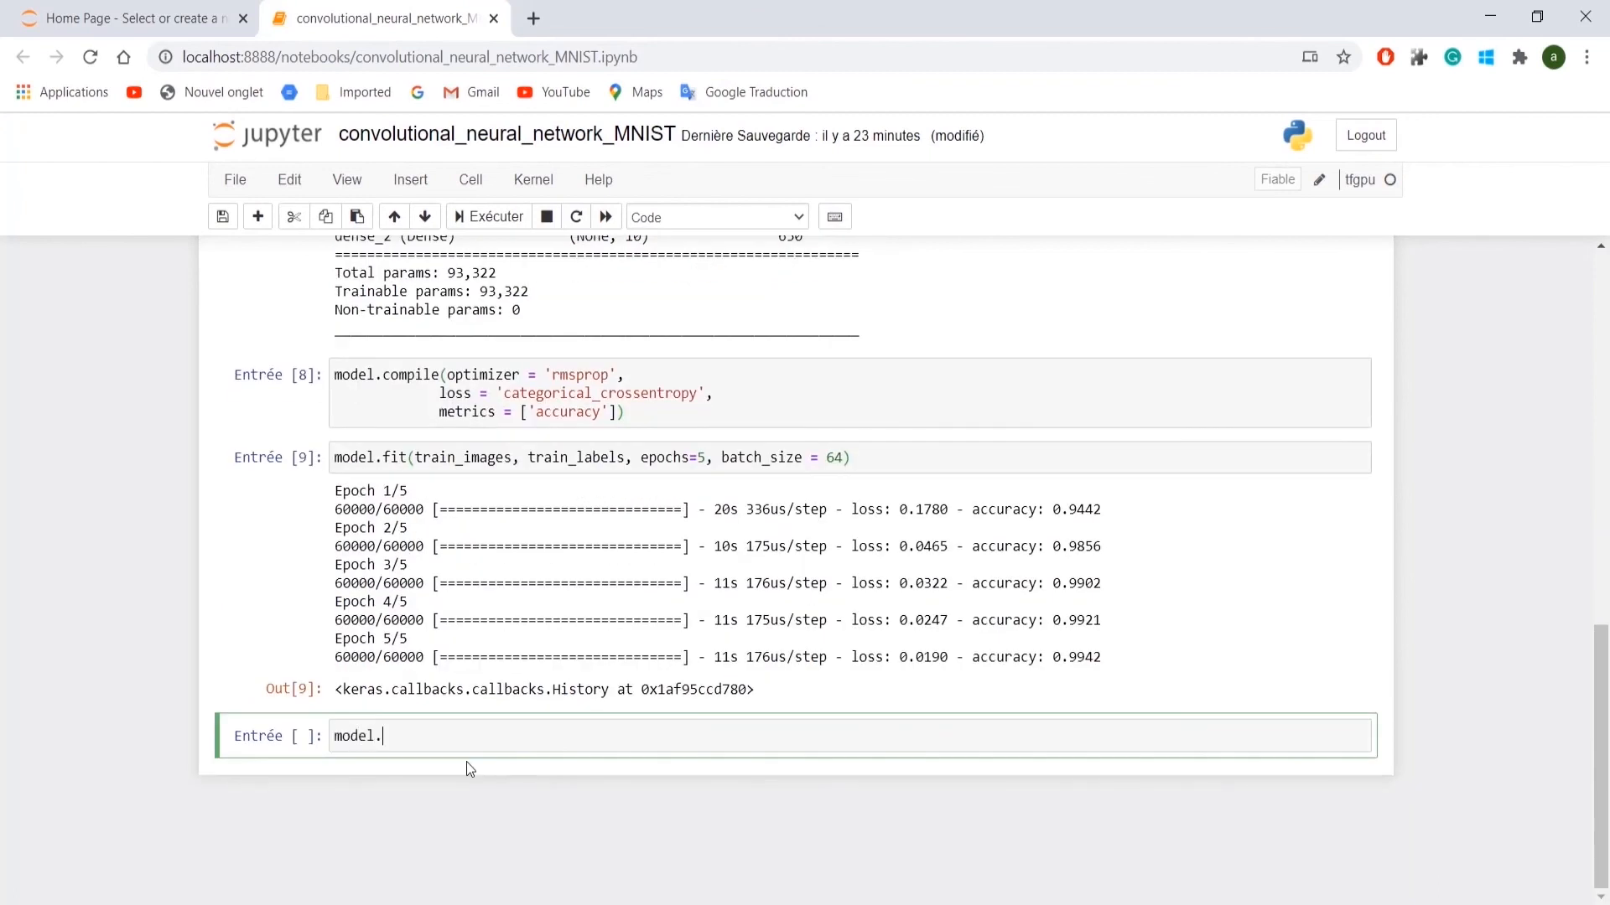
text(evaluate(te)
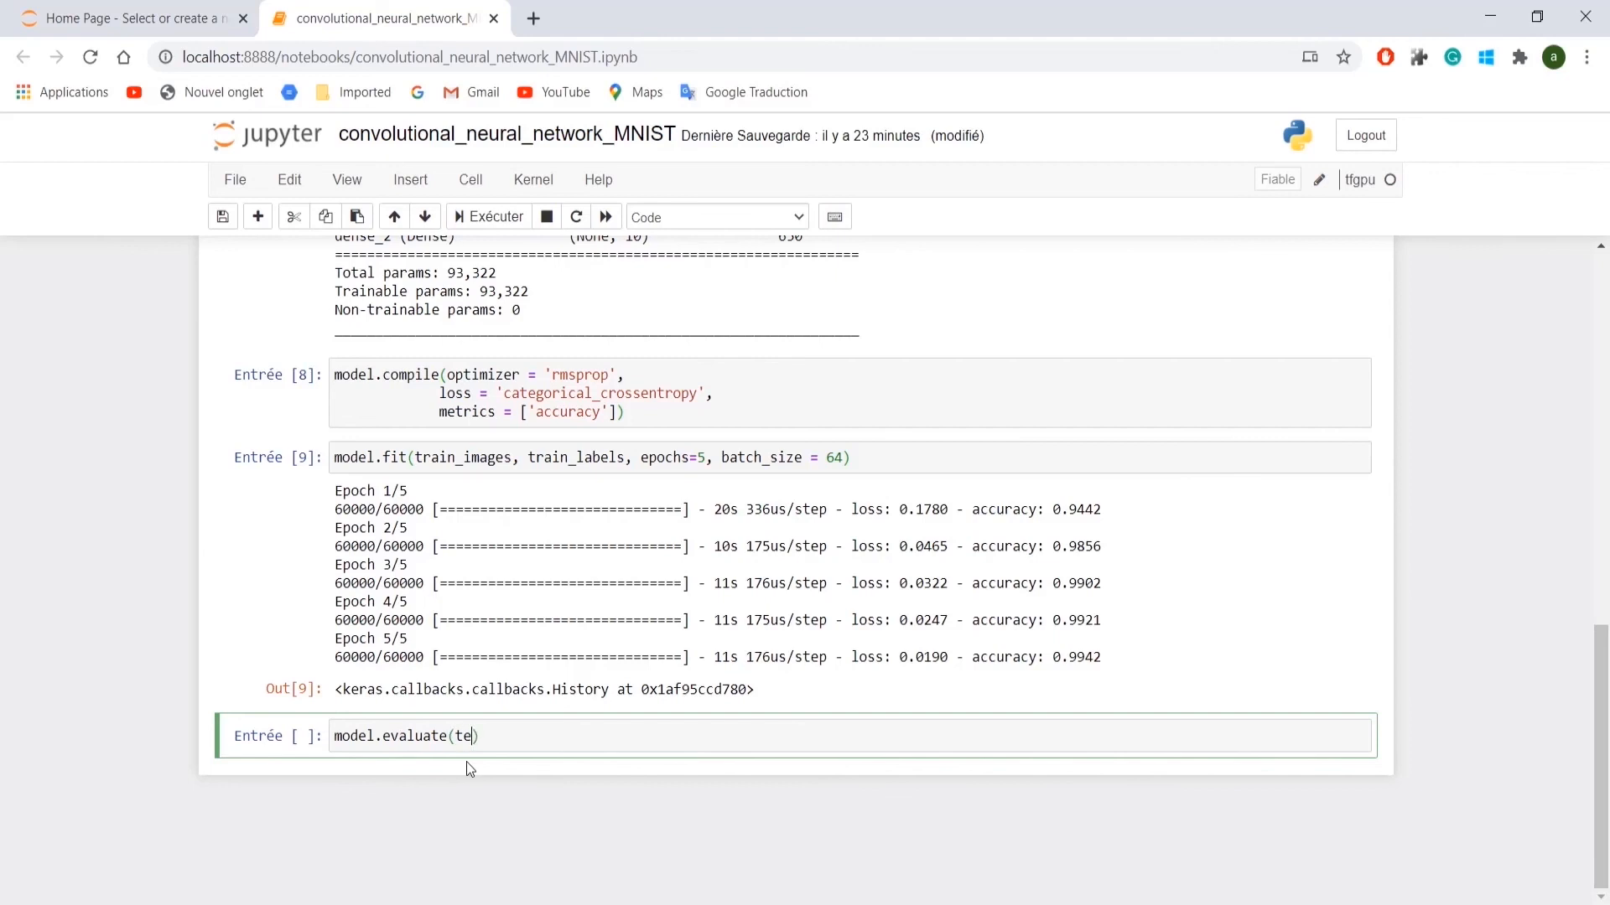
text(st_images, tes)
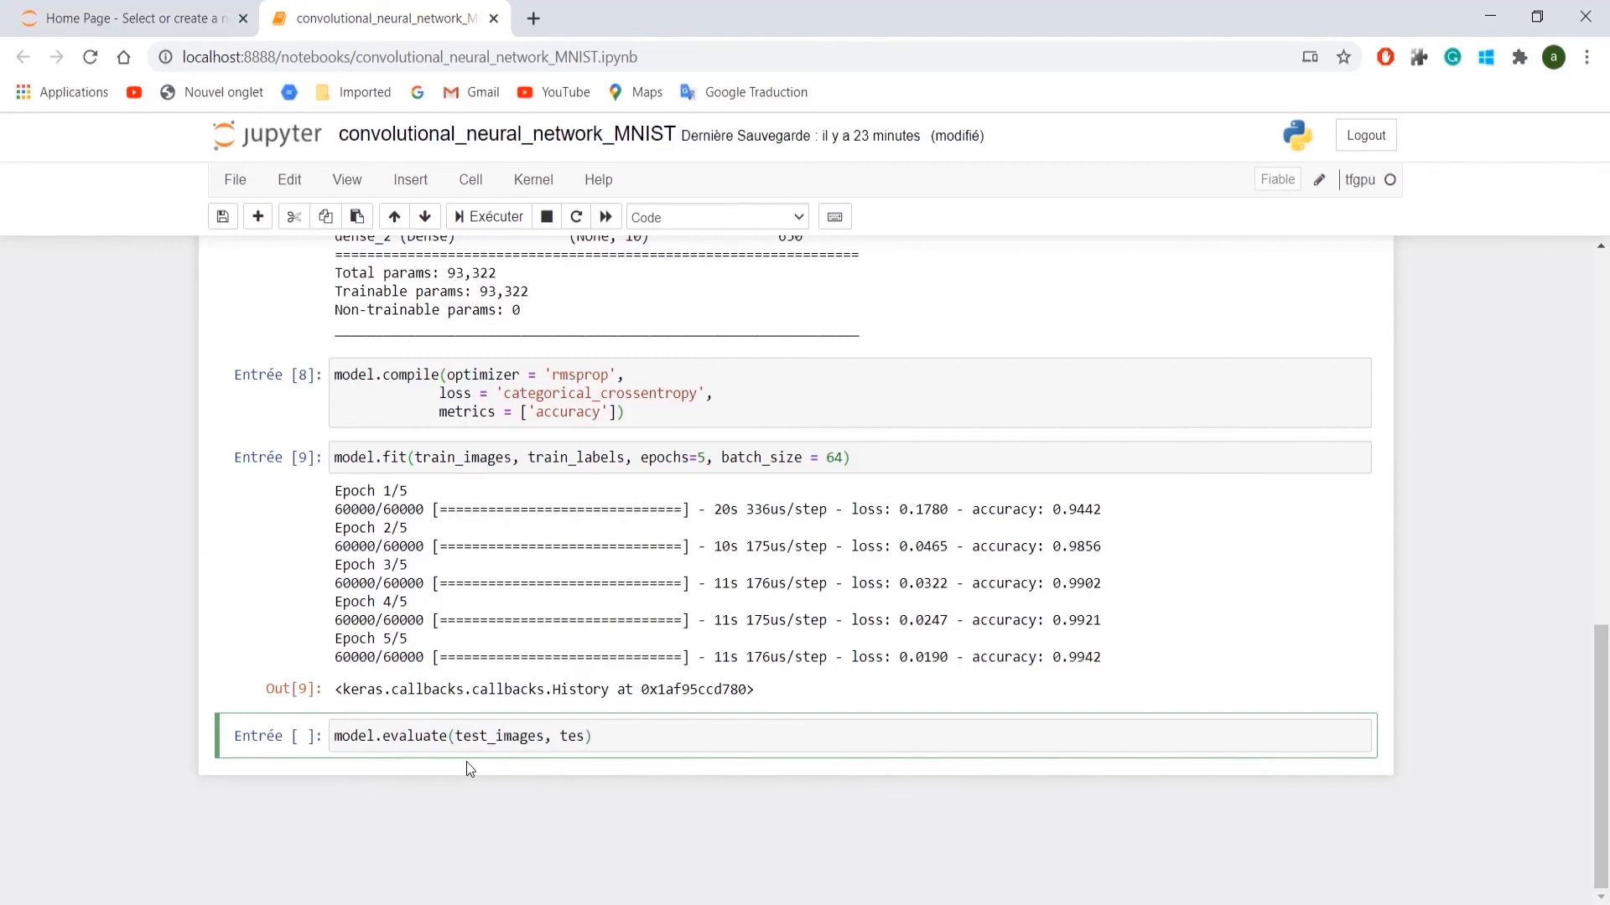
text(t_labels))
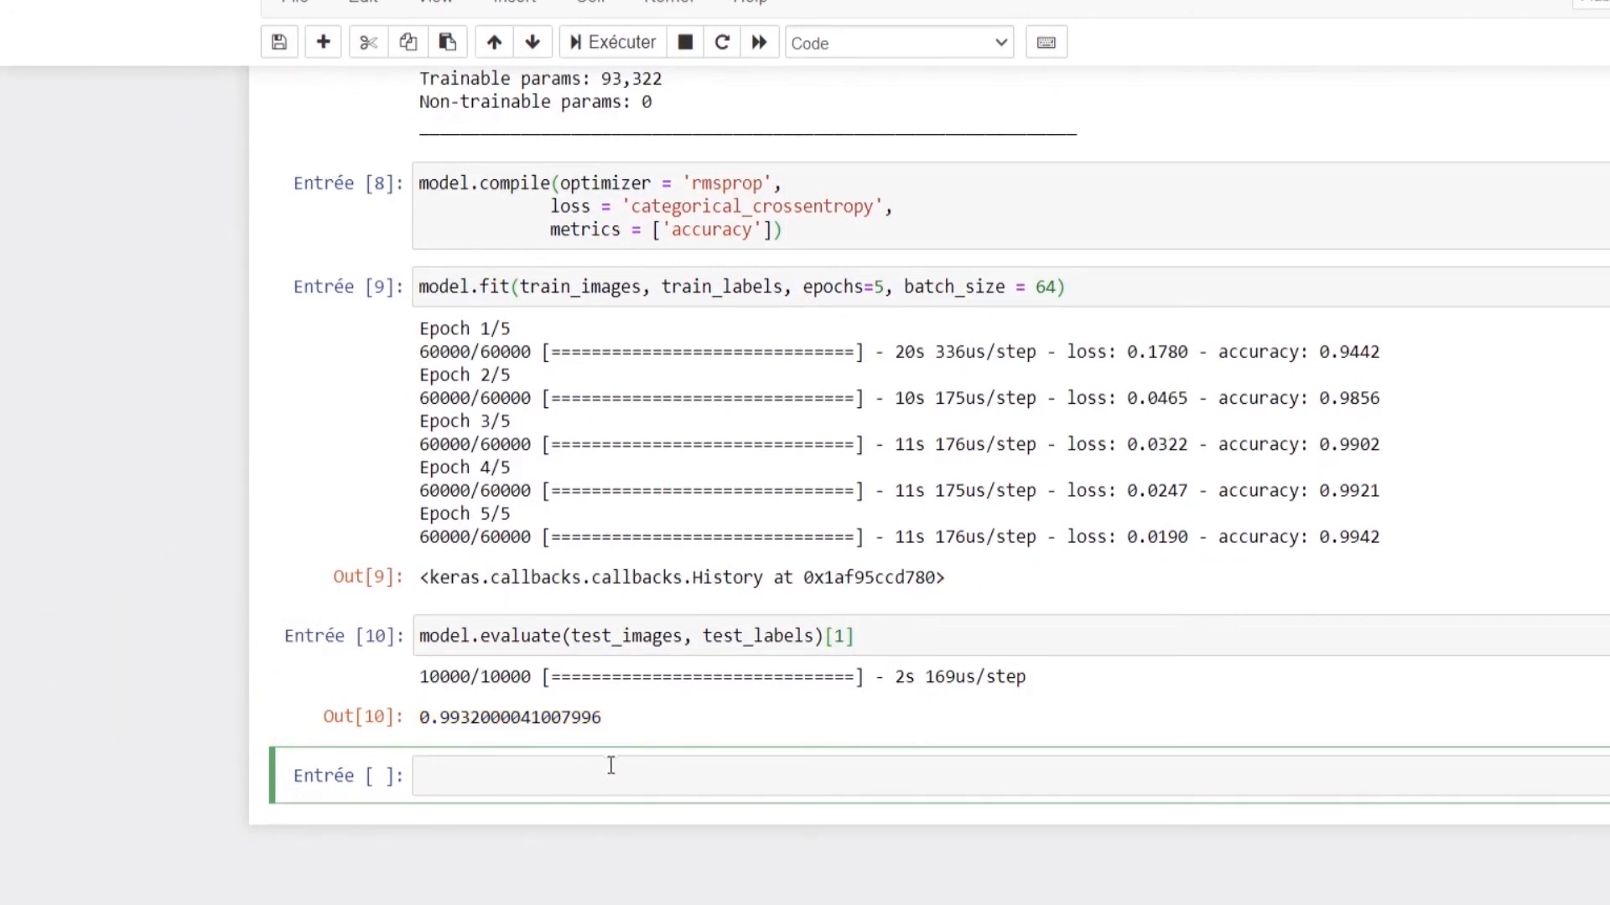
scroll(up, 3)
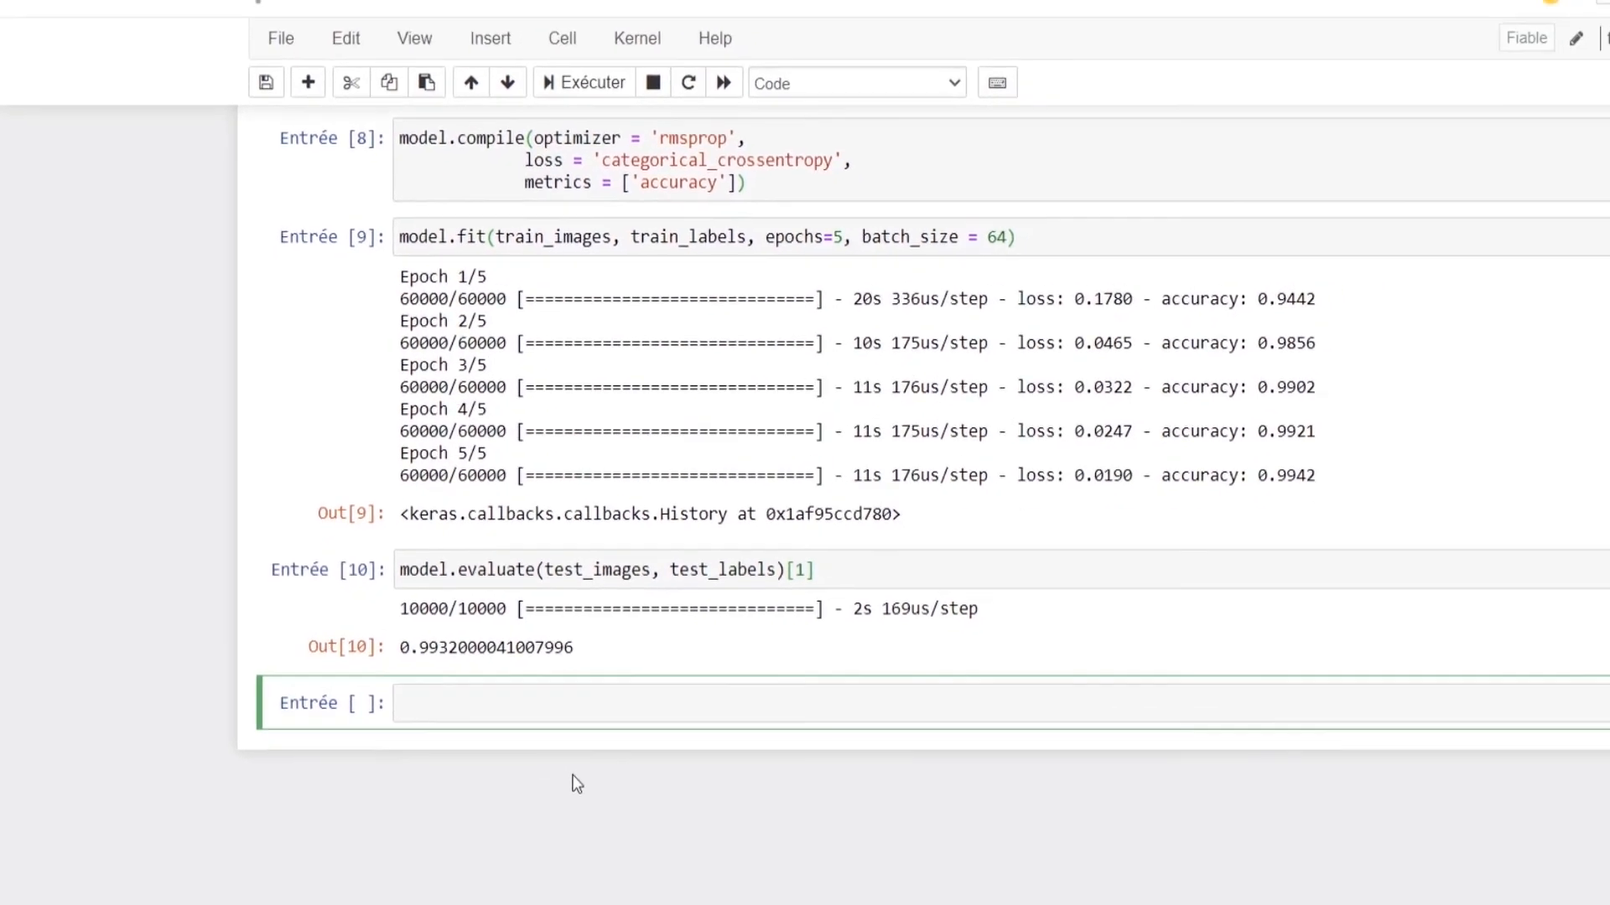